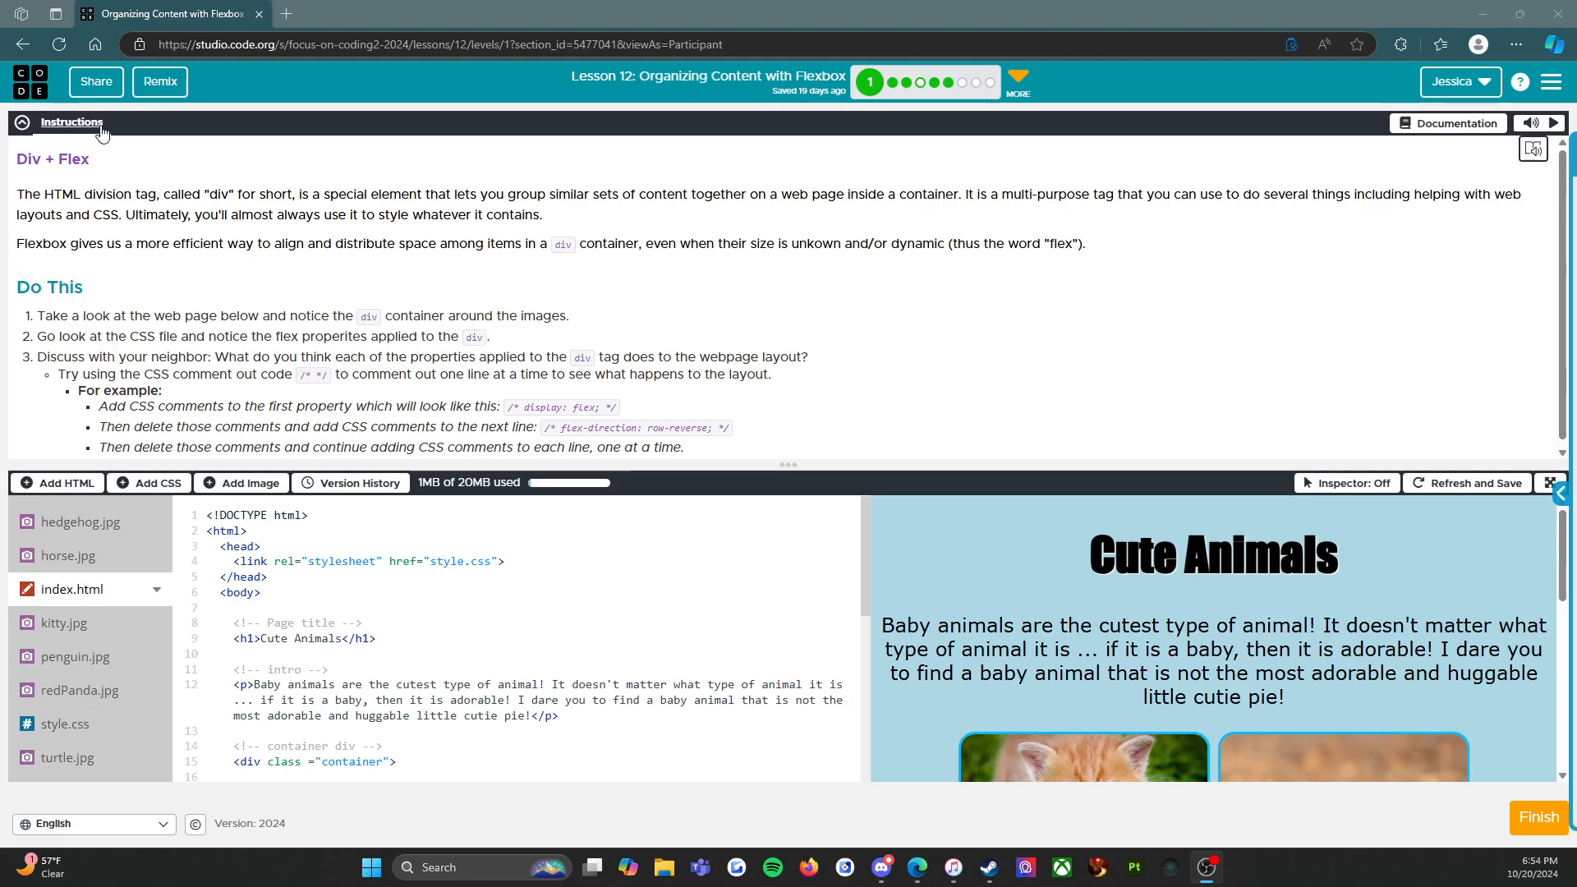
pyautogui.moveTo(82, 178)
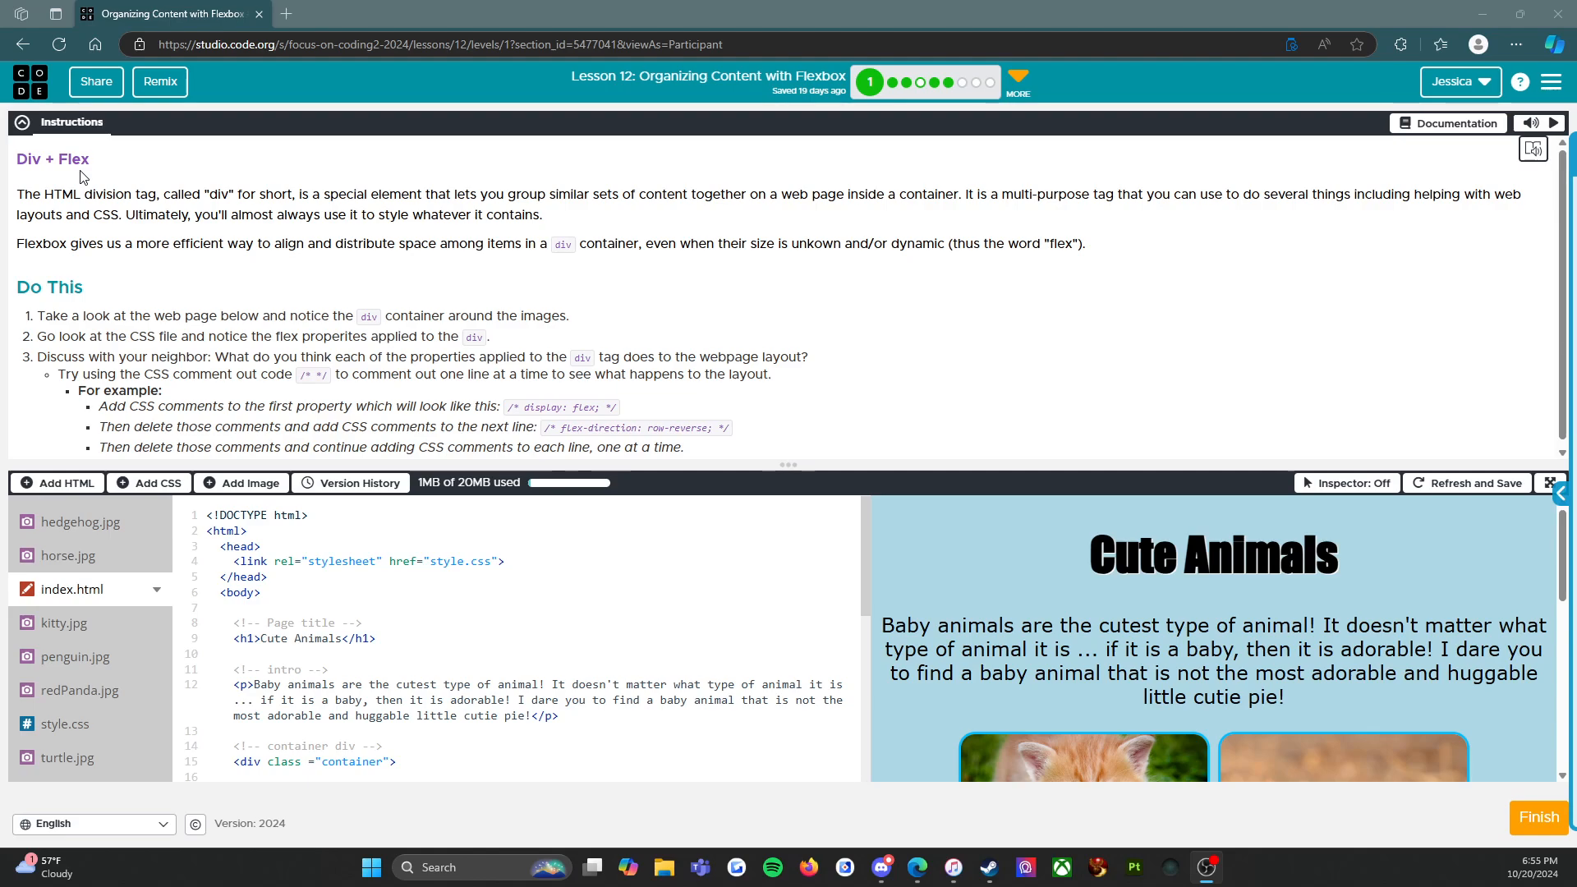
pyautogui.moveTo(129, 212)
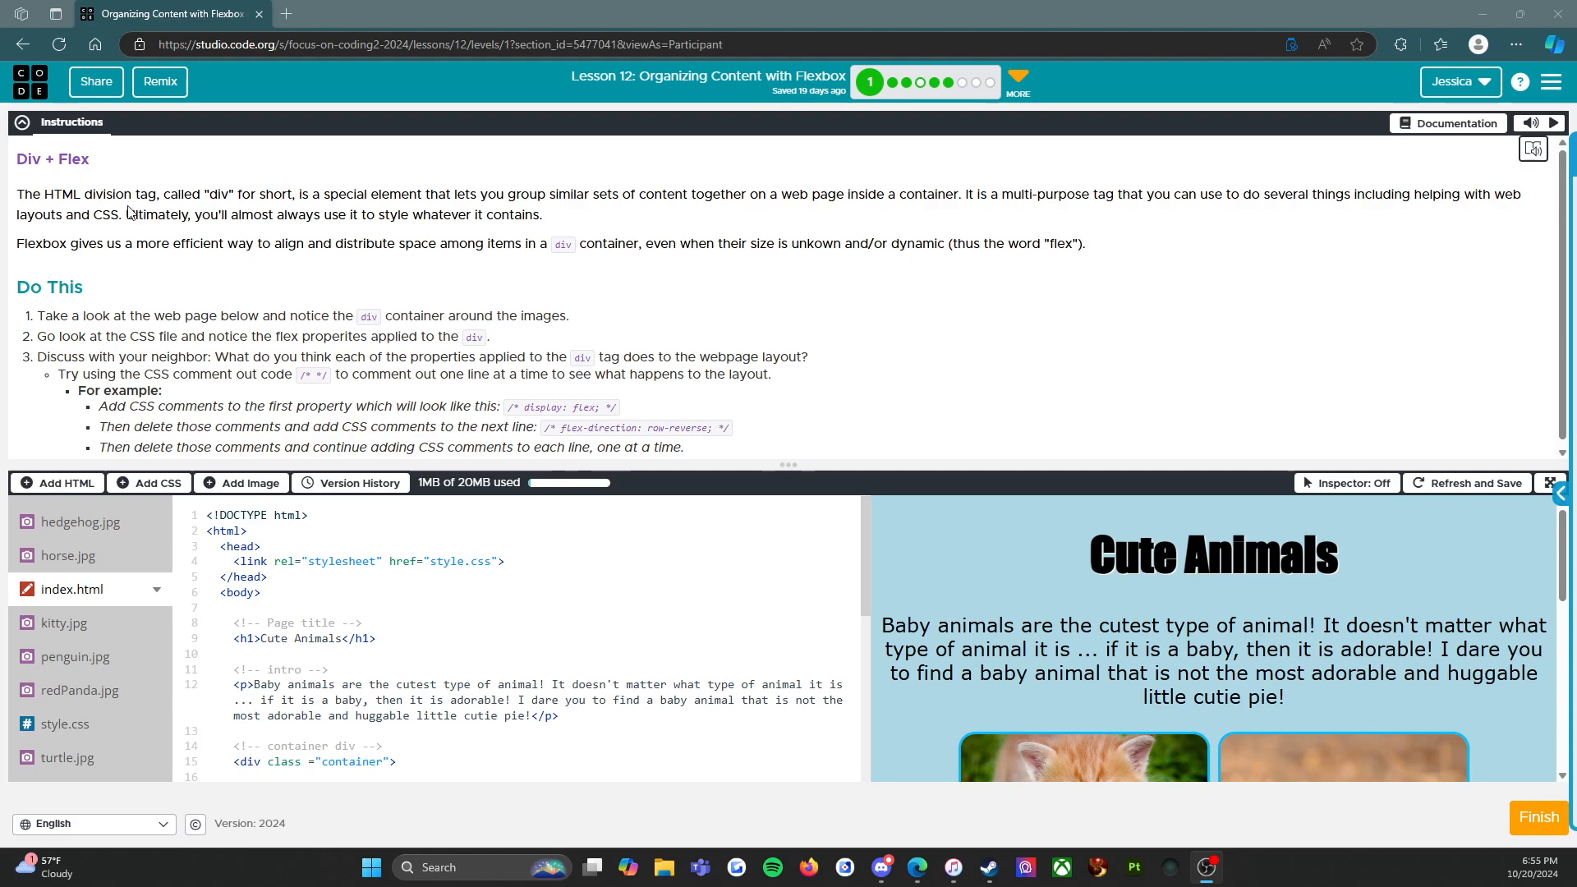
# Step: Review the container div and gallery image lines in index.html
pyautogui.scroll(3)
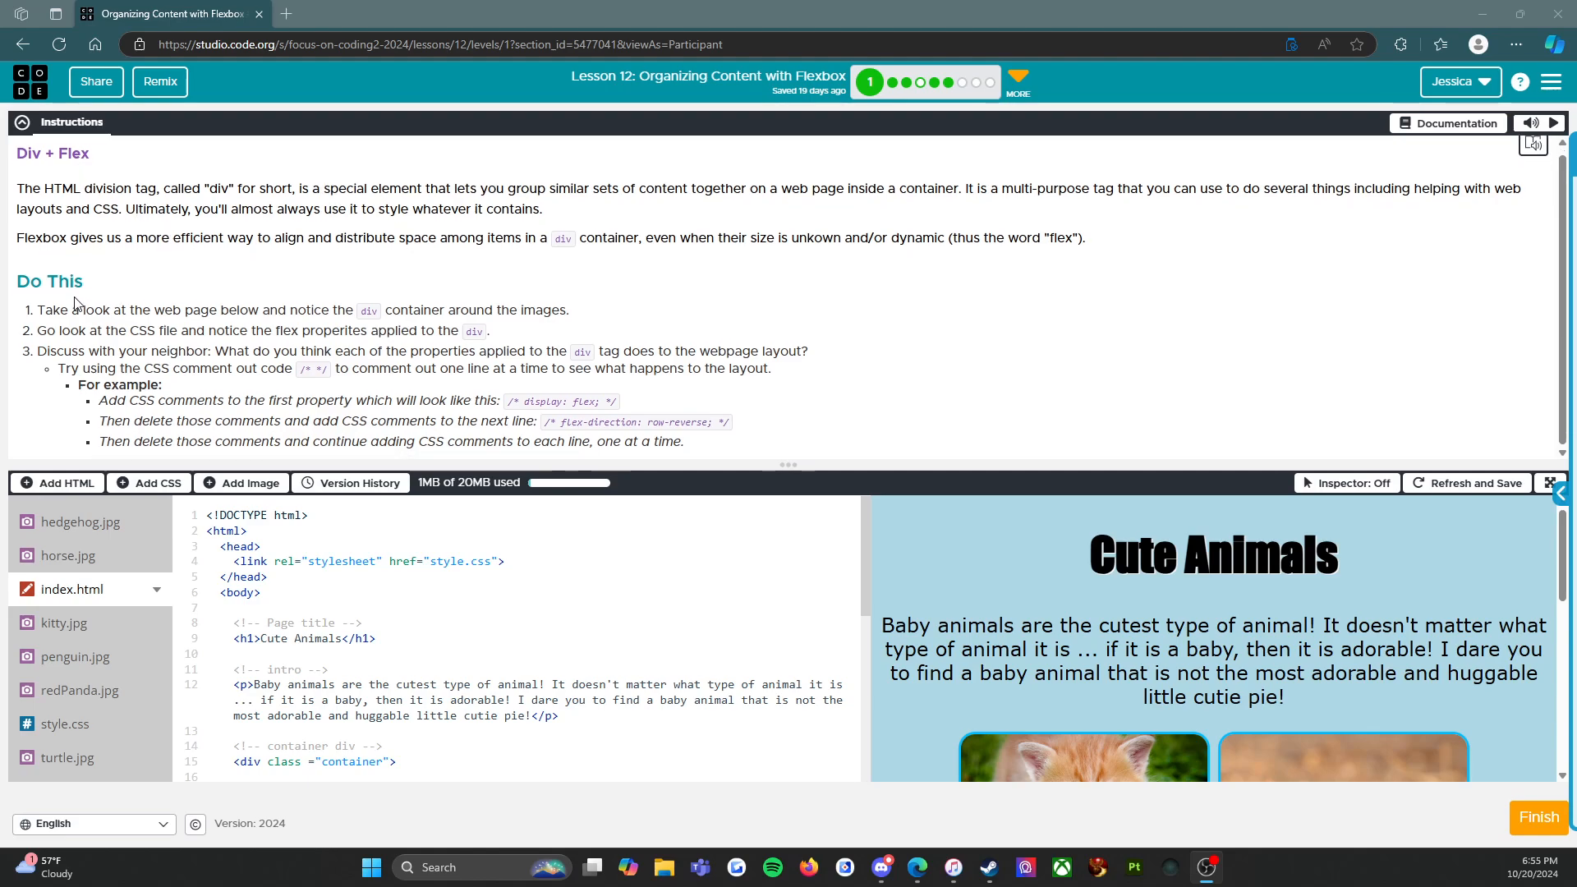
pyautogui.moveTo(266, 319)
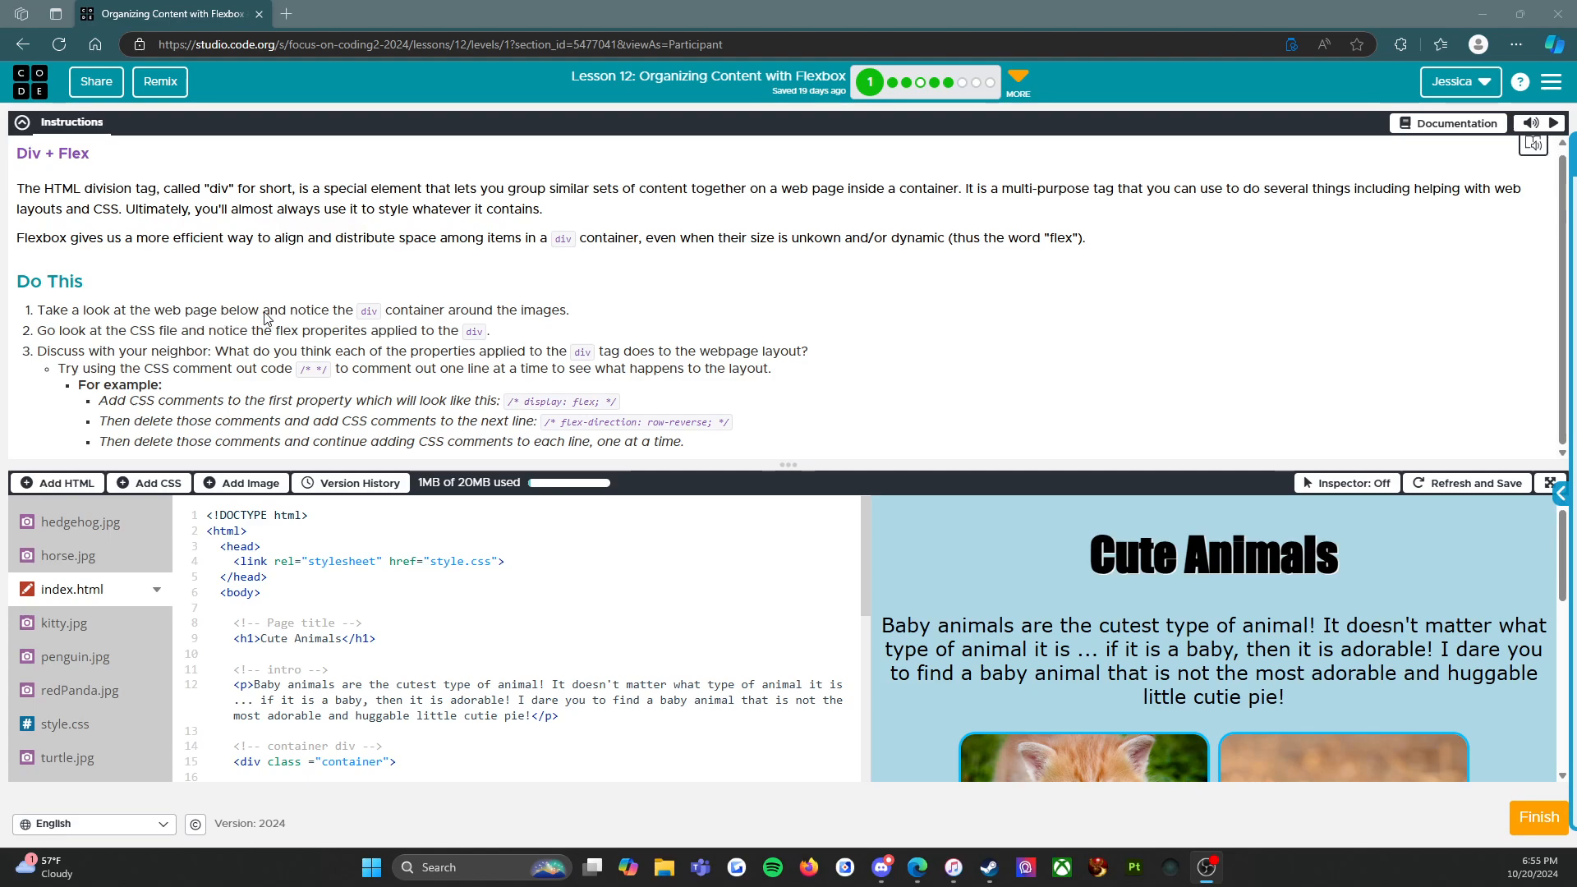
pyautogui.moveTo(568, 320)
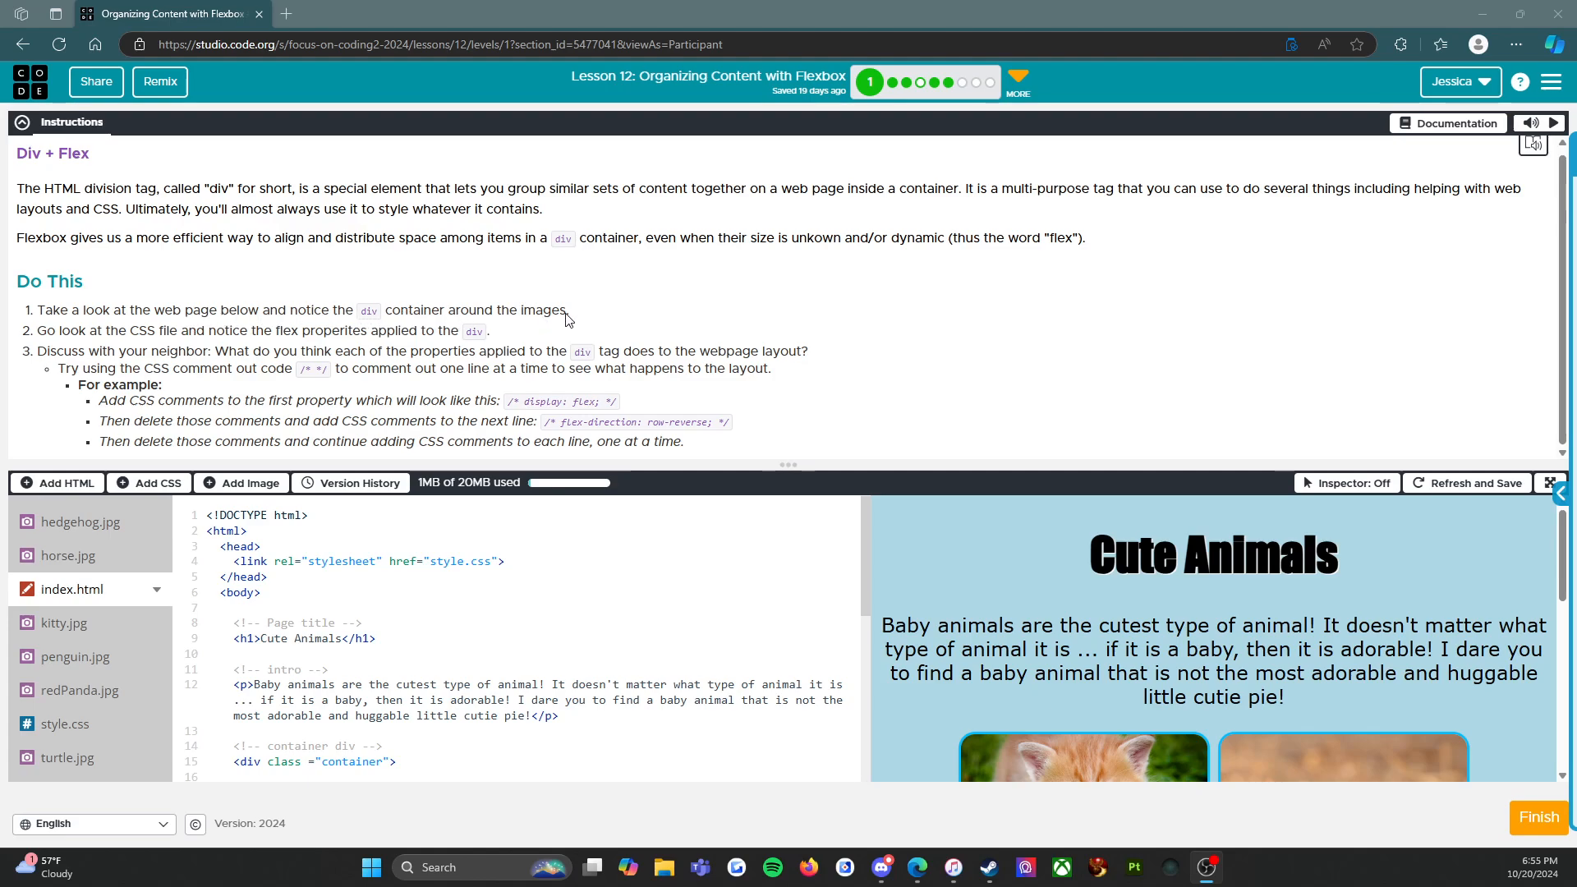
pyautogui.moveTo(427, 448)
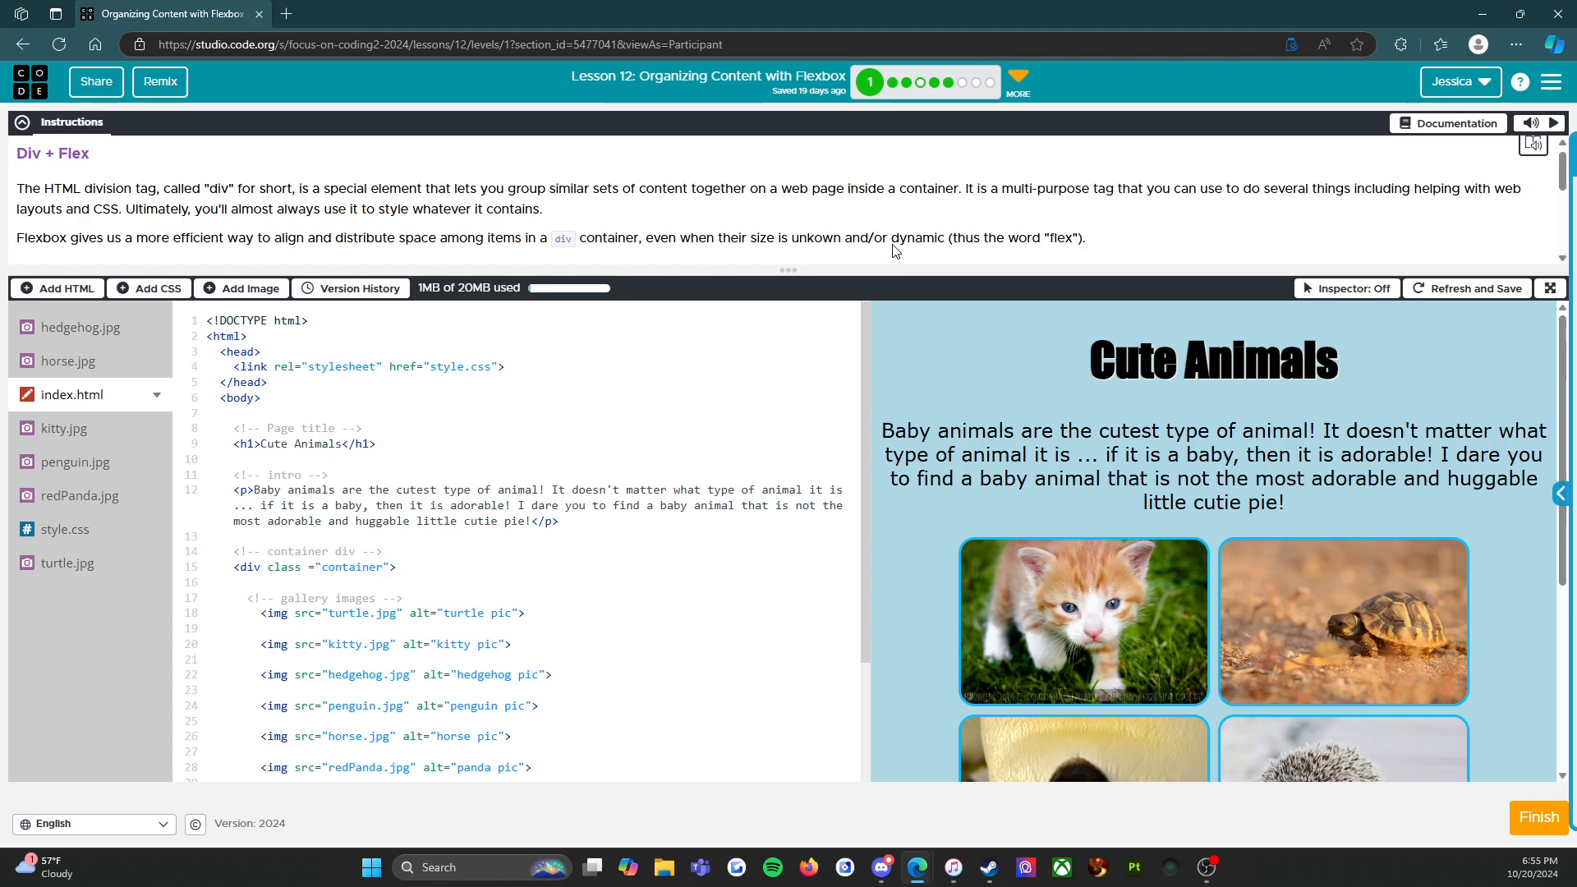
pyautogui.scroll(-3)
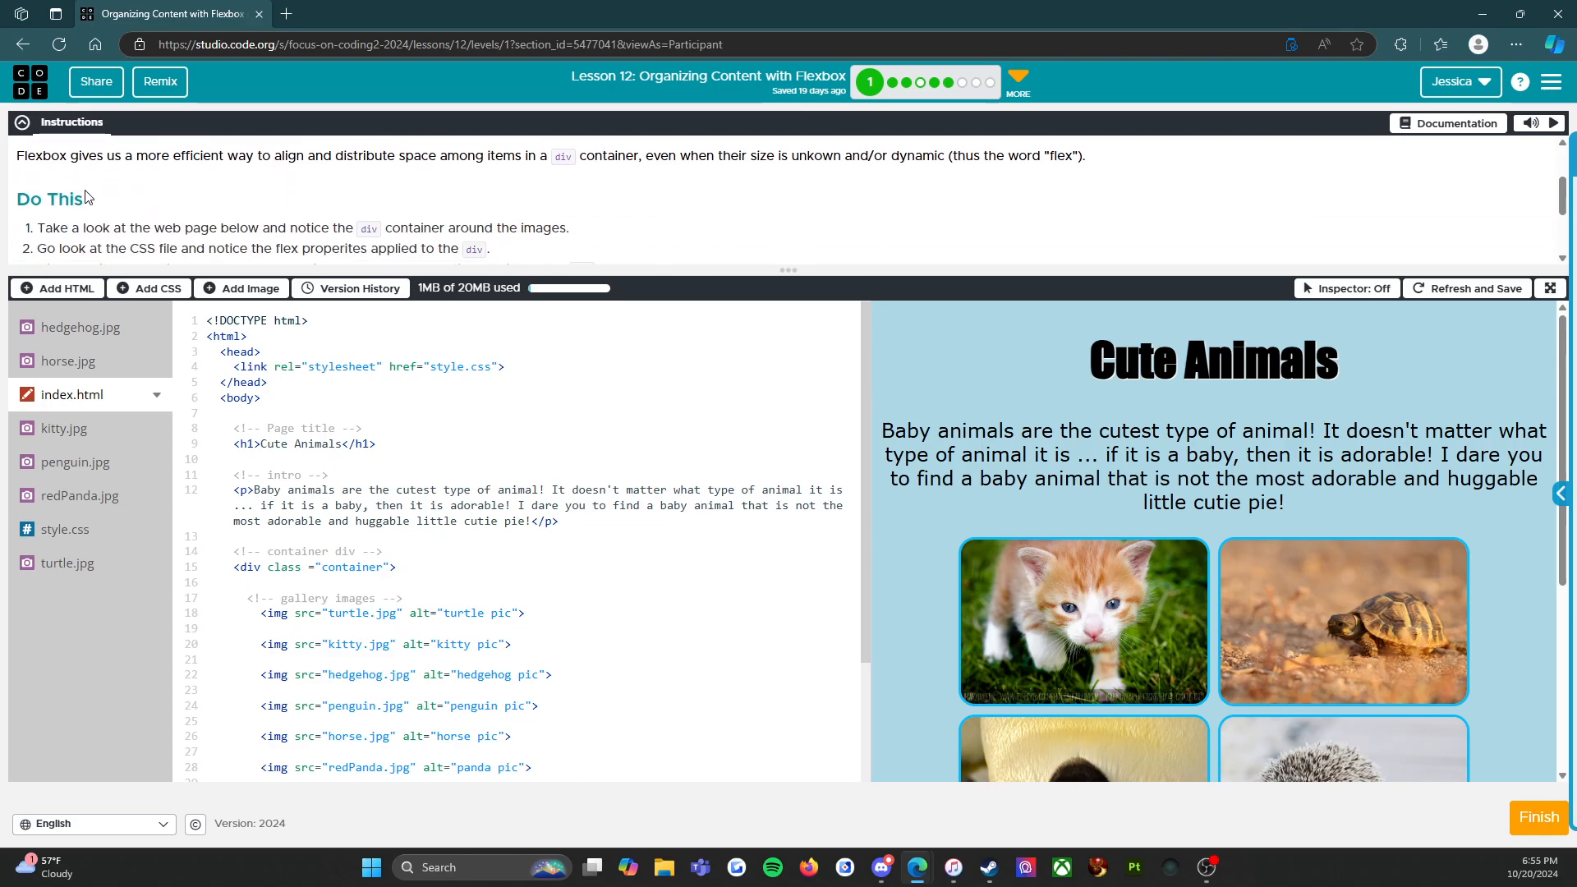
pyautogui.scroll(-3)
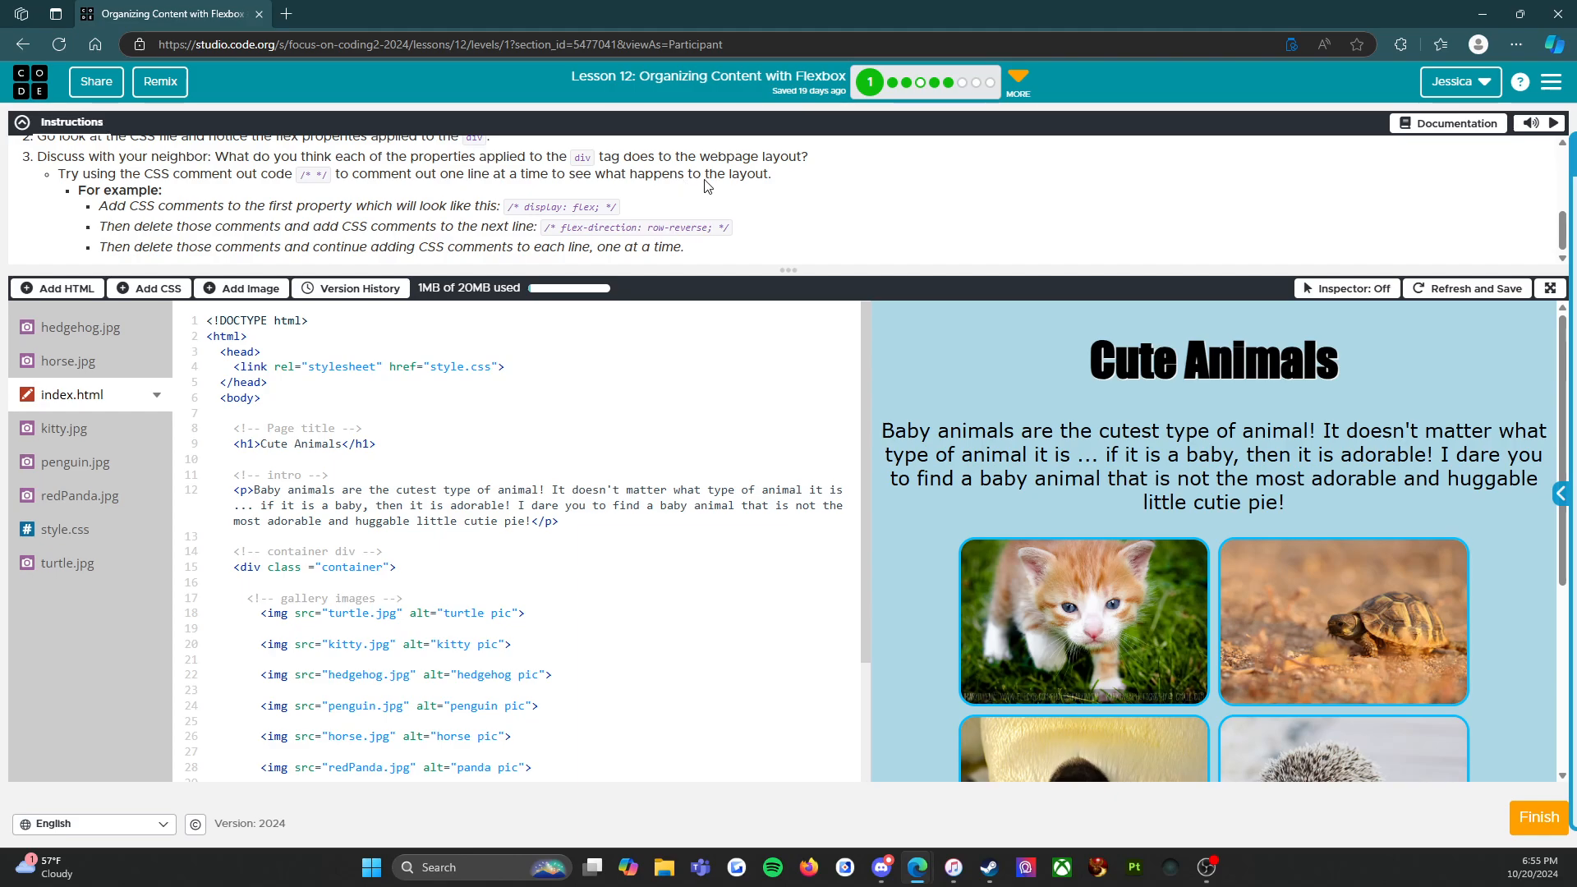
pyautogui.scroll(3)
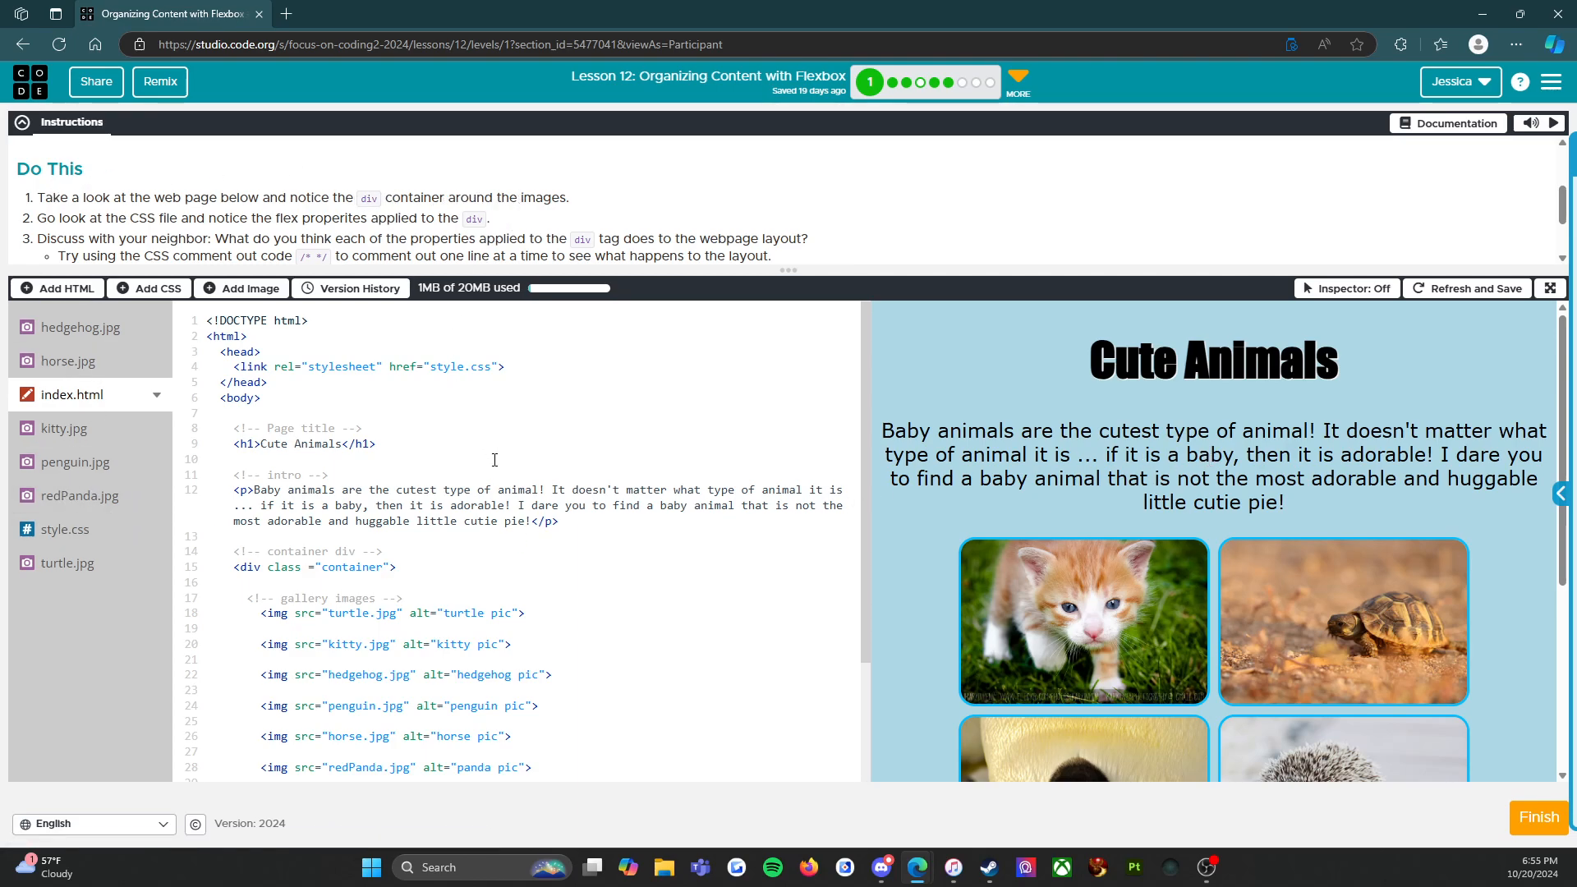
pyautogui.scroll(-3)
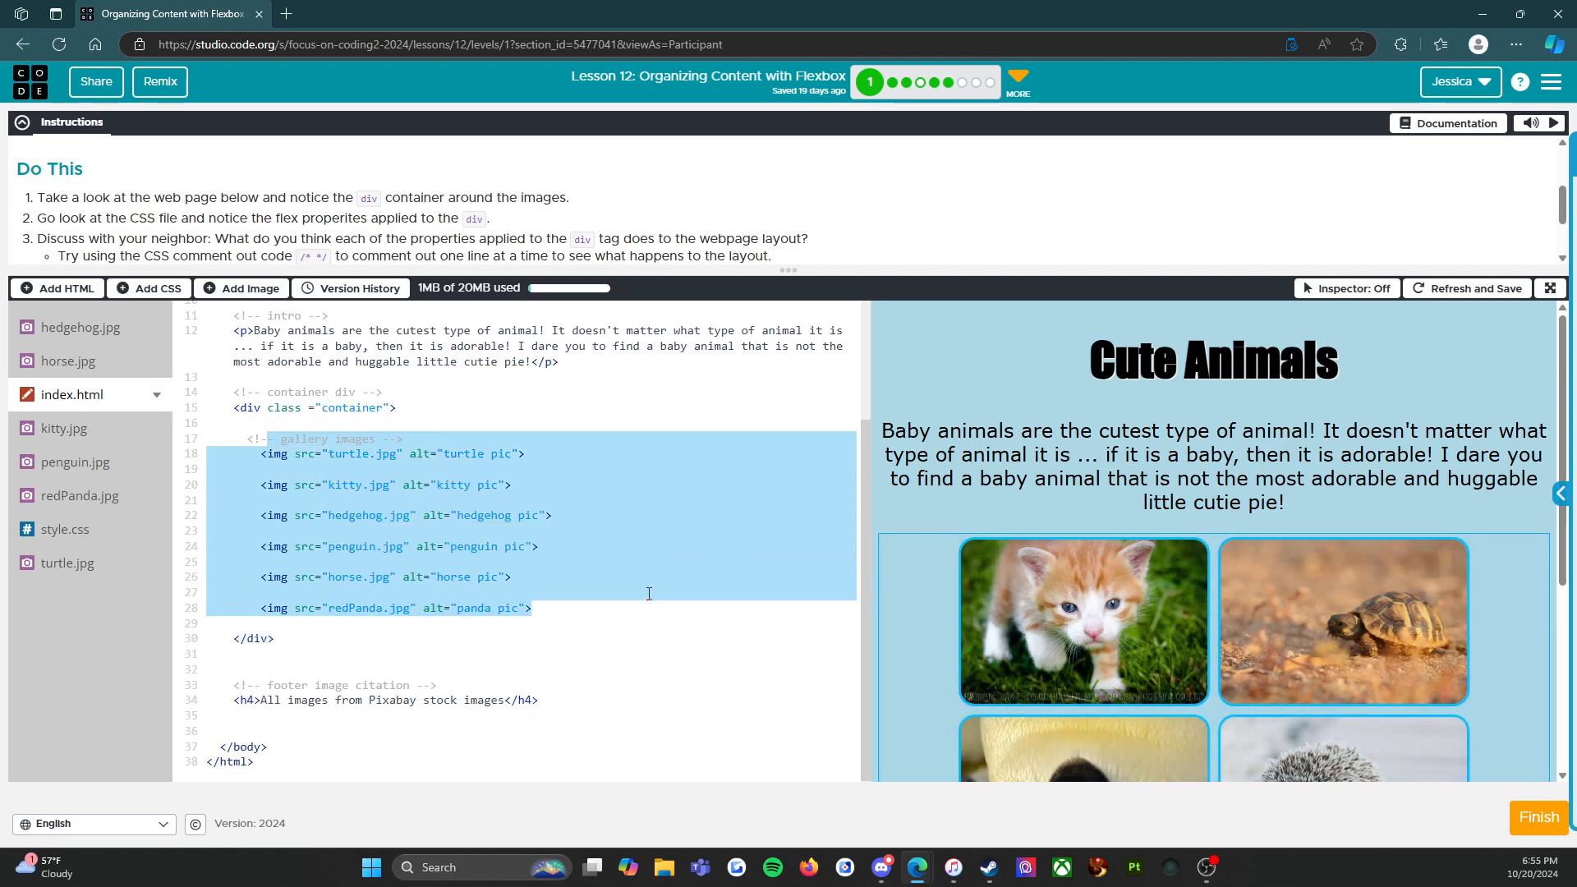
pyautogui.click(395, 407)
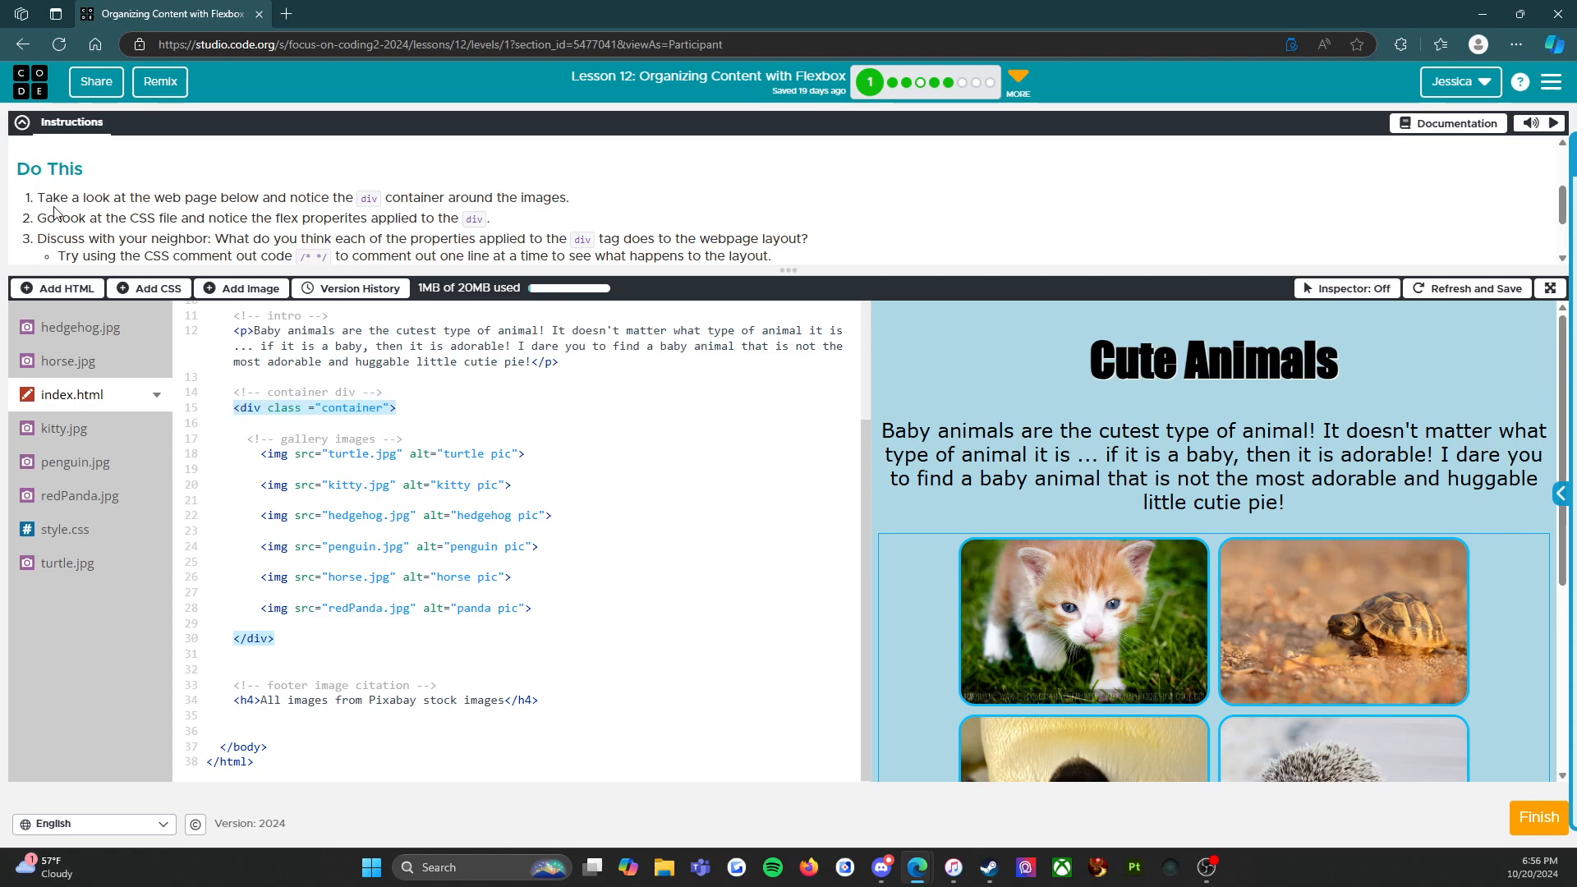
pyautogui.moveTo(231, 233)
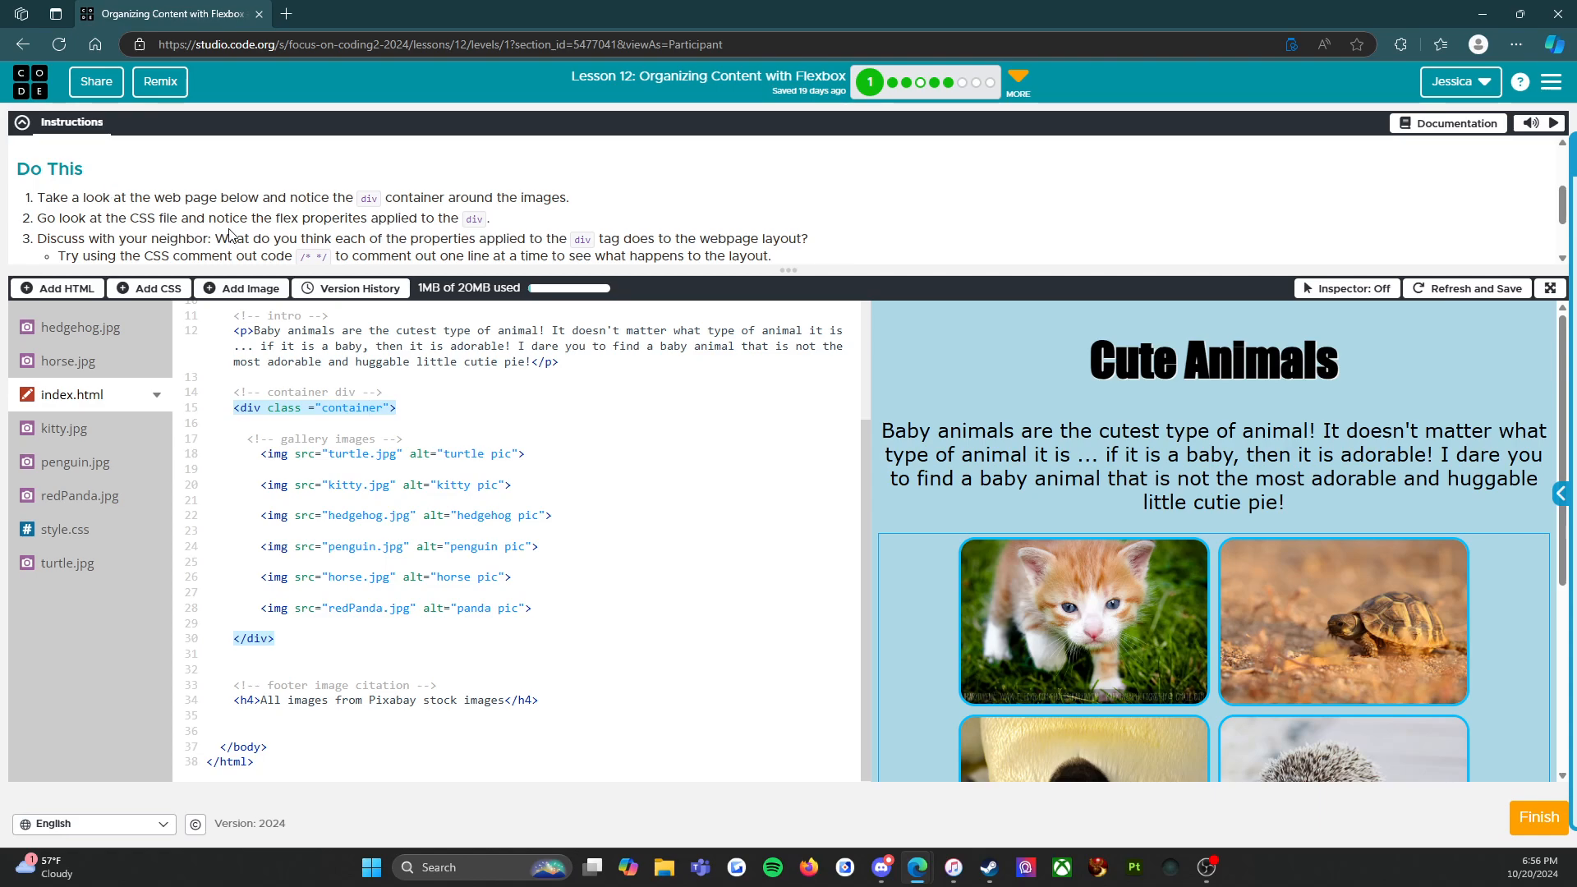
pyautogui.moveTo(465, 230)
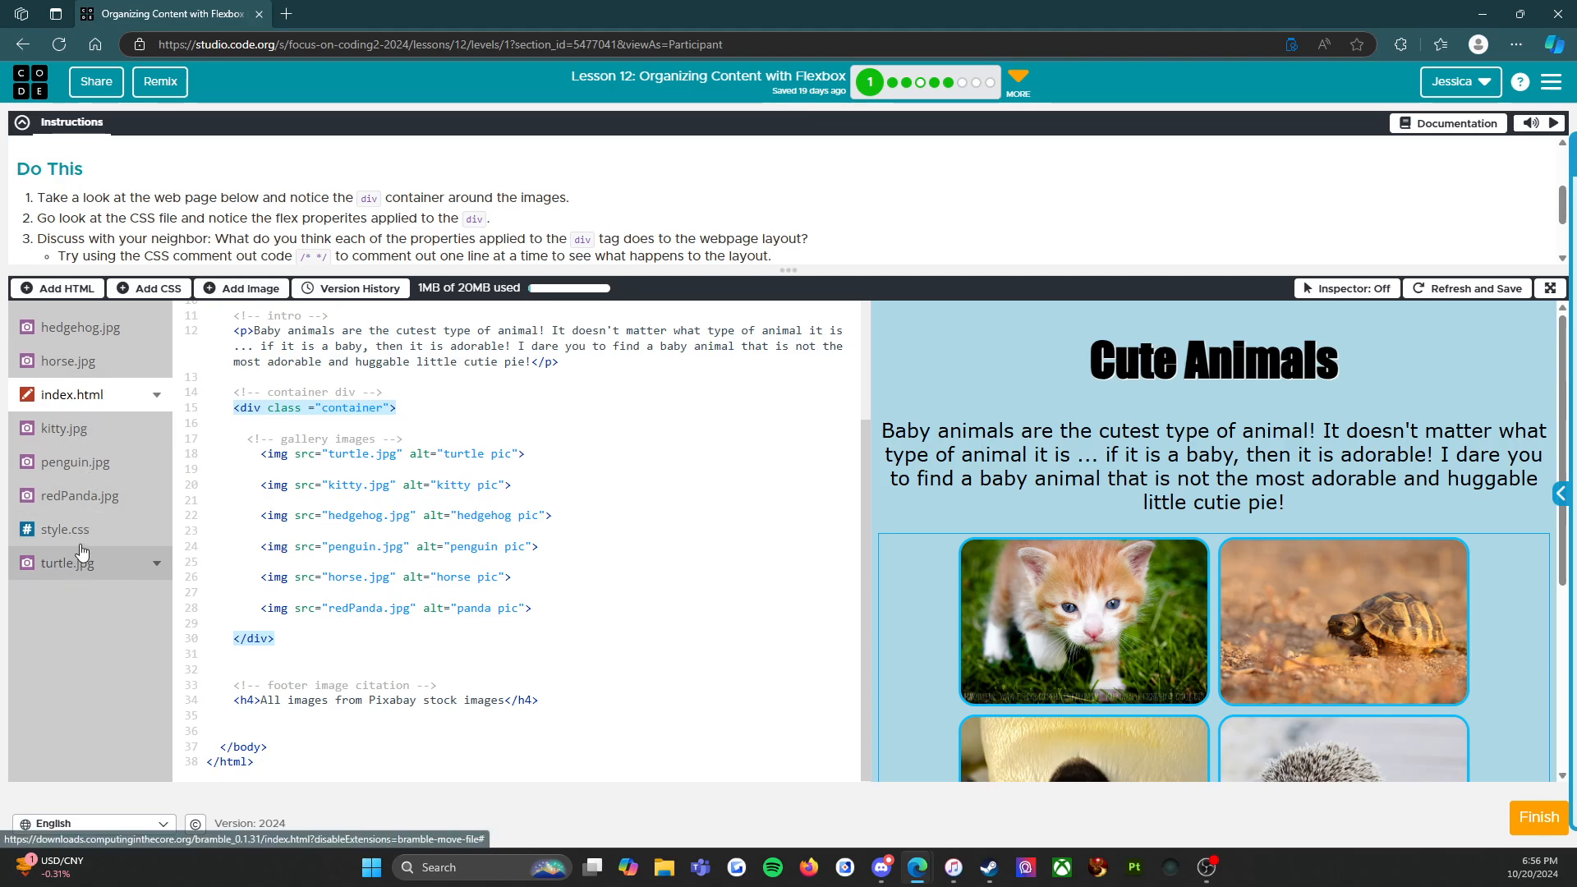
# Step: Switch between style.css and index.html, ending on the stylesheet's .container flex rule
pyautogui.click(64, 529)
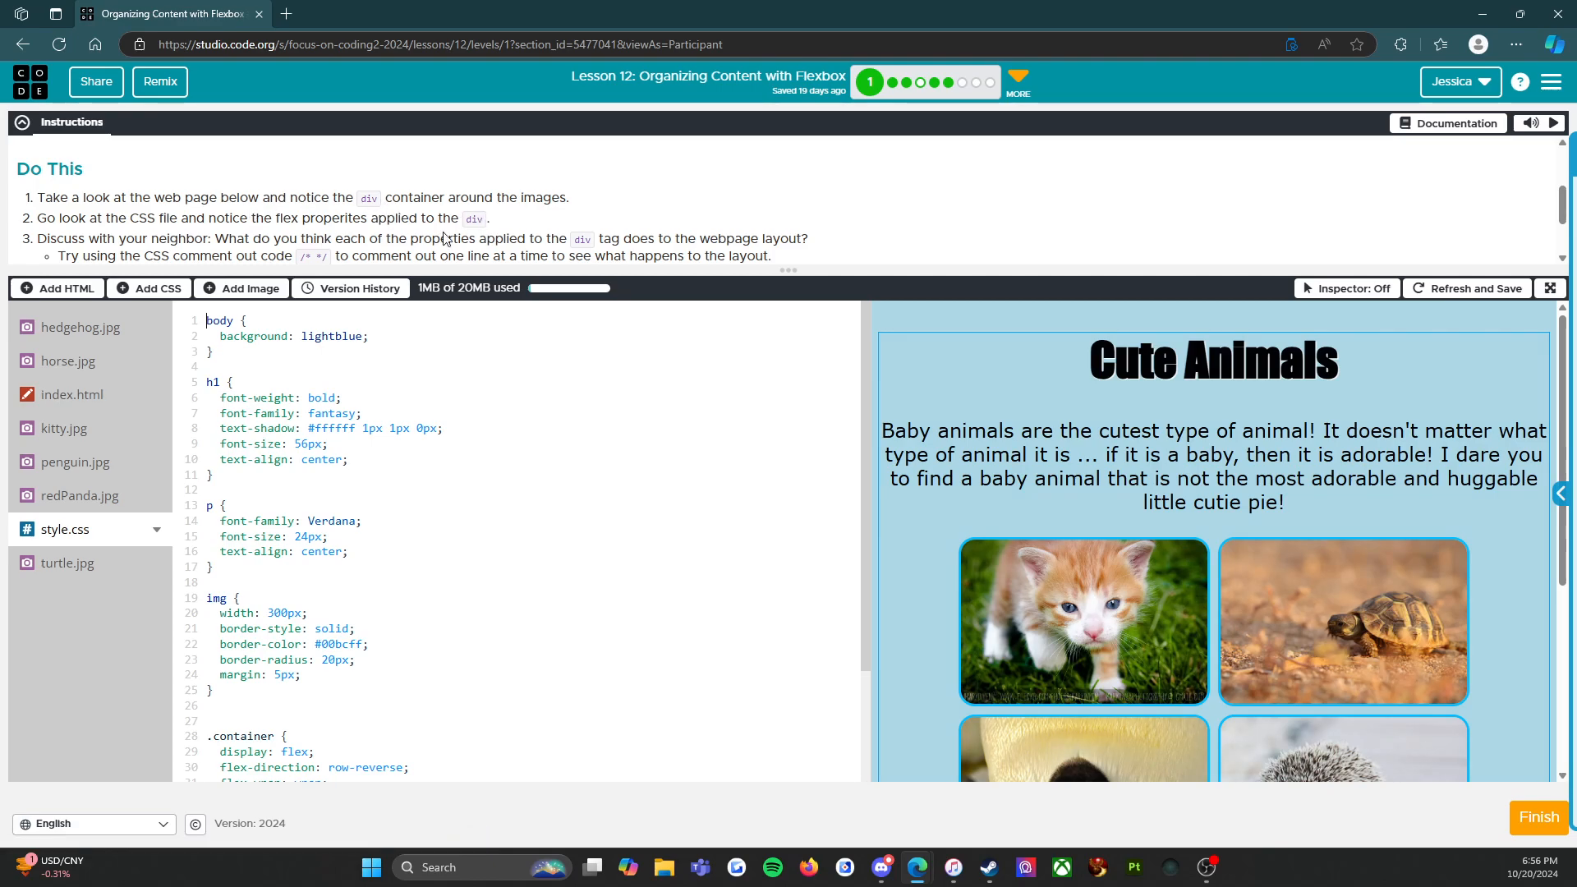
pyautogui.moveTo(302, 473)
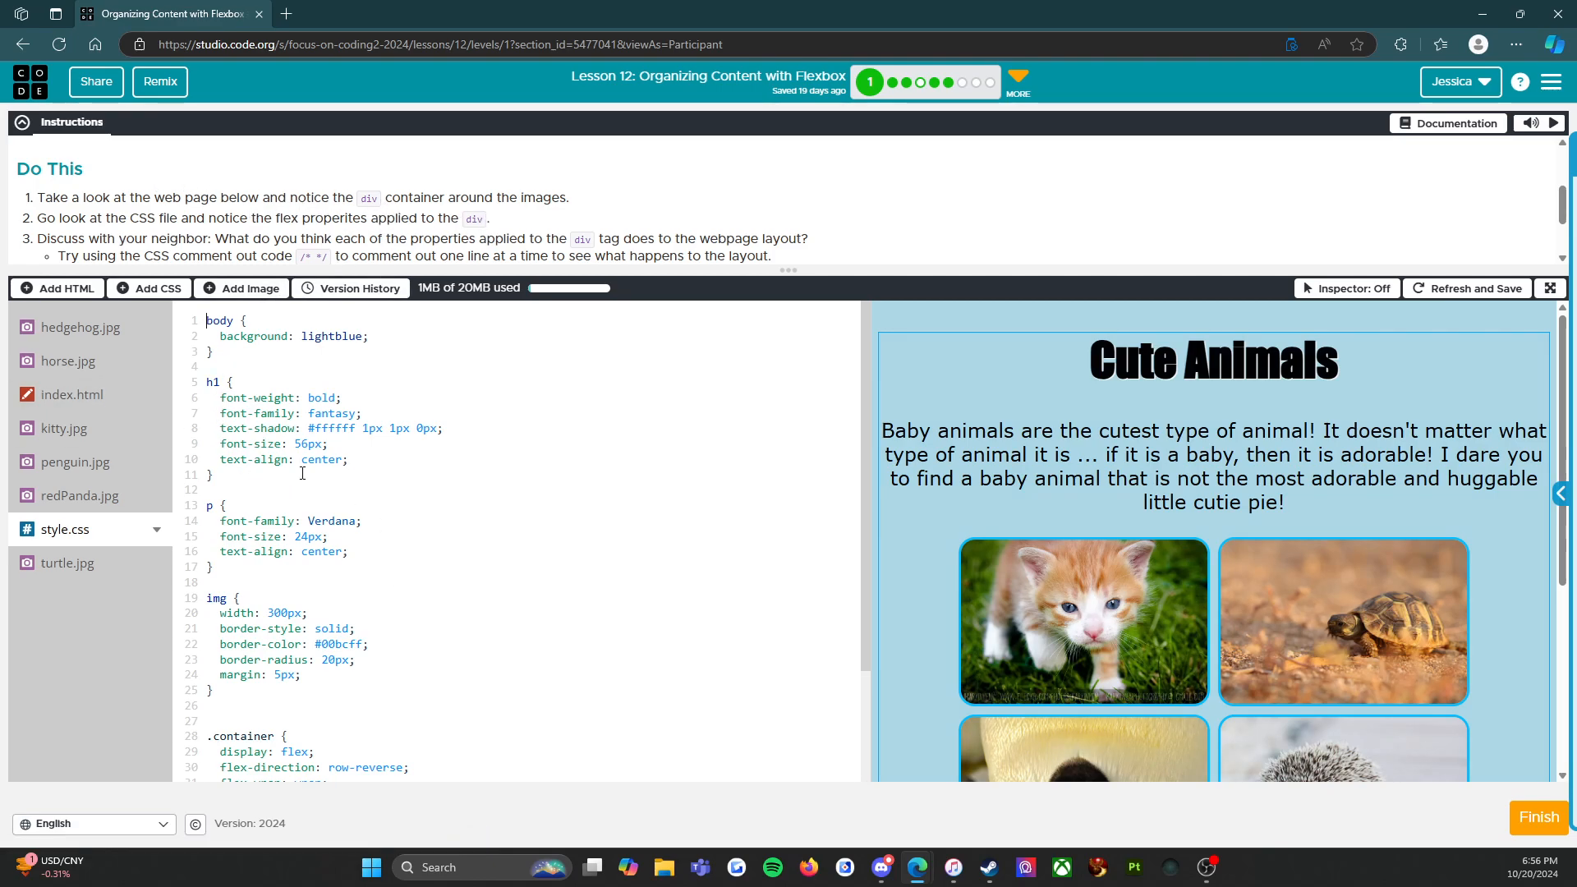
pyautogui.scroll(-3)
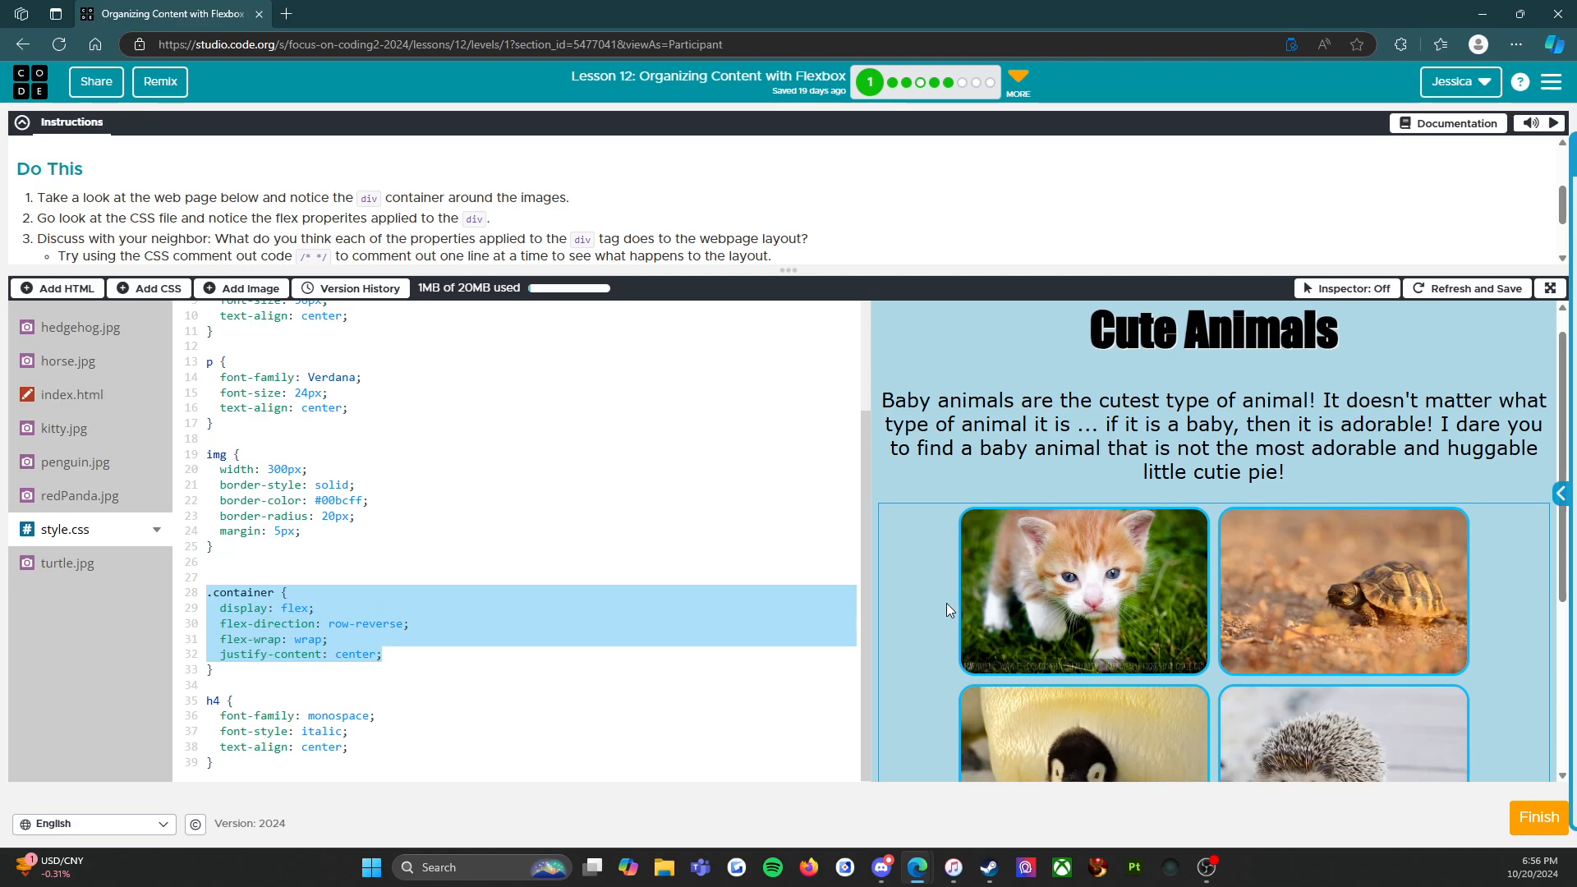
pyautogui.scroll(-3)
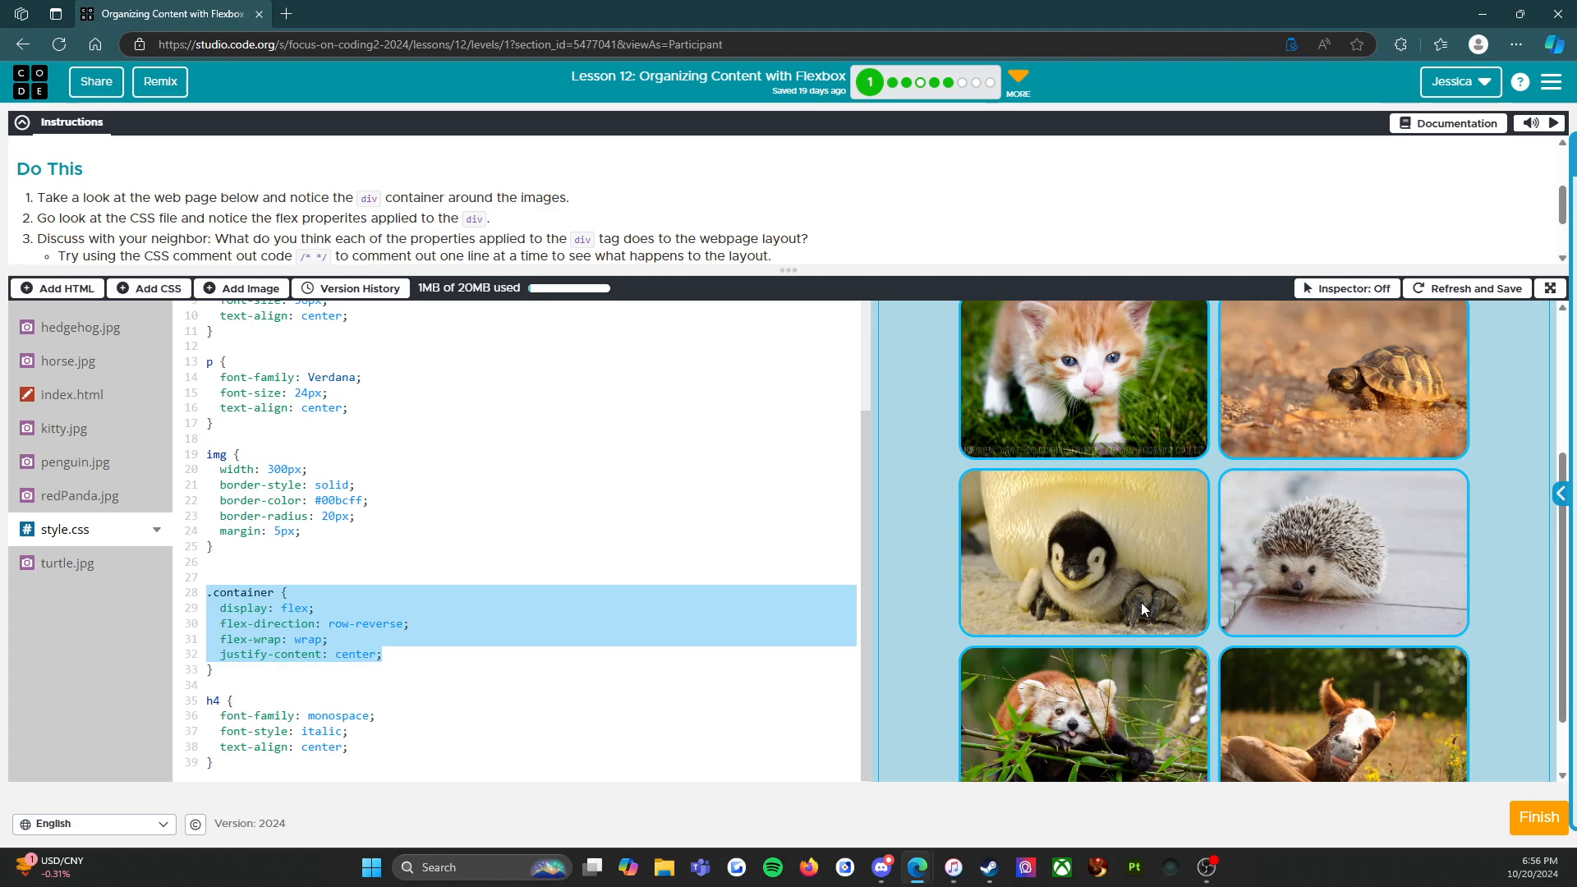
pyautogui.click(73, 394)
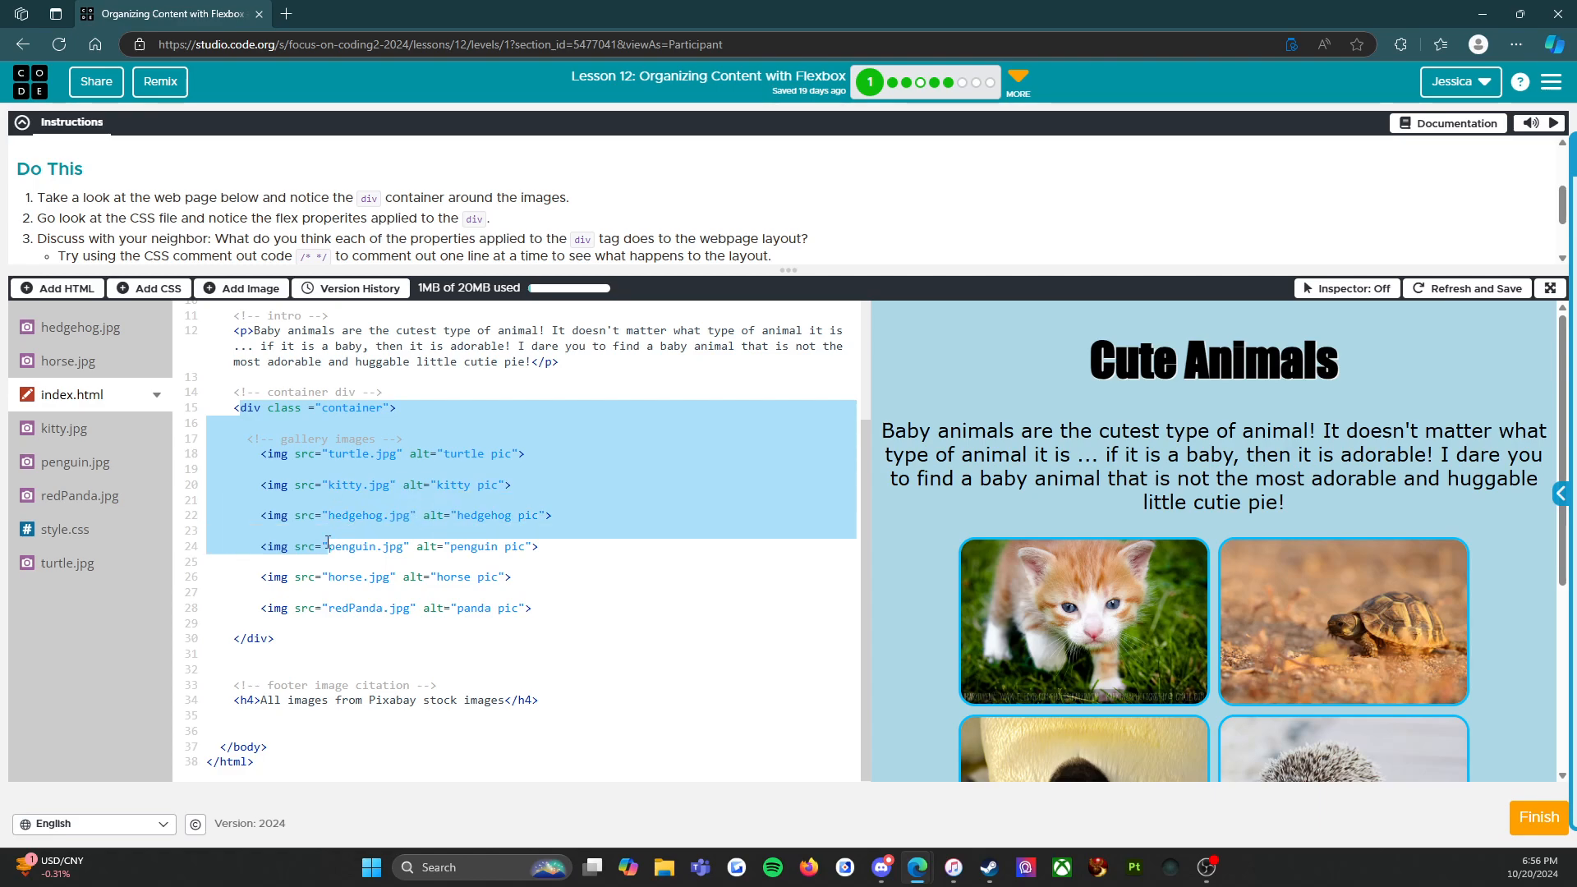
pyautogui.scroll(-3)
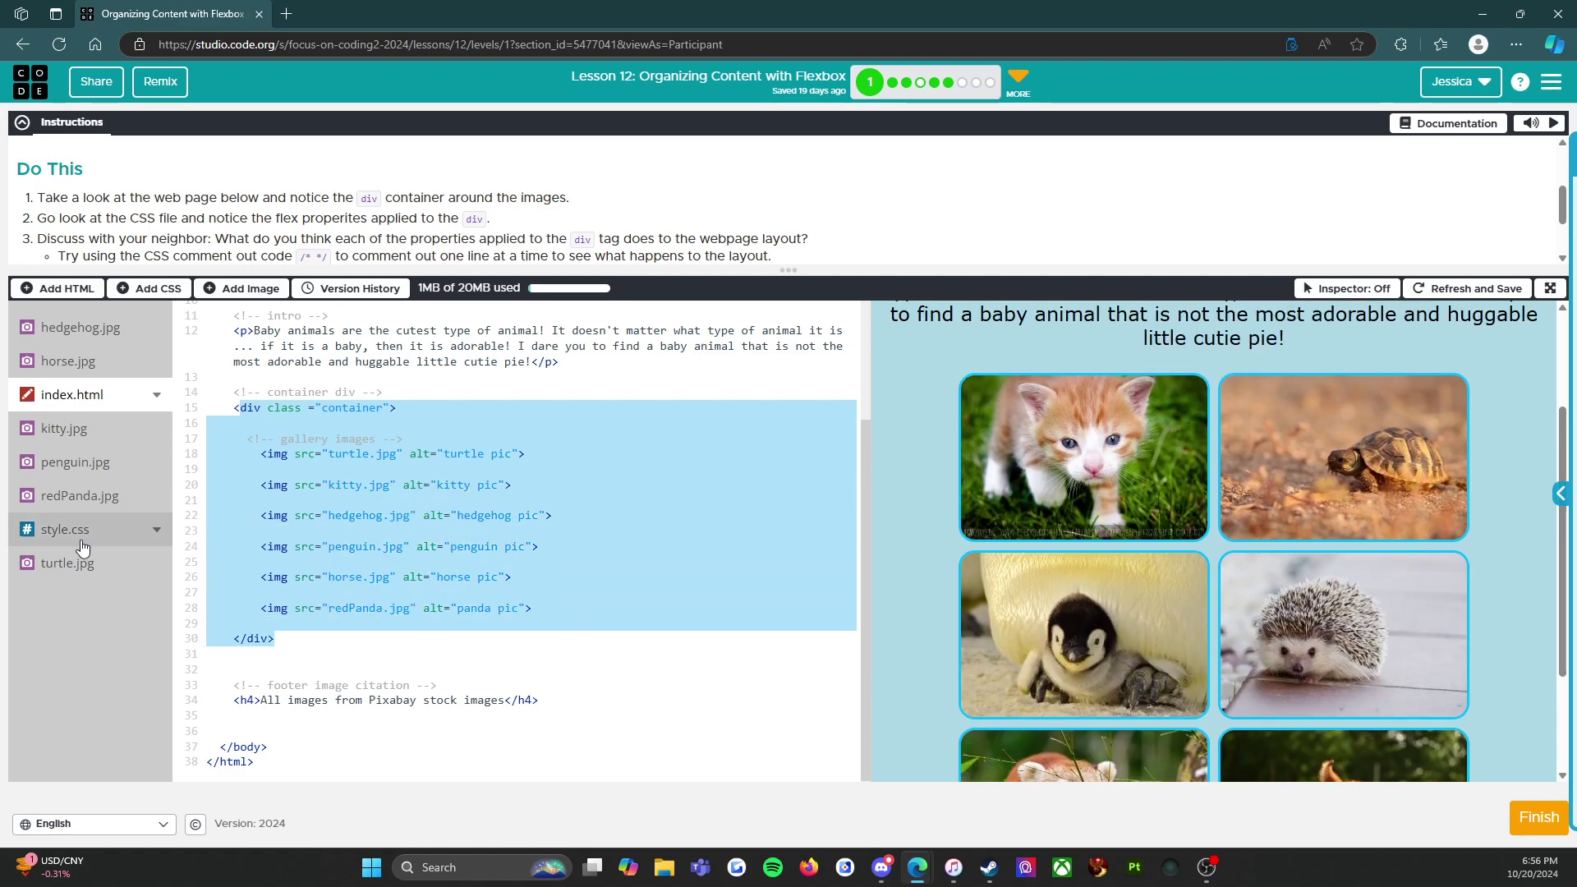
pyautogui.click(316, 408)
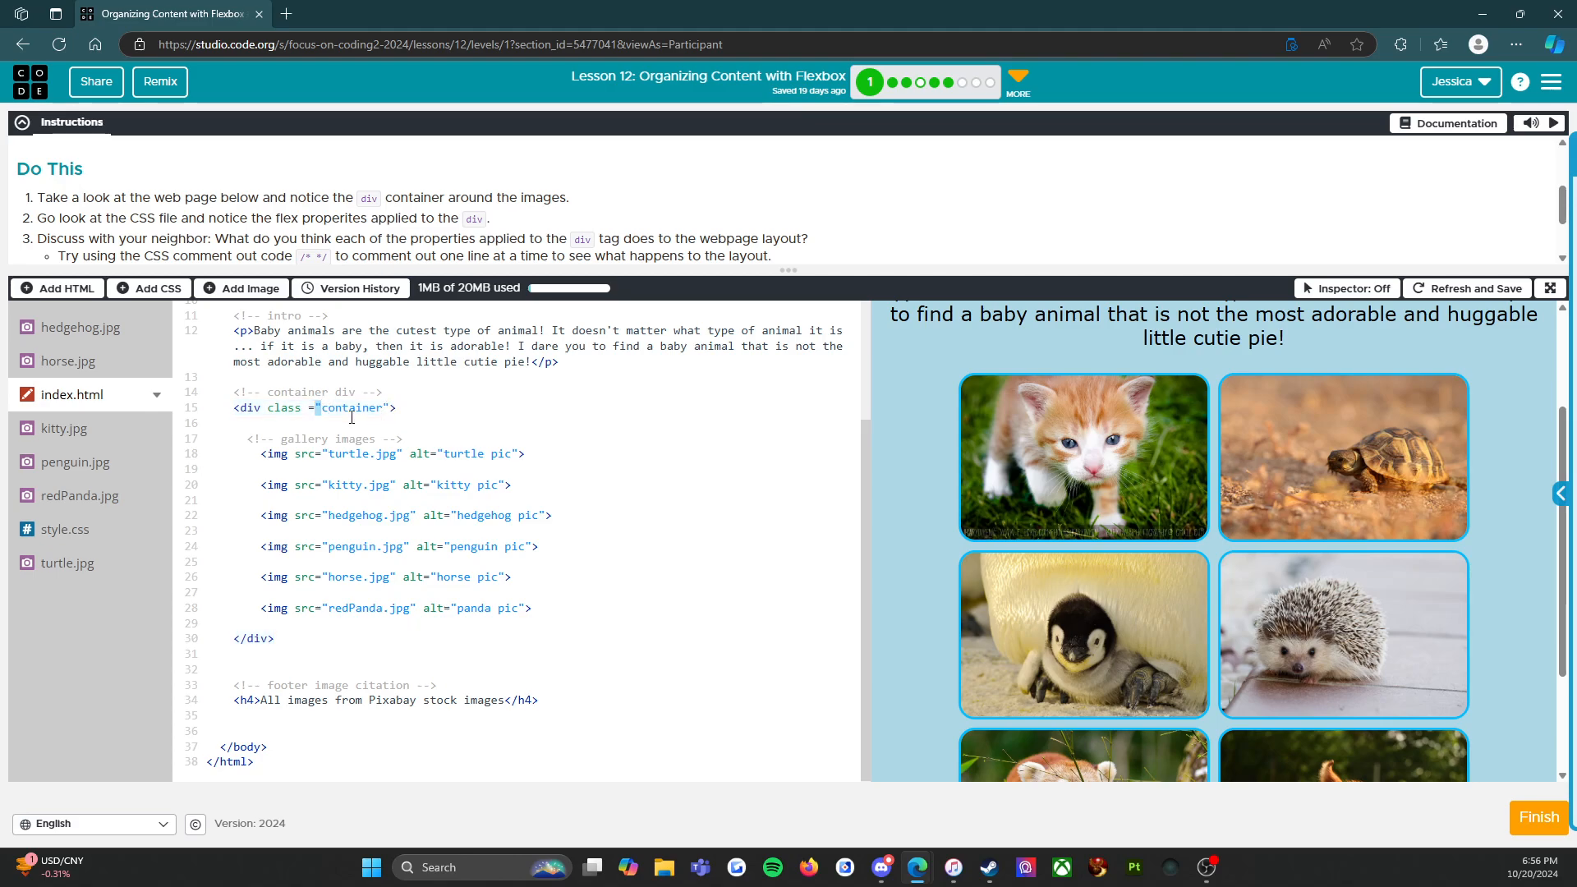
pyautogui.click(64, 528)
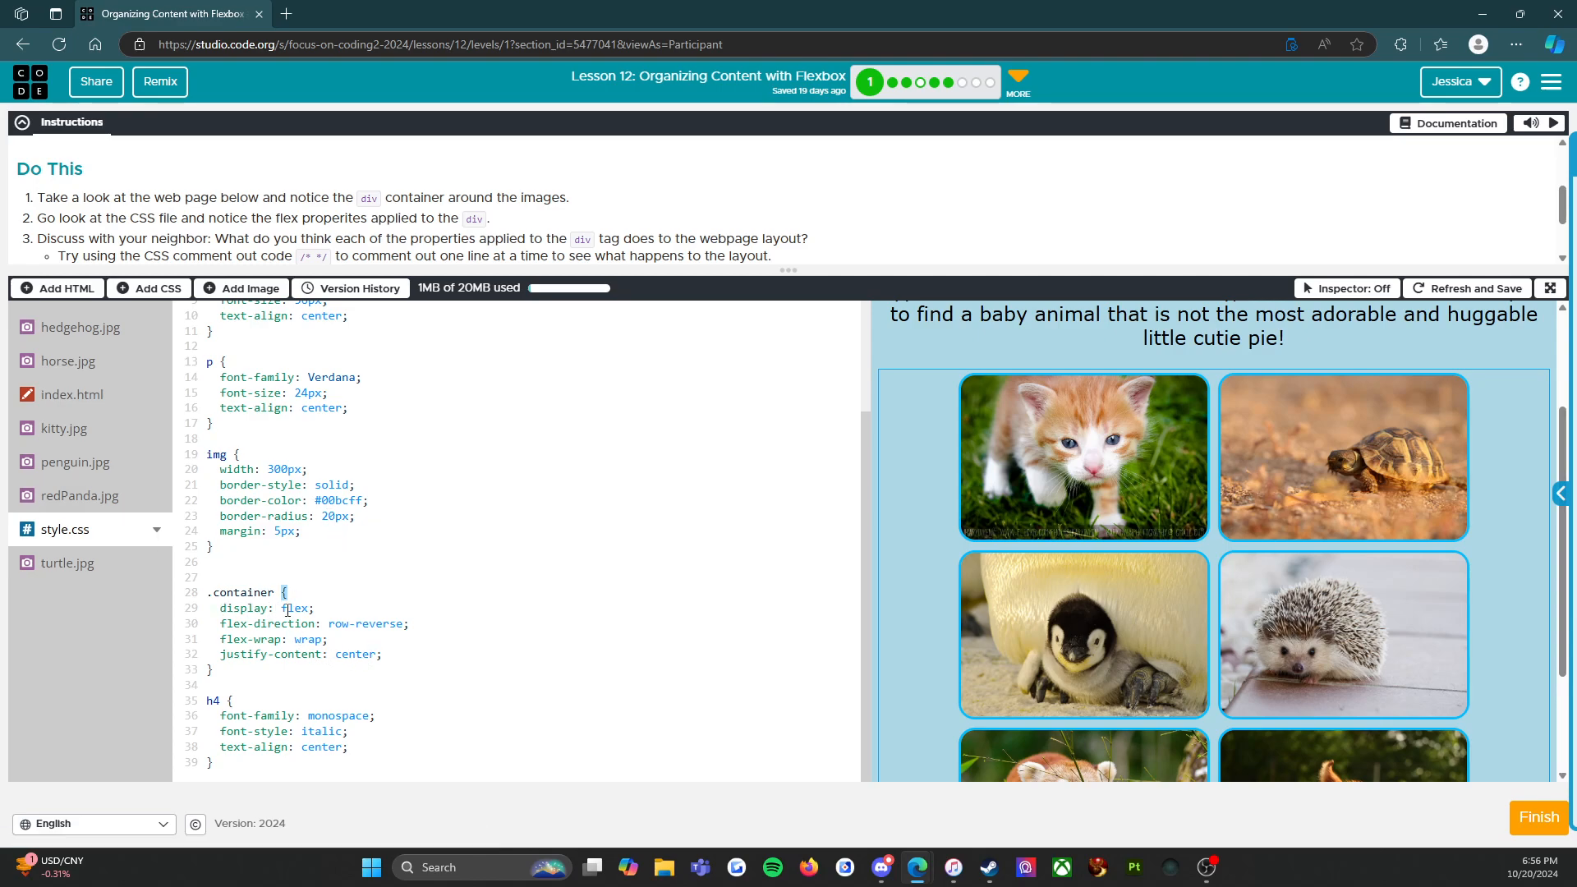
# Step: Select the flex value of the container's display property
pyautogui.doubleClick(263, 607)
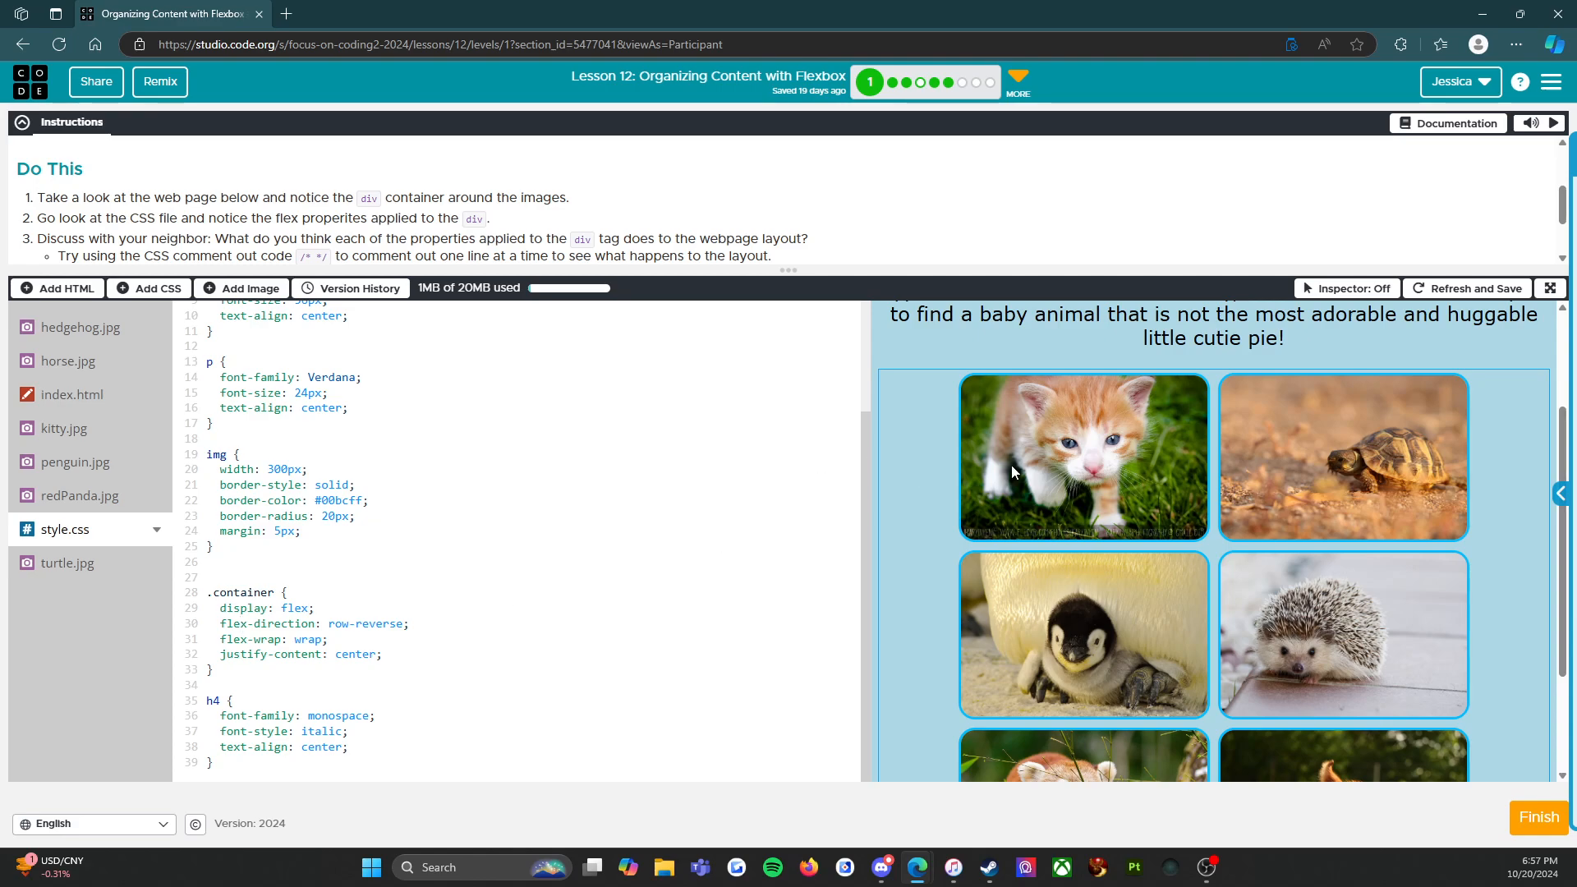
pyautogui.moveTo(842, 555)
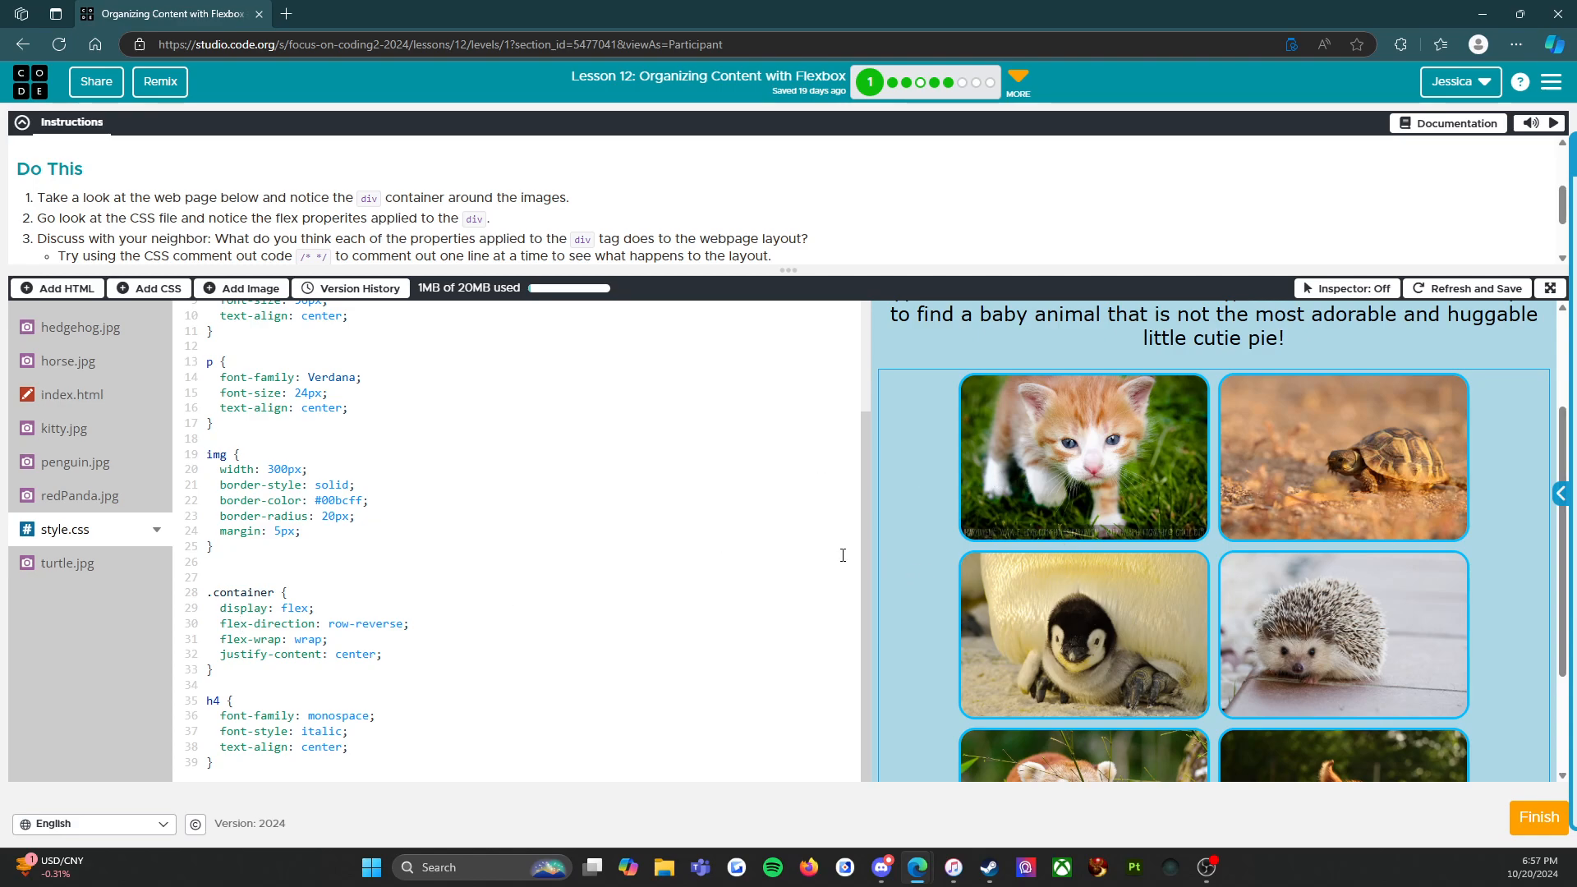
pyautogui.moveTo(871, 555)
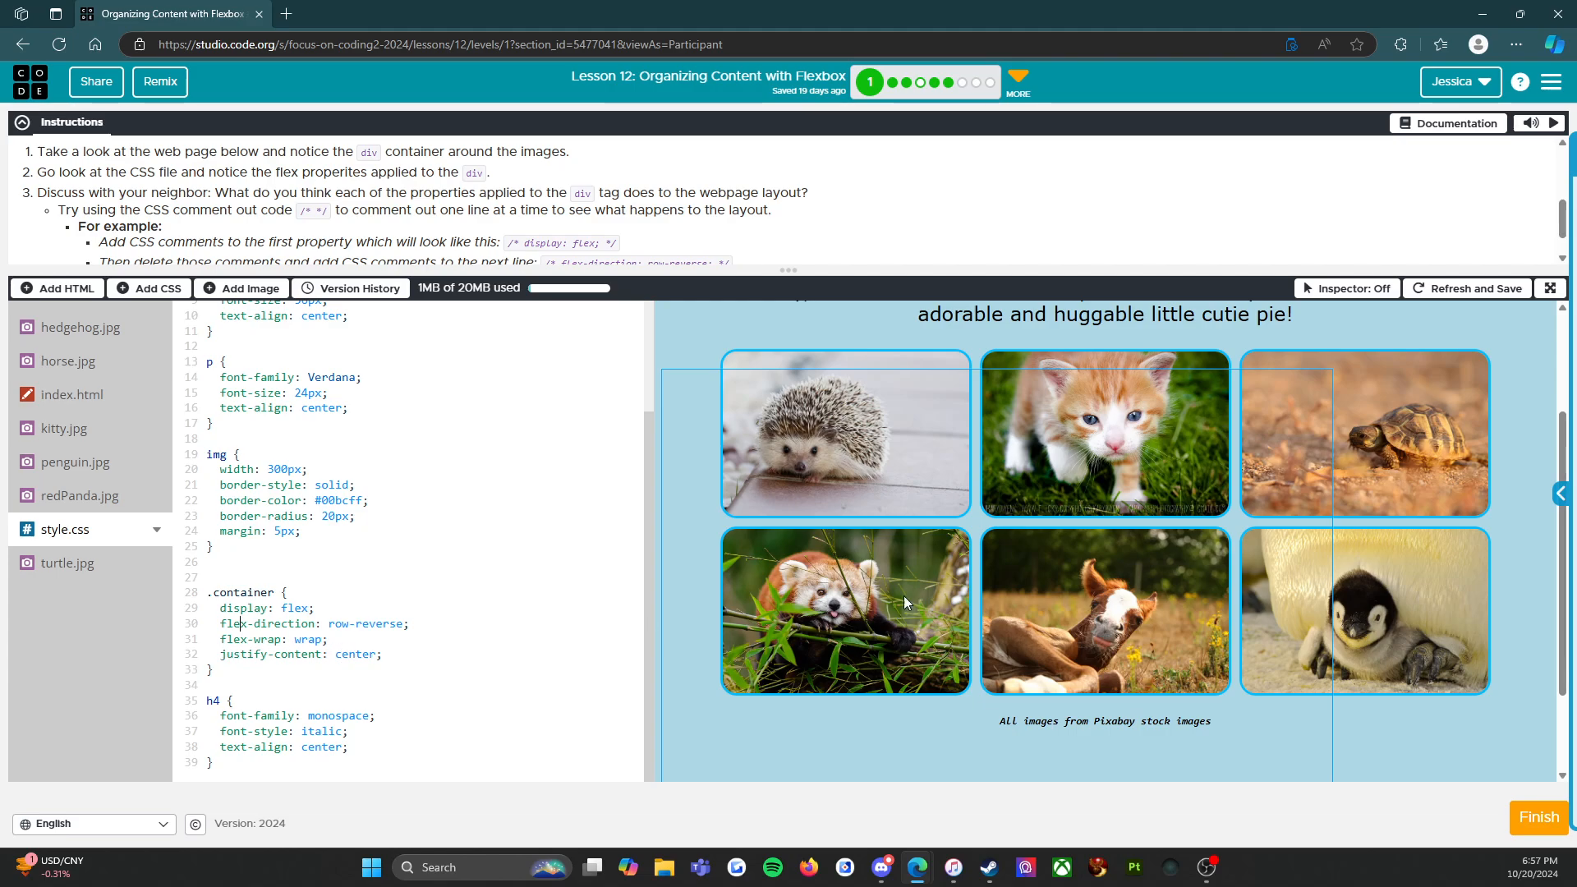
pyautogui.moveTo(688, 385)
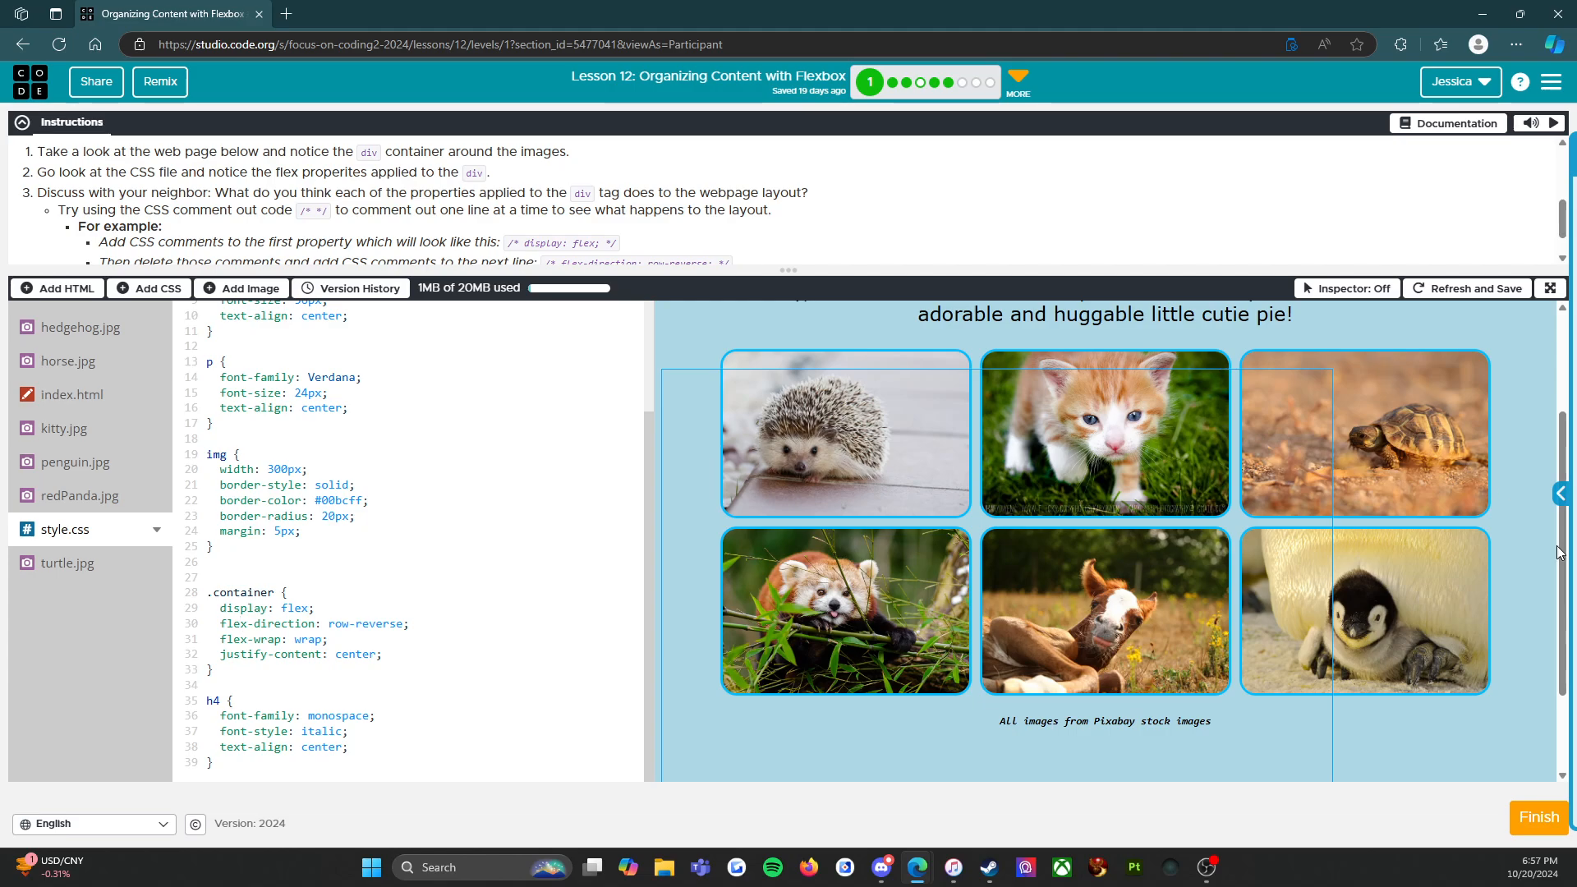
pyautogui.moveTo(1166, 571)
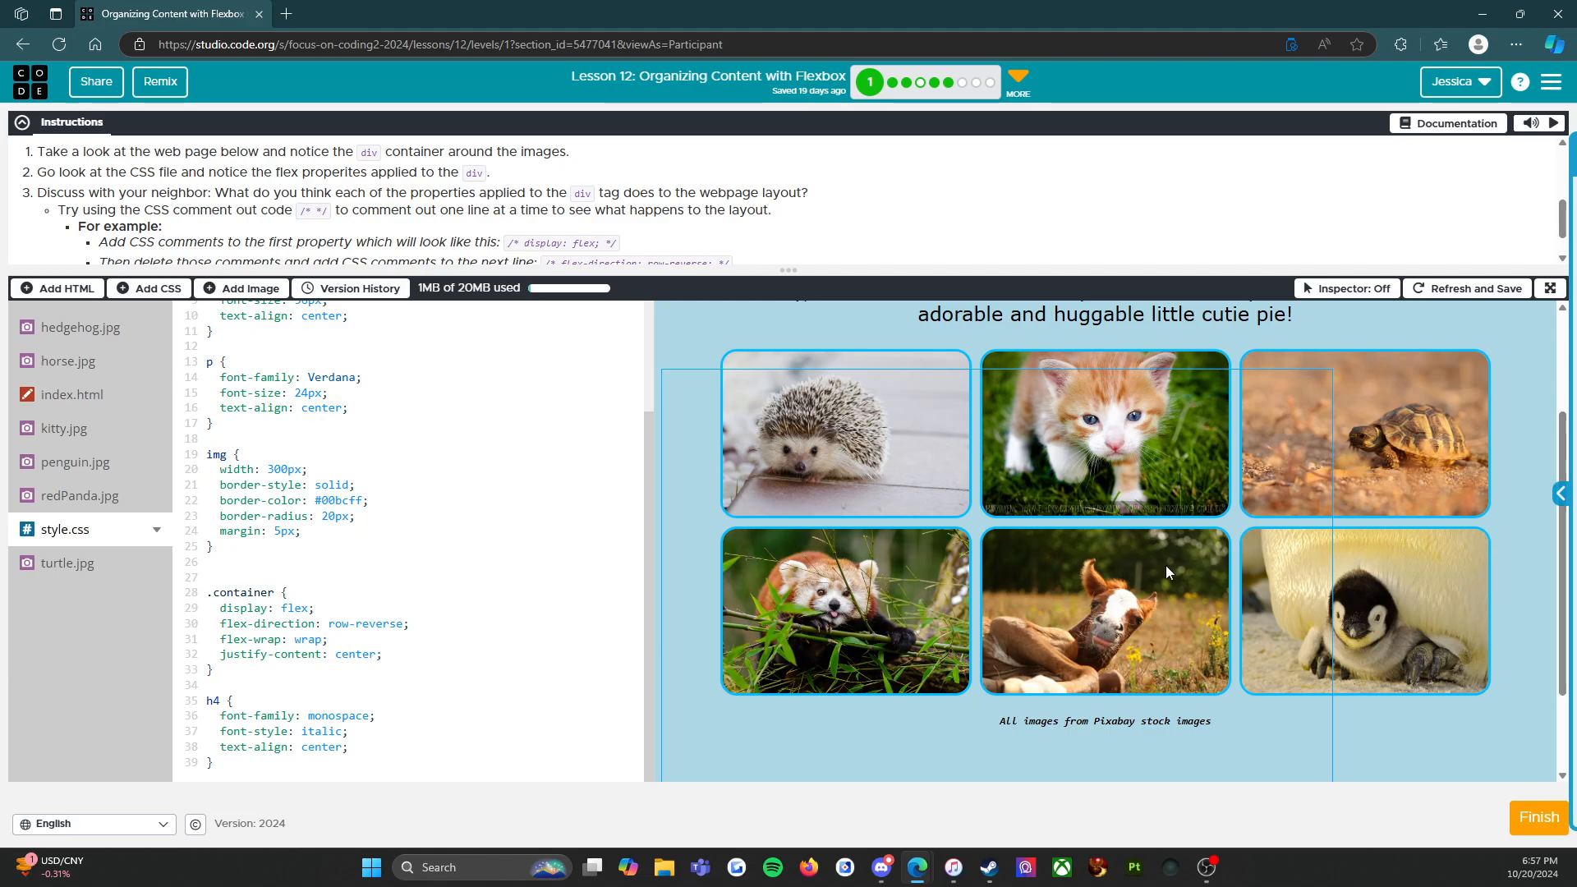
pyautogui.moveTo(239, 258)
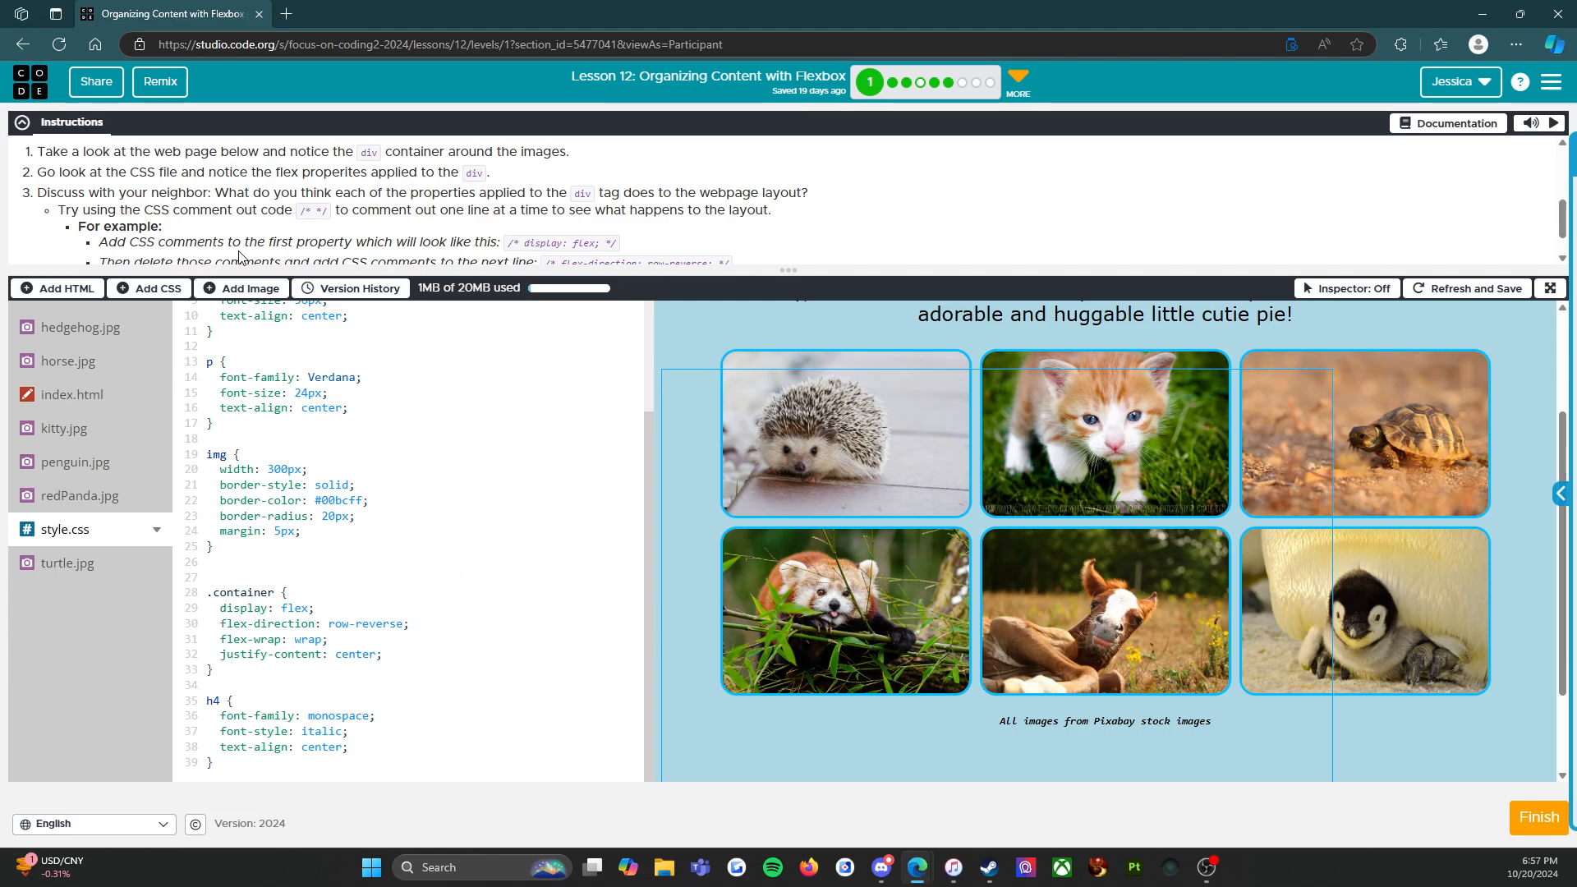
pyautogui.moveTo(151, 174)
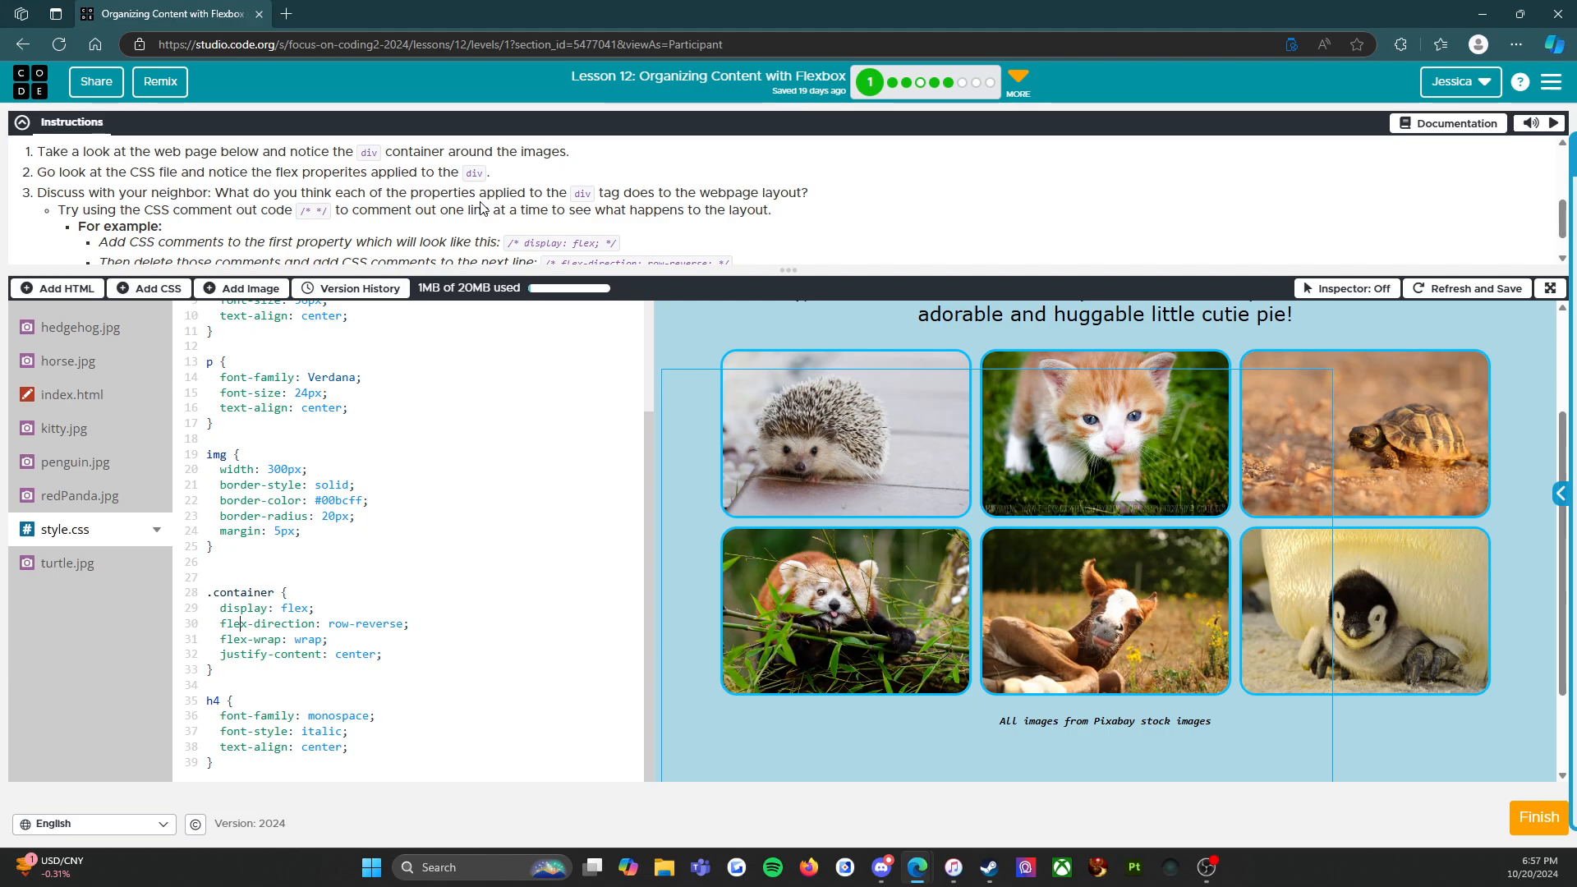
pyautogui.moveTo(307, 171)
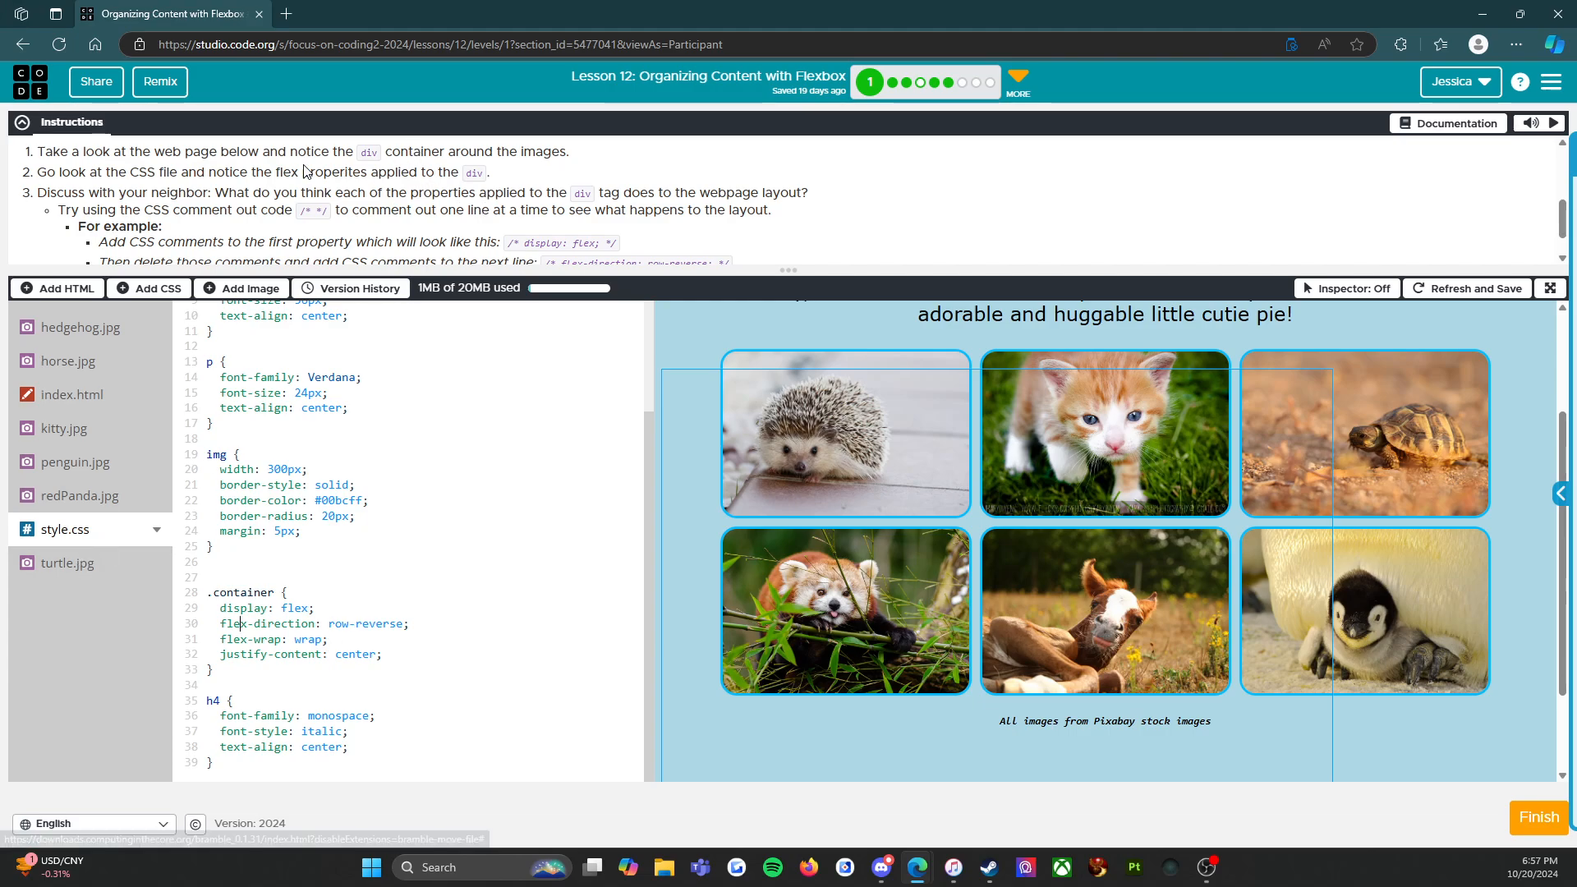
pyautogui.doubleClick(330, 172)
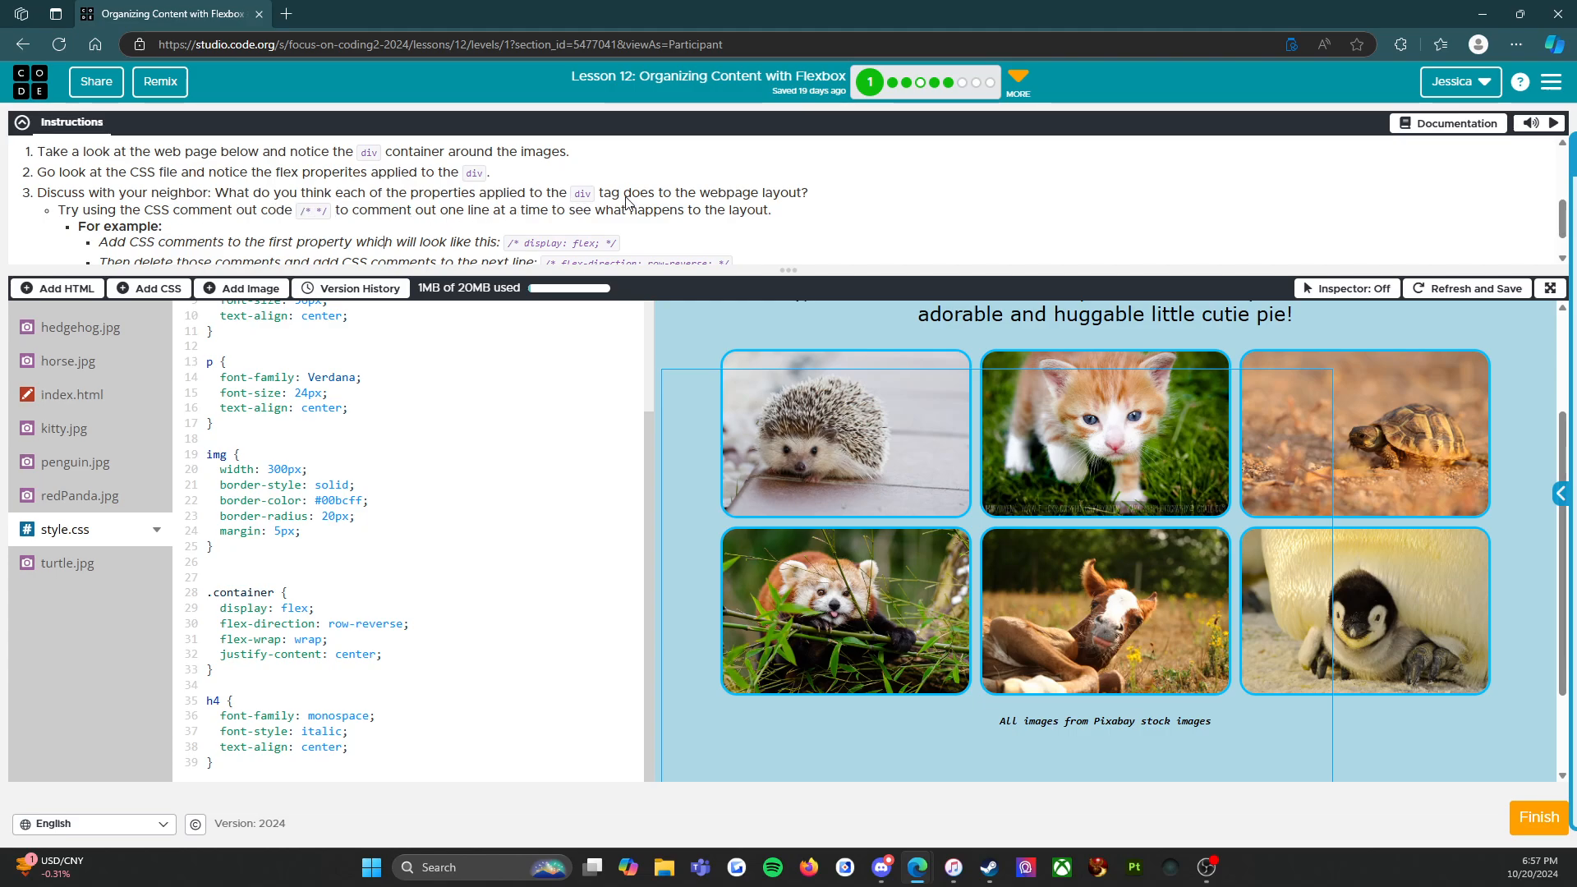
pyautogui.moveTo(212, 230)
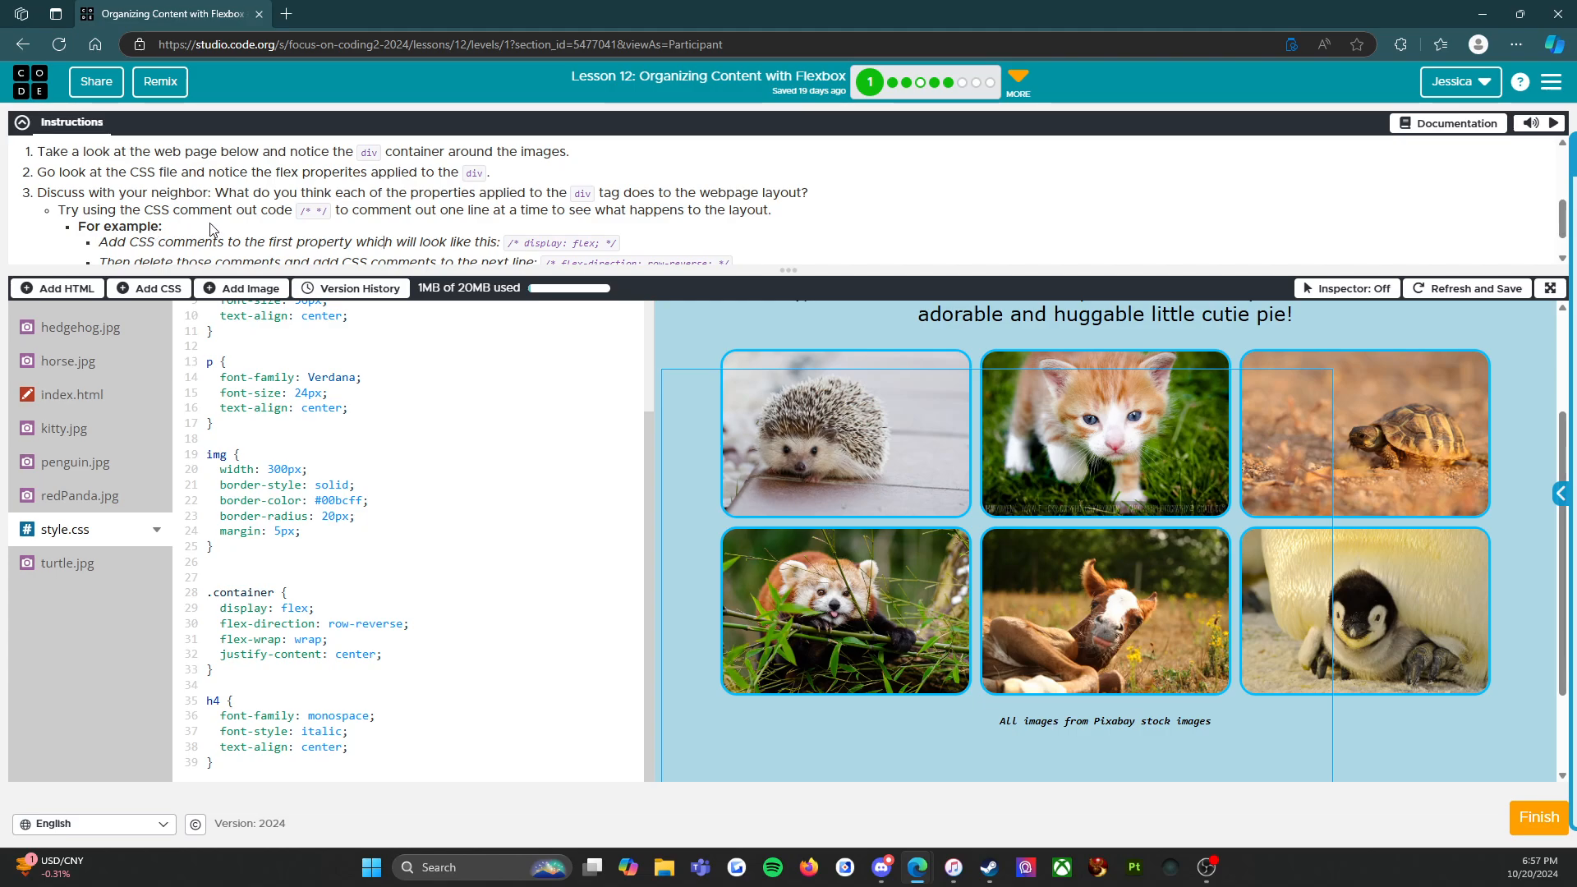
pyautogui.moveTo(252, 213)
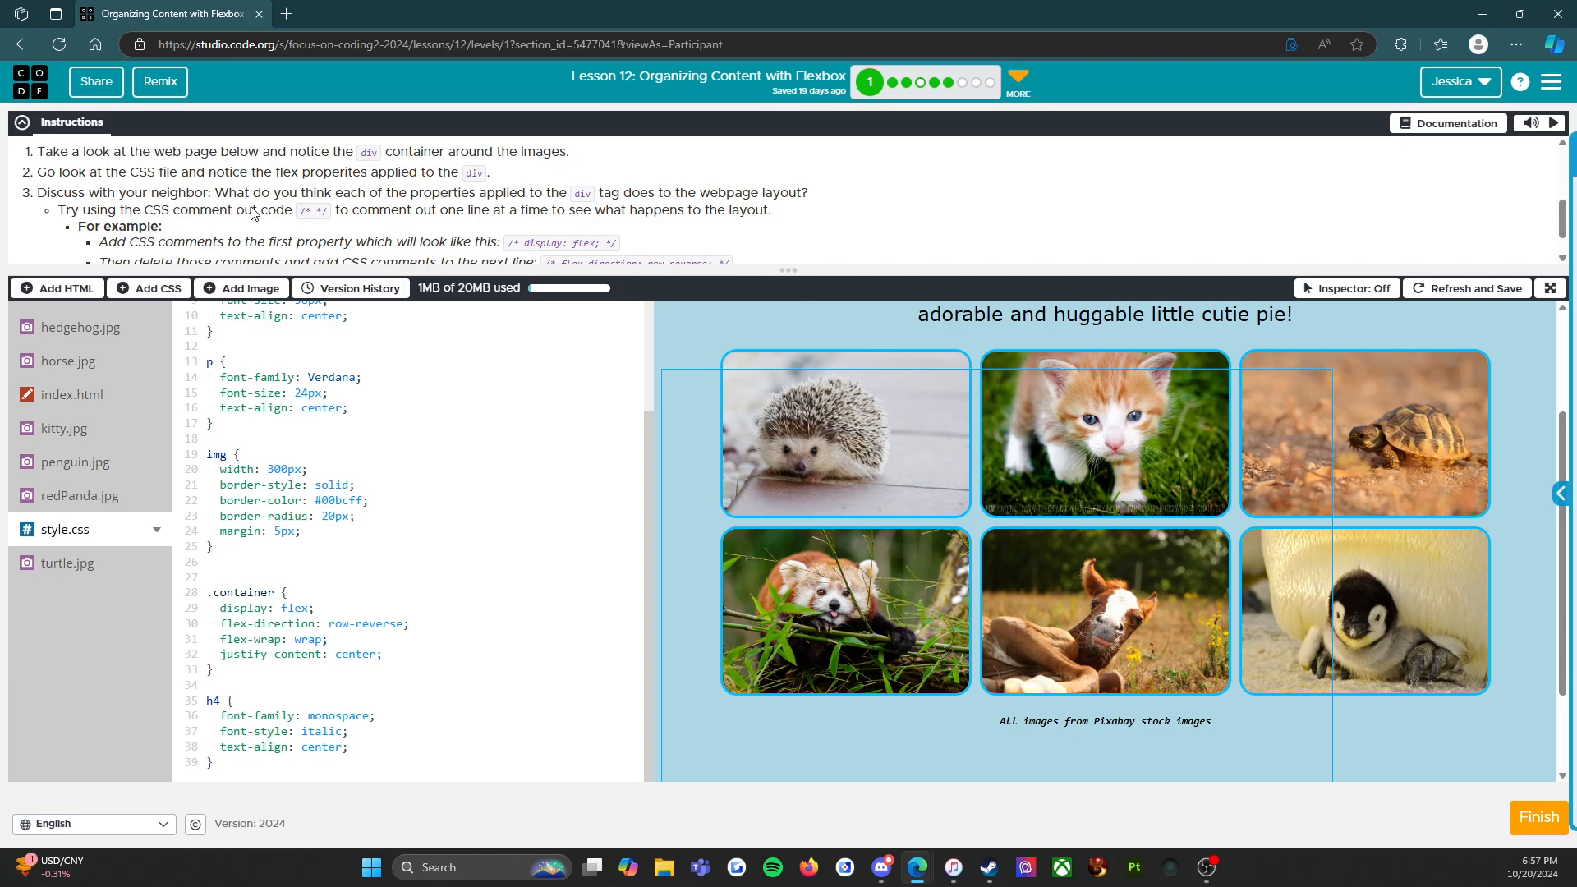
# Step: Wrap 'display: flex;' in /* */ comment markers and view the unreversed photos
pyautogui.doubleClick(305, 211)
pyautogui.write('/* ')
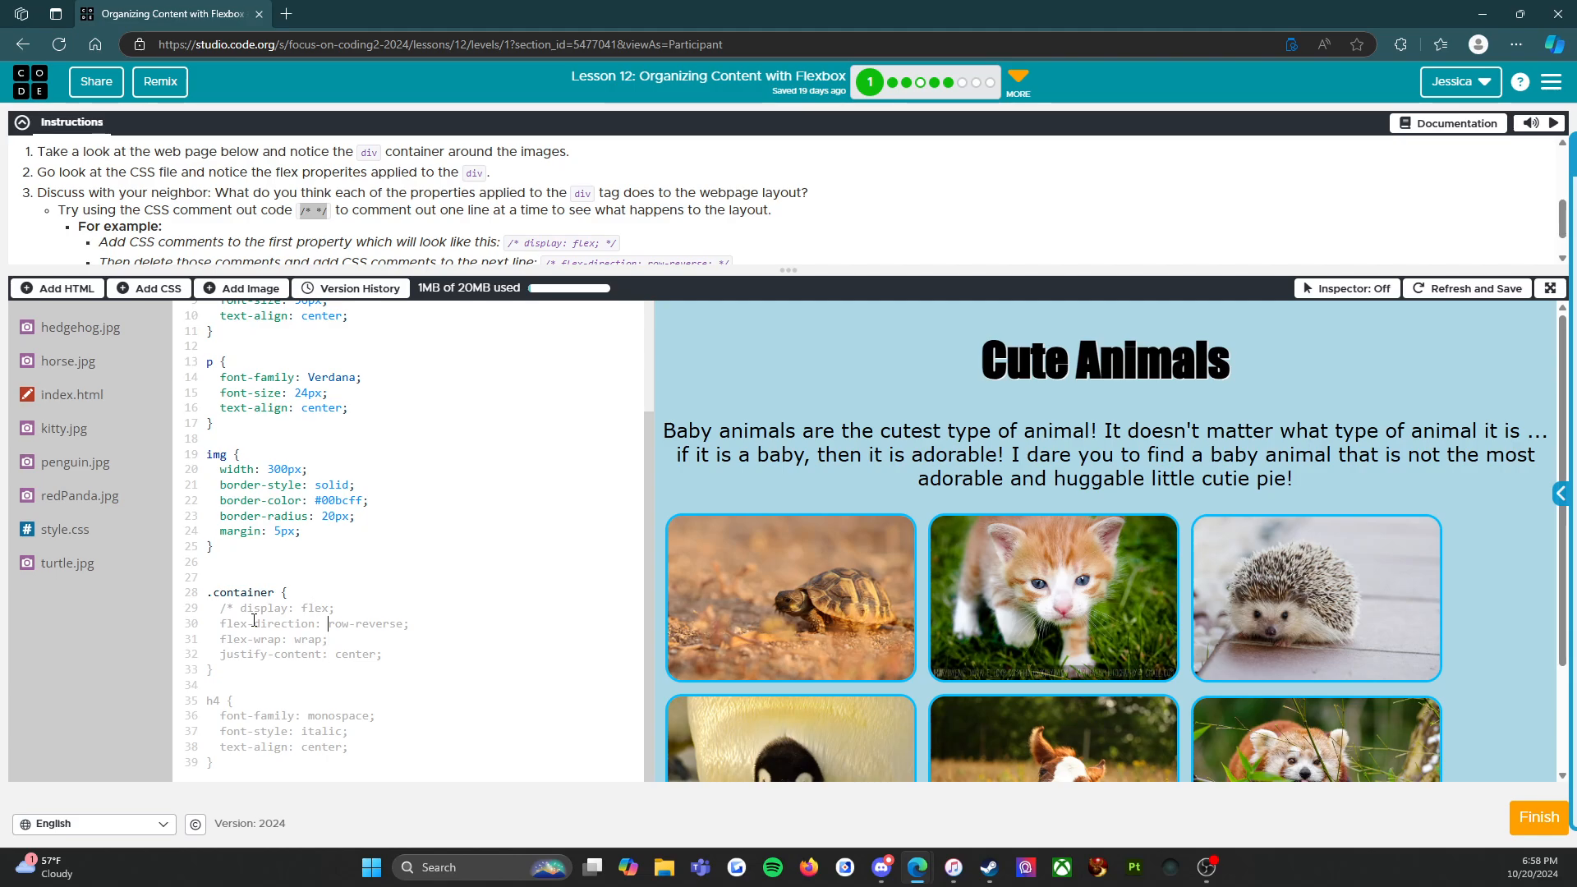
pyautogui.click(340, 607)
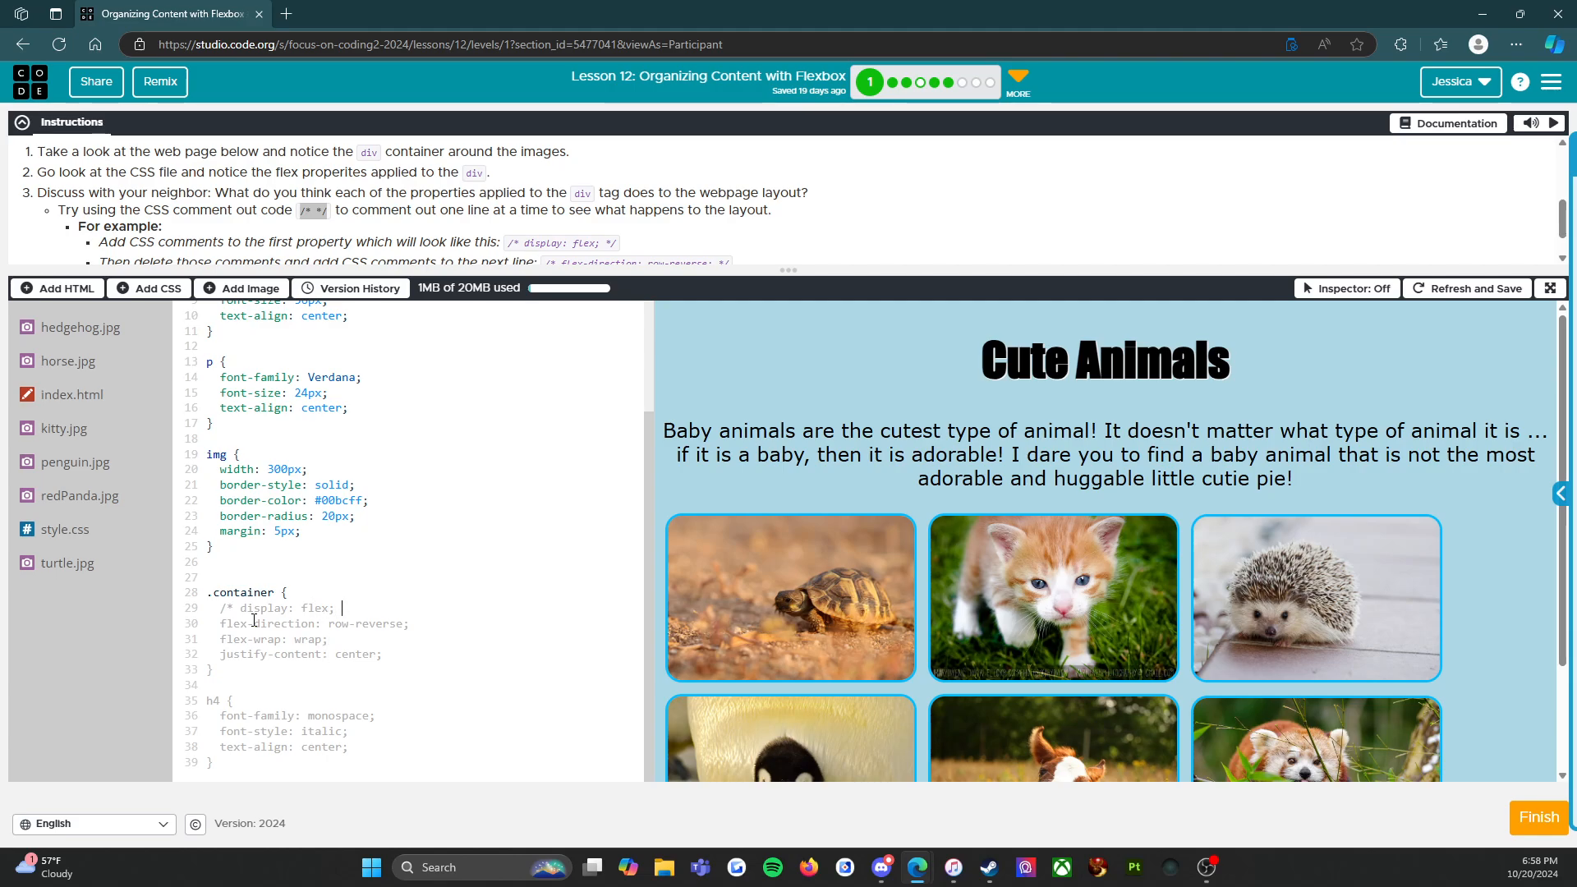
pyautogui.write('*')
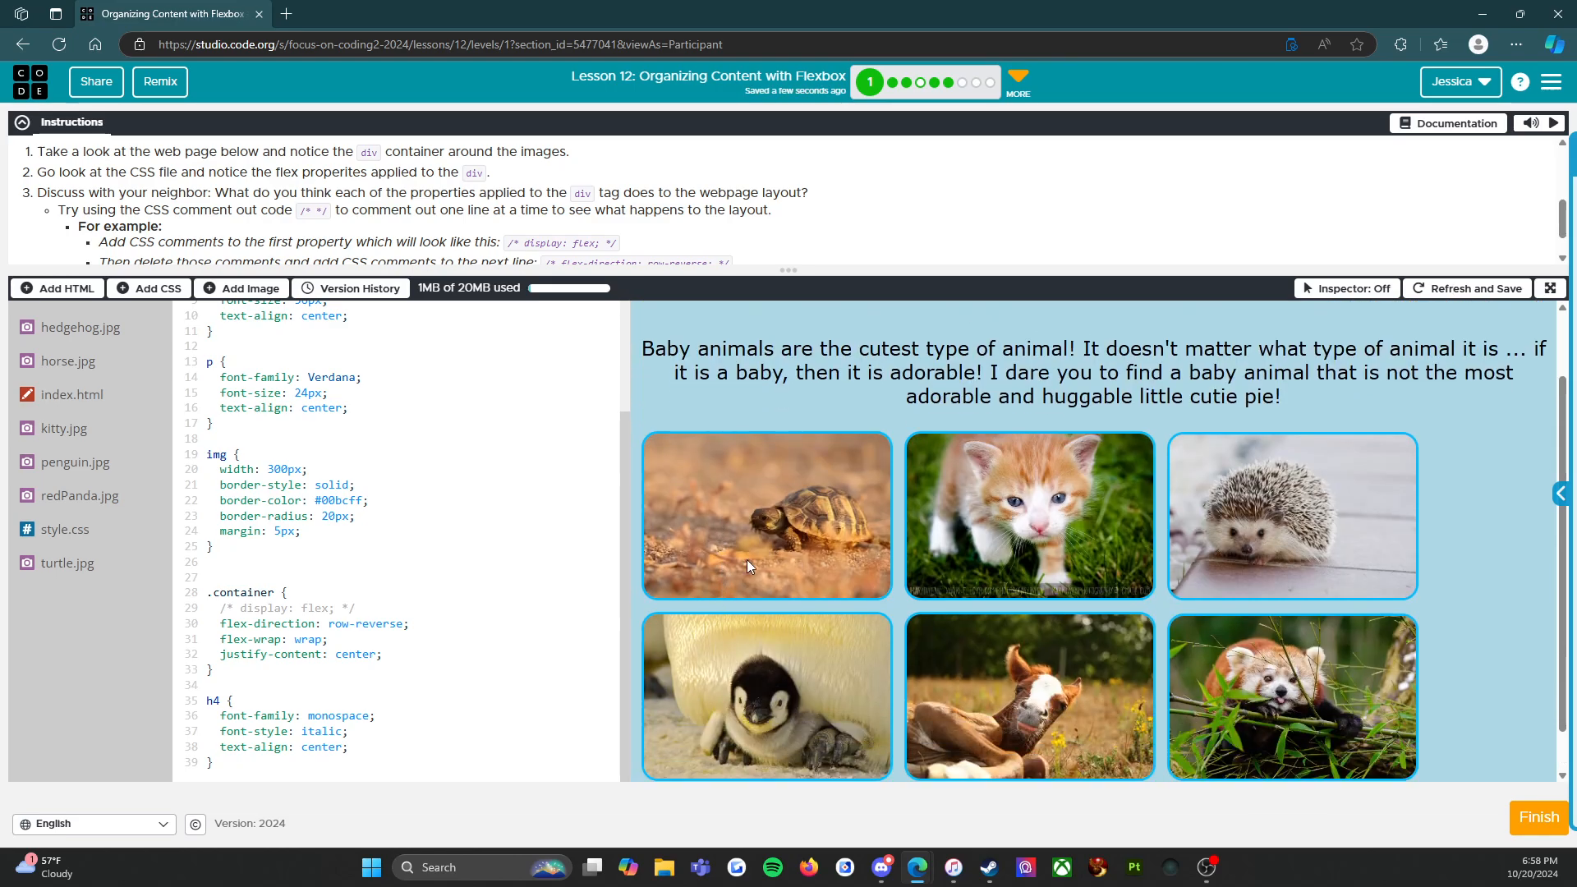
pyautogui.moveTo(1061, 541)
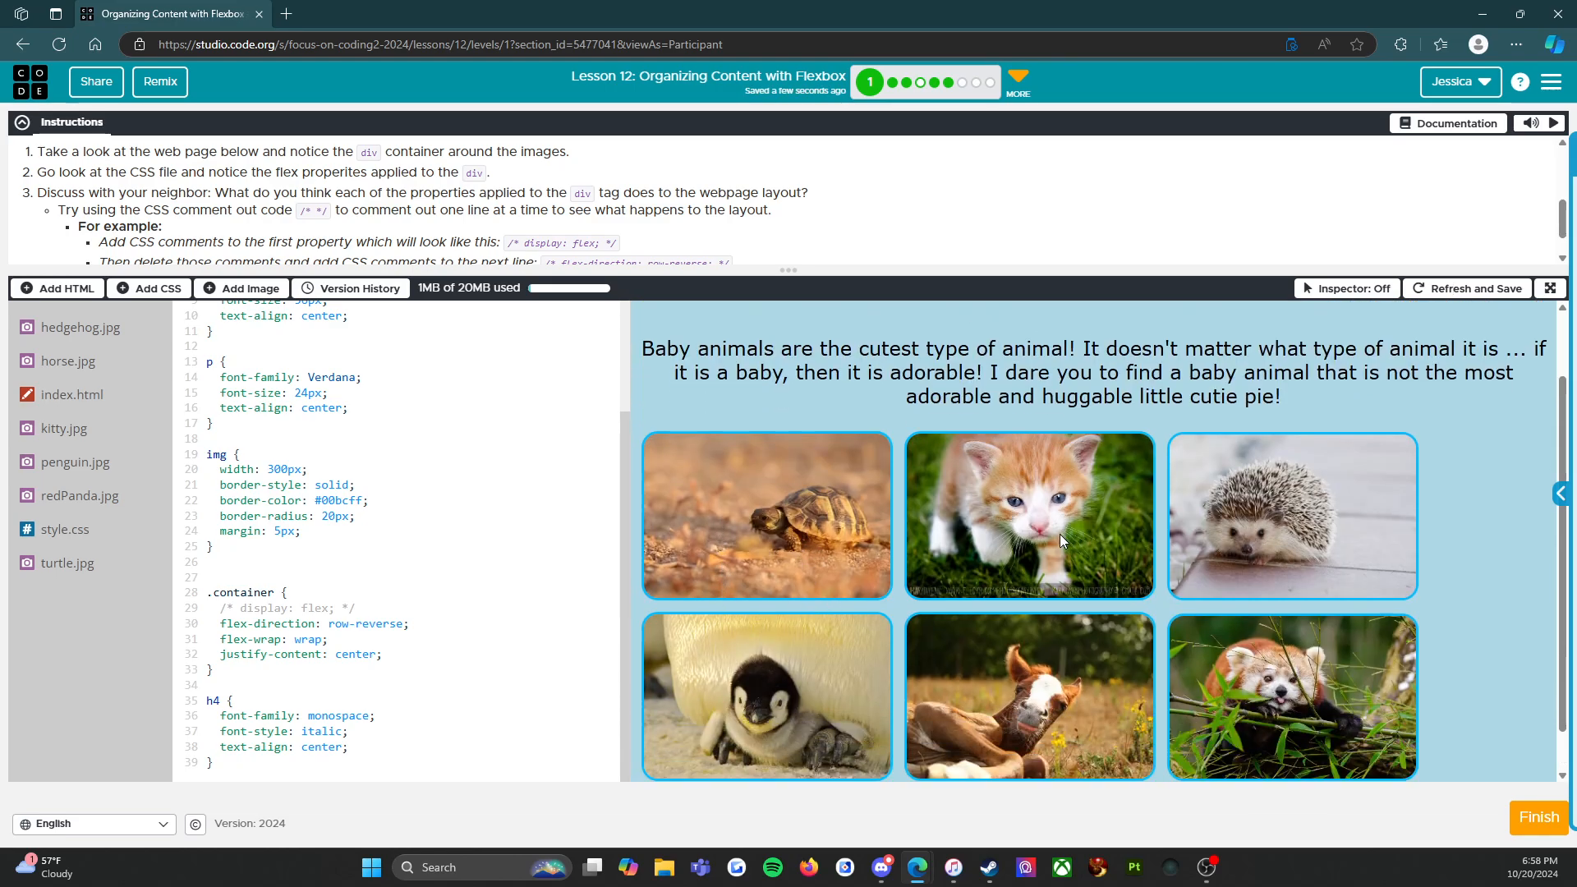
pyautogui.scroll(-3)
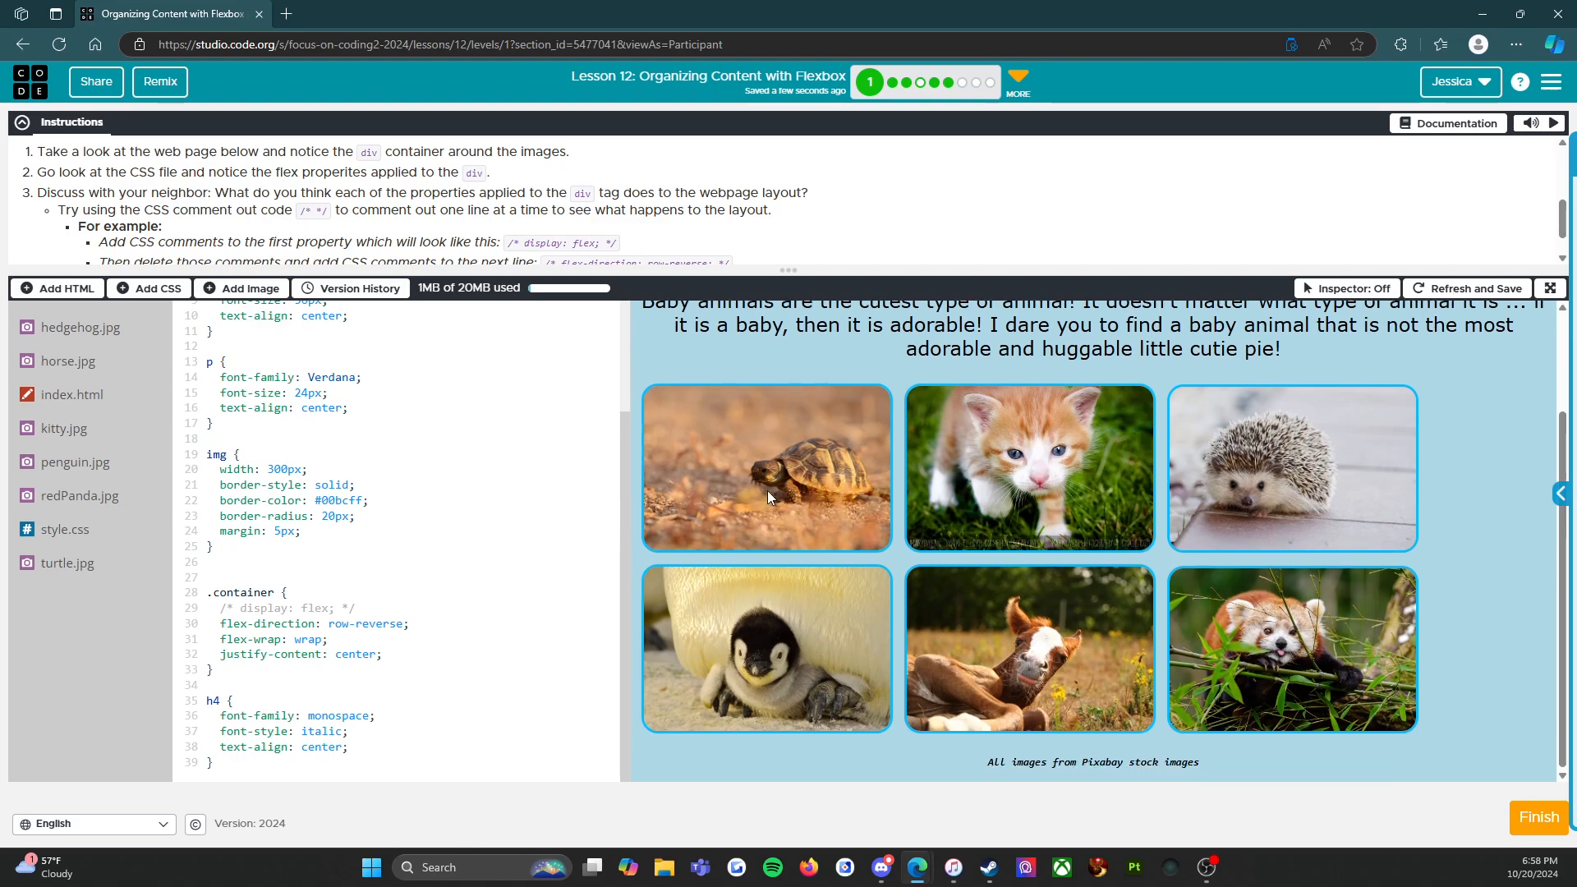
pyautogui.moveTo(1263, 489)
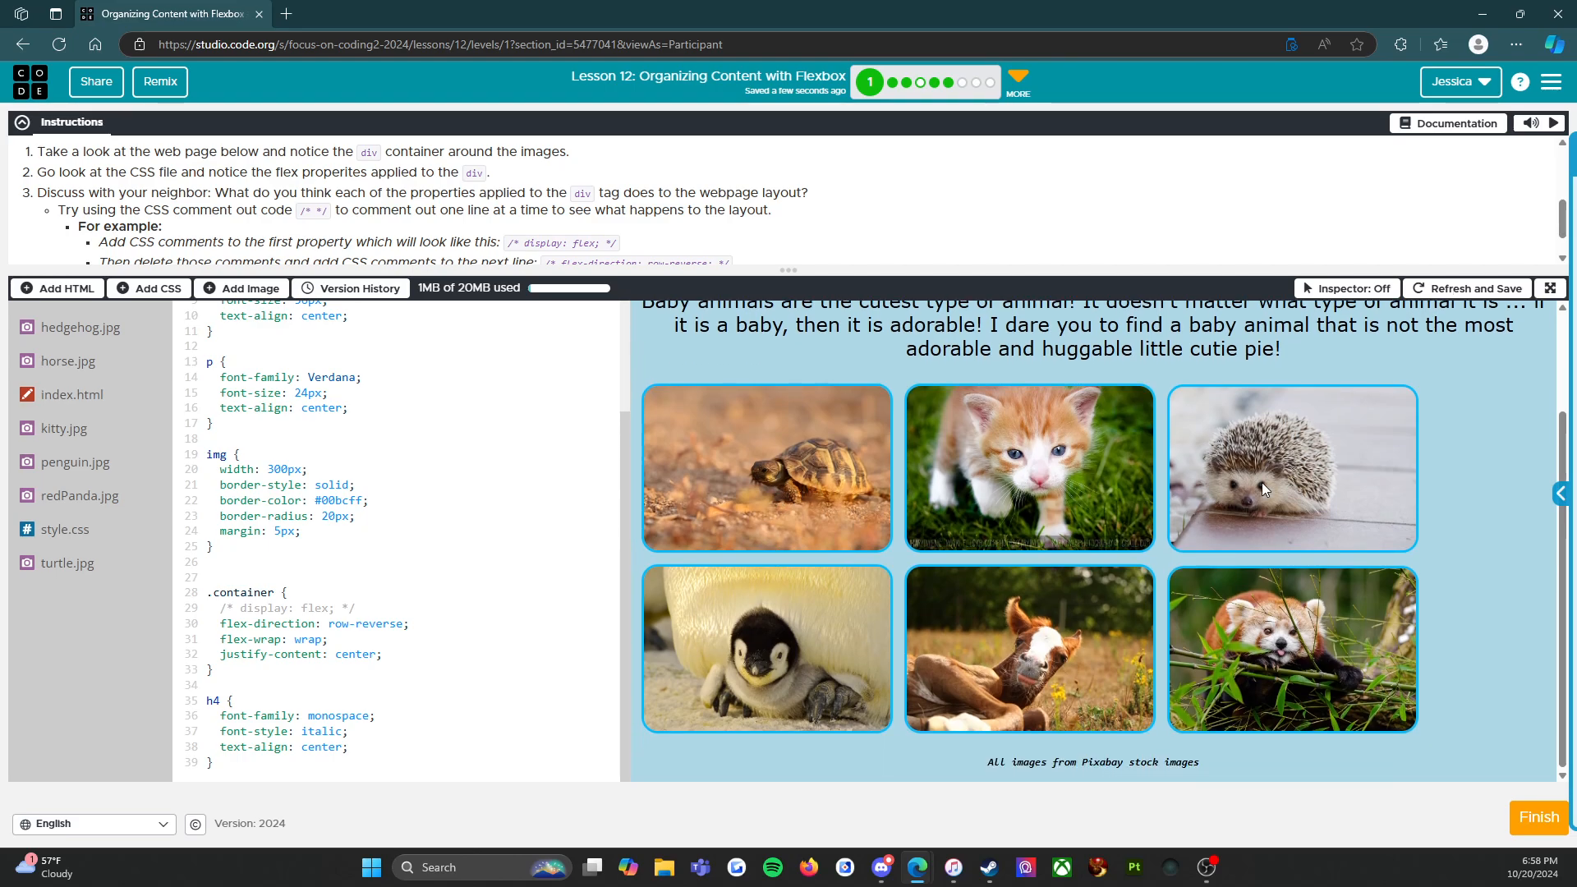
pyautogui.moveTo(626, 608)
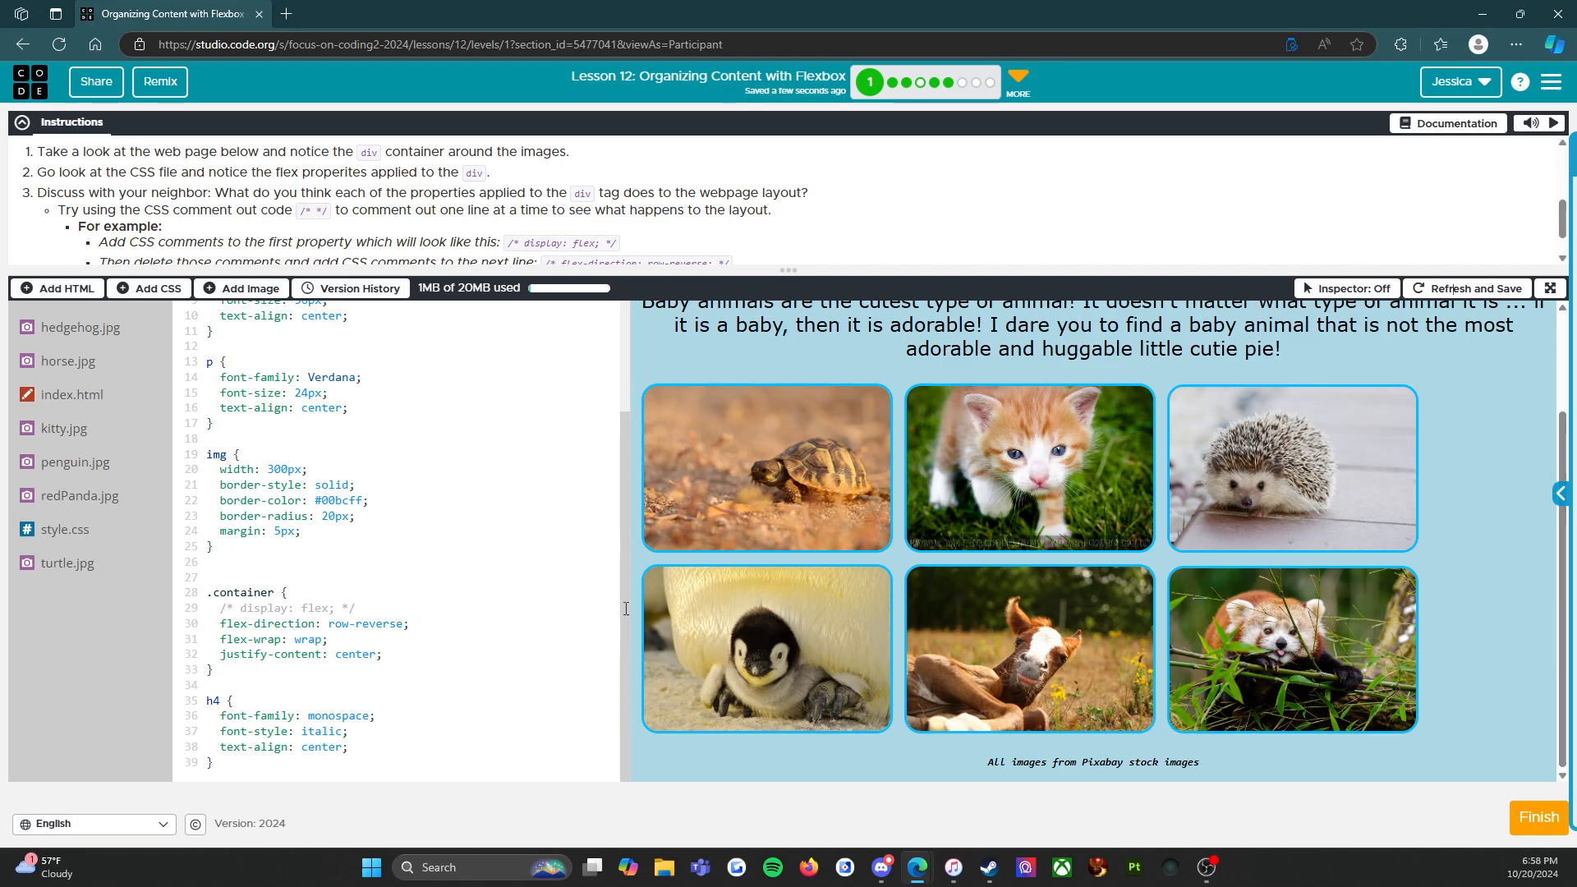
pyautogui.moveTo(758, 716)
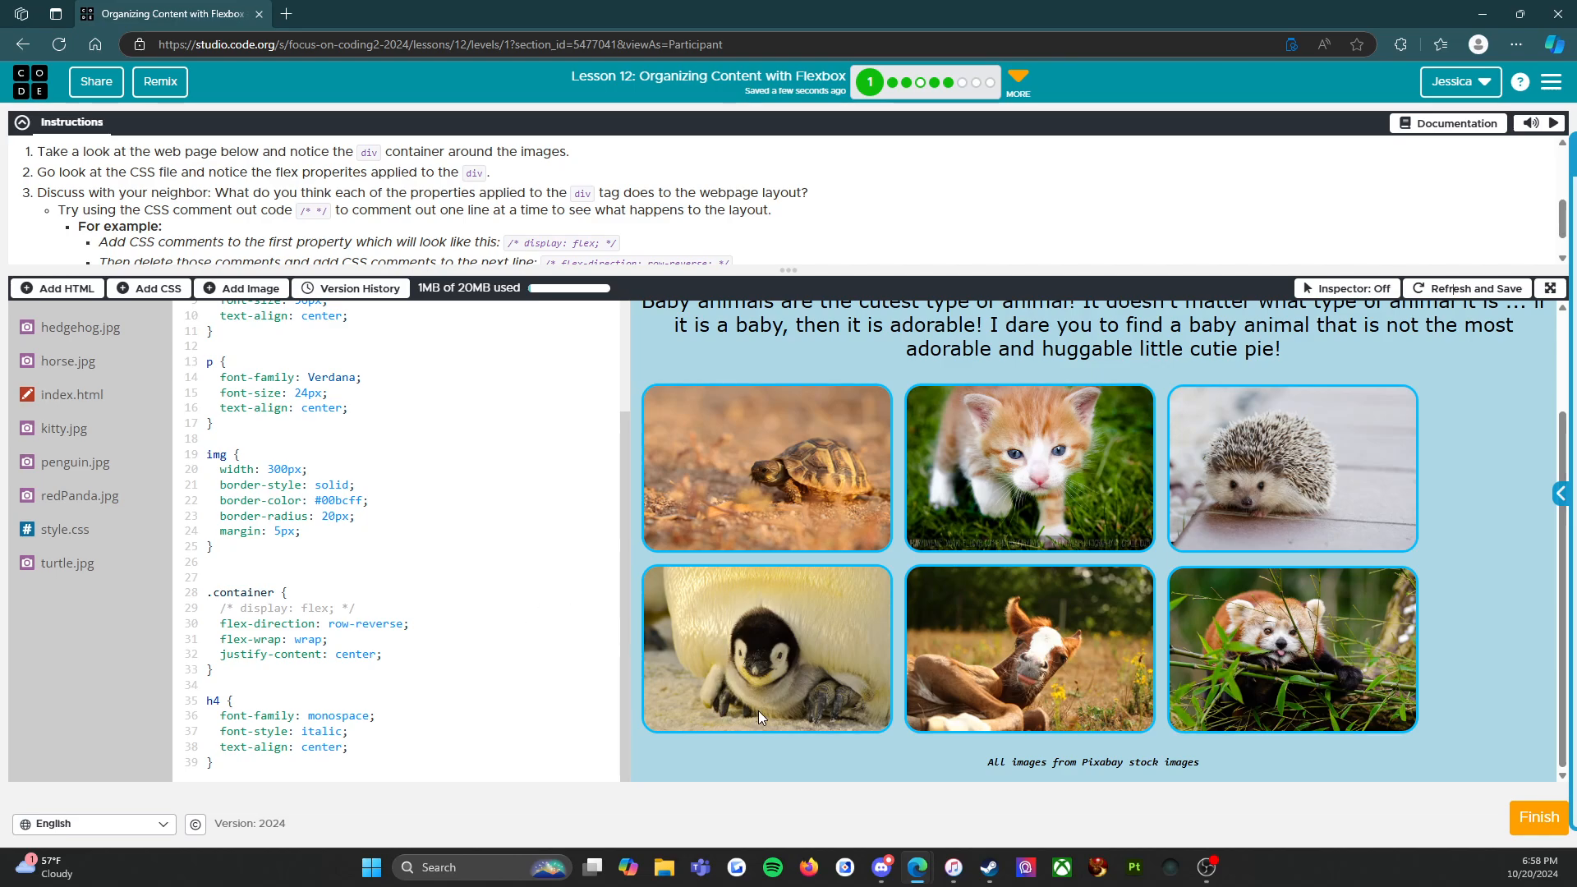
pyautogui.moveTo(736, 726)
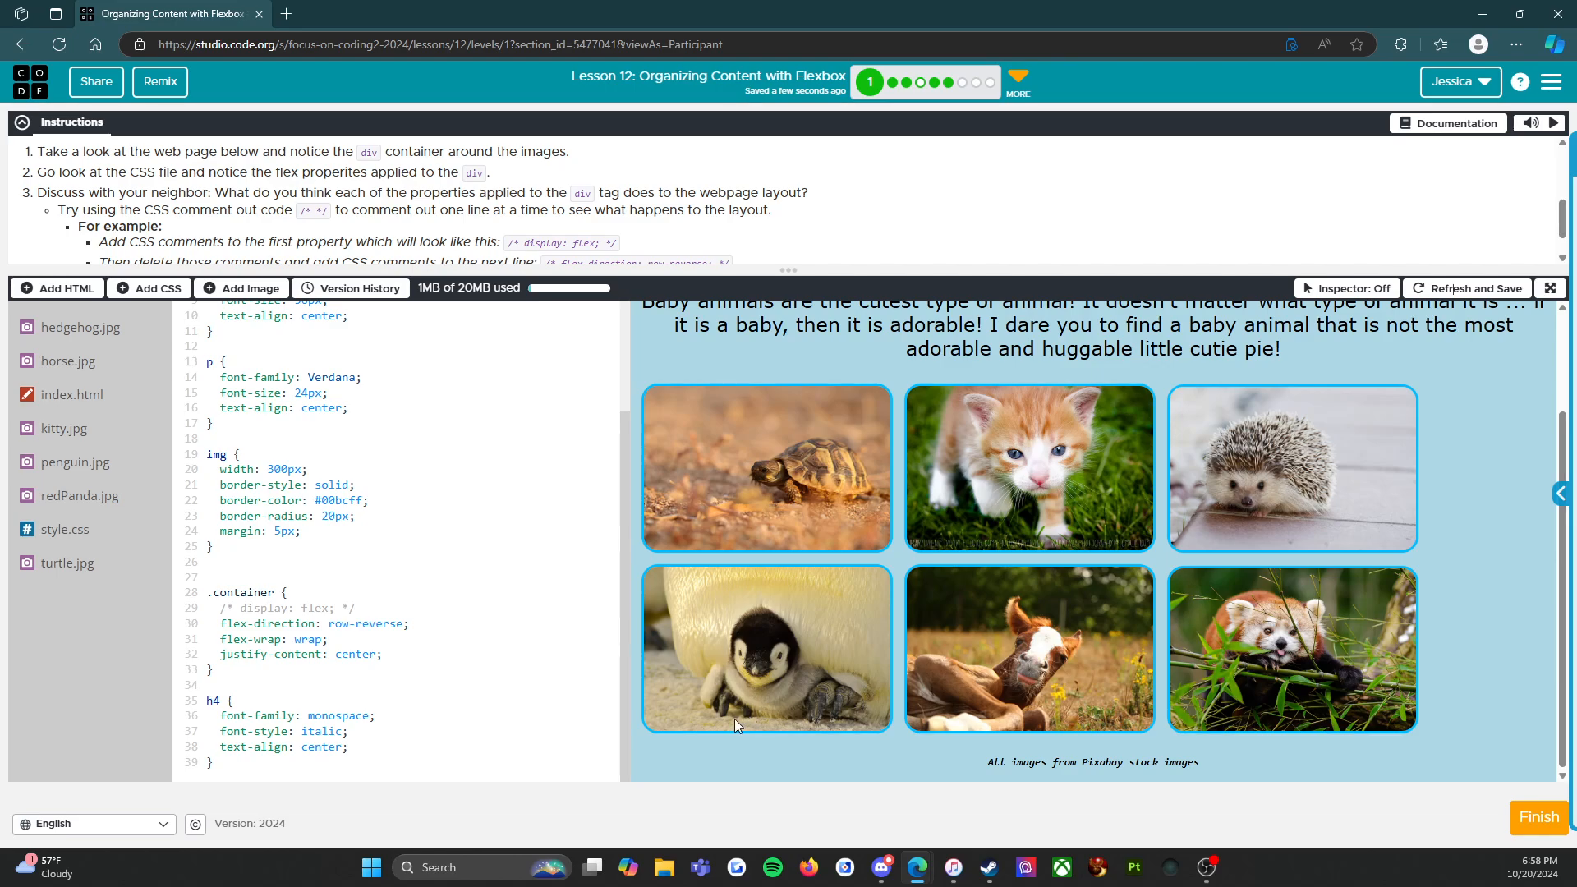
pyautogui.moveTo(1099, 696)
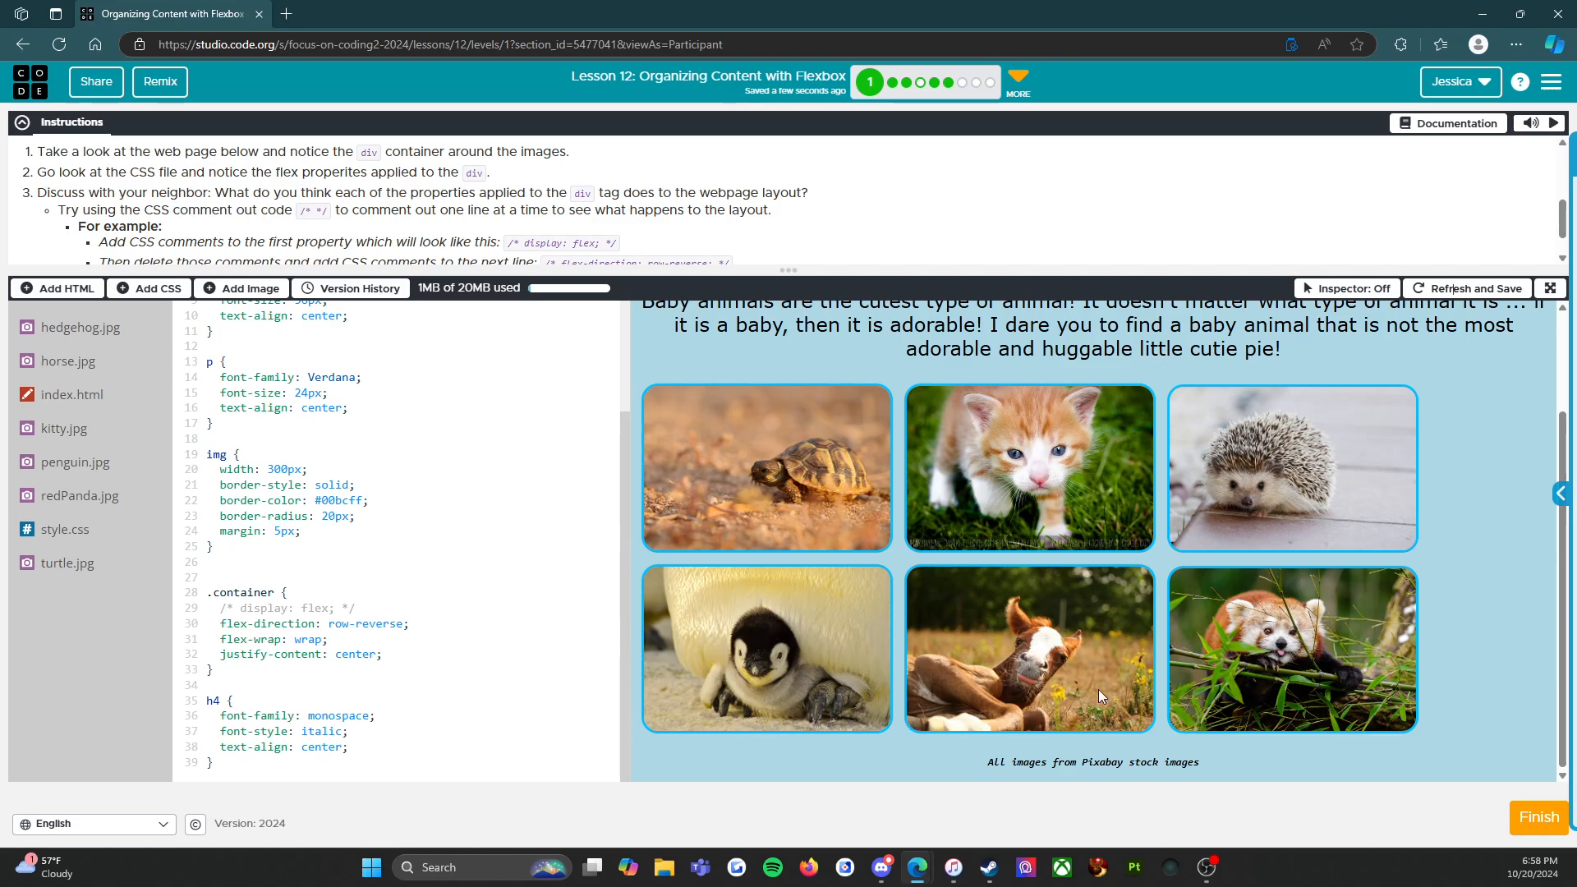
pyautogui.moveTo(1036, 740)
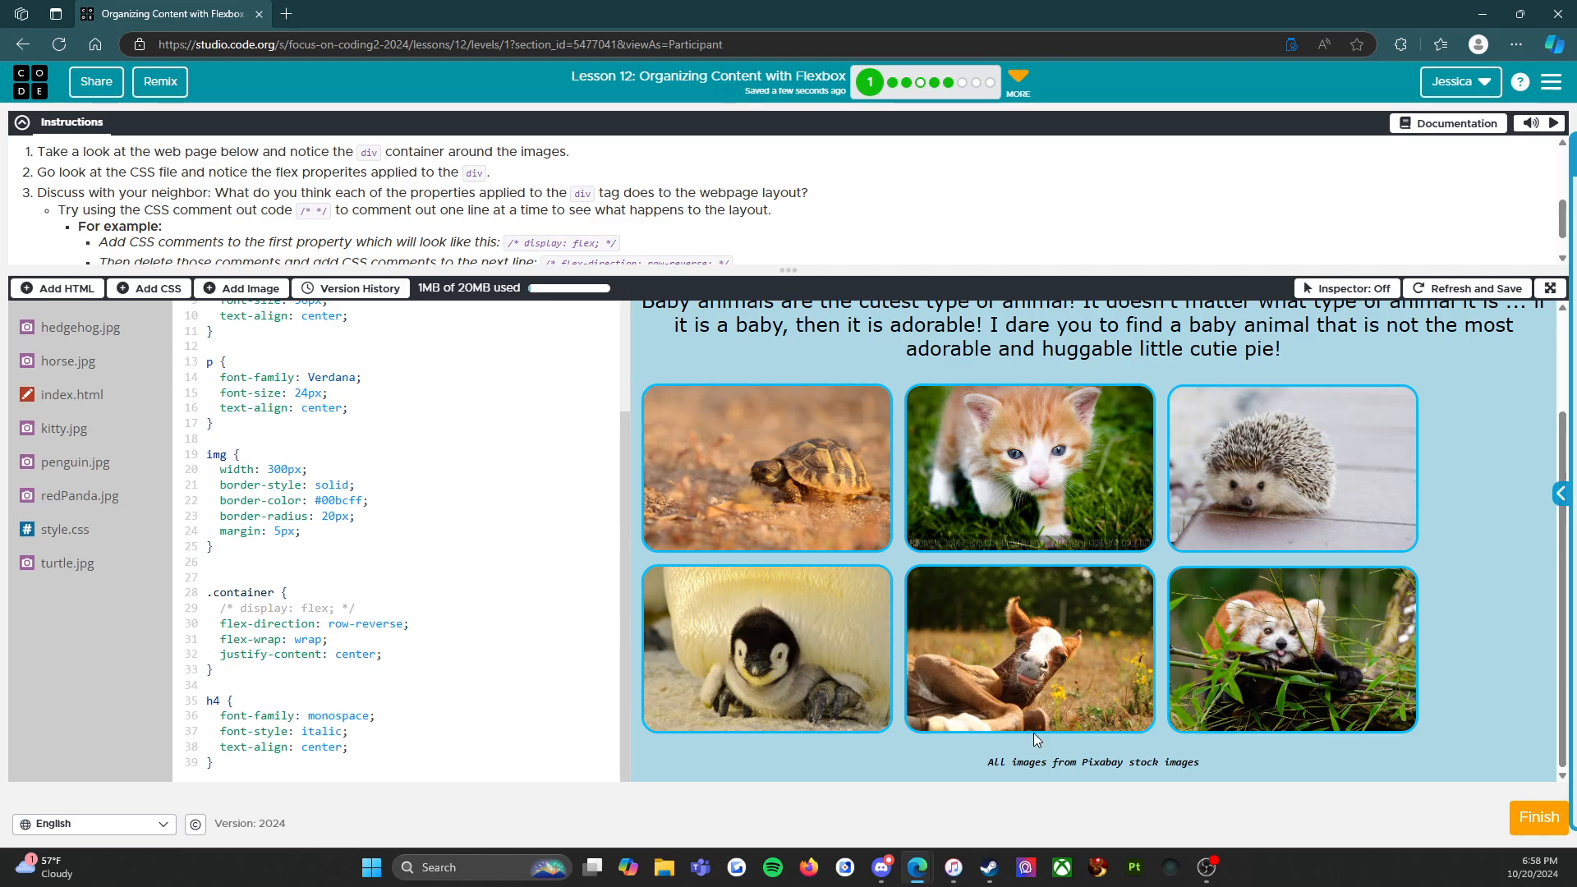
pyautogui.moveTo(1243, 719)
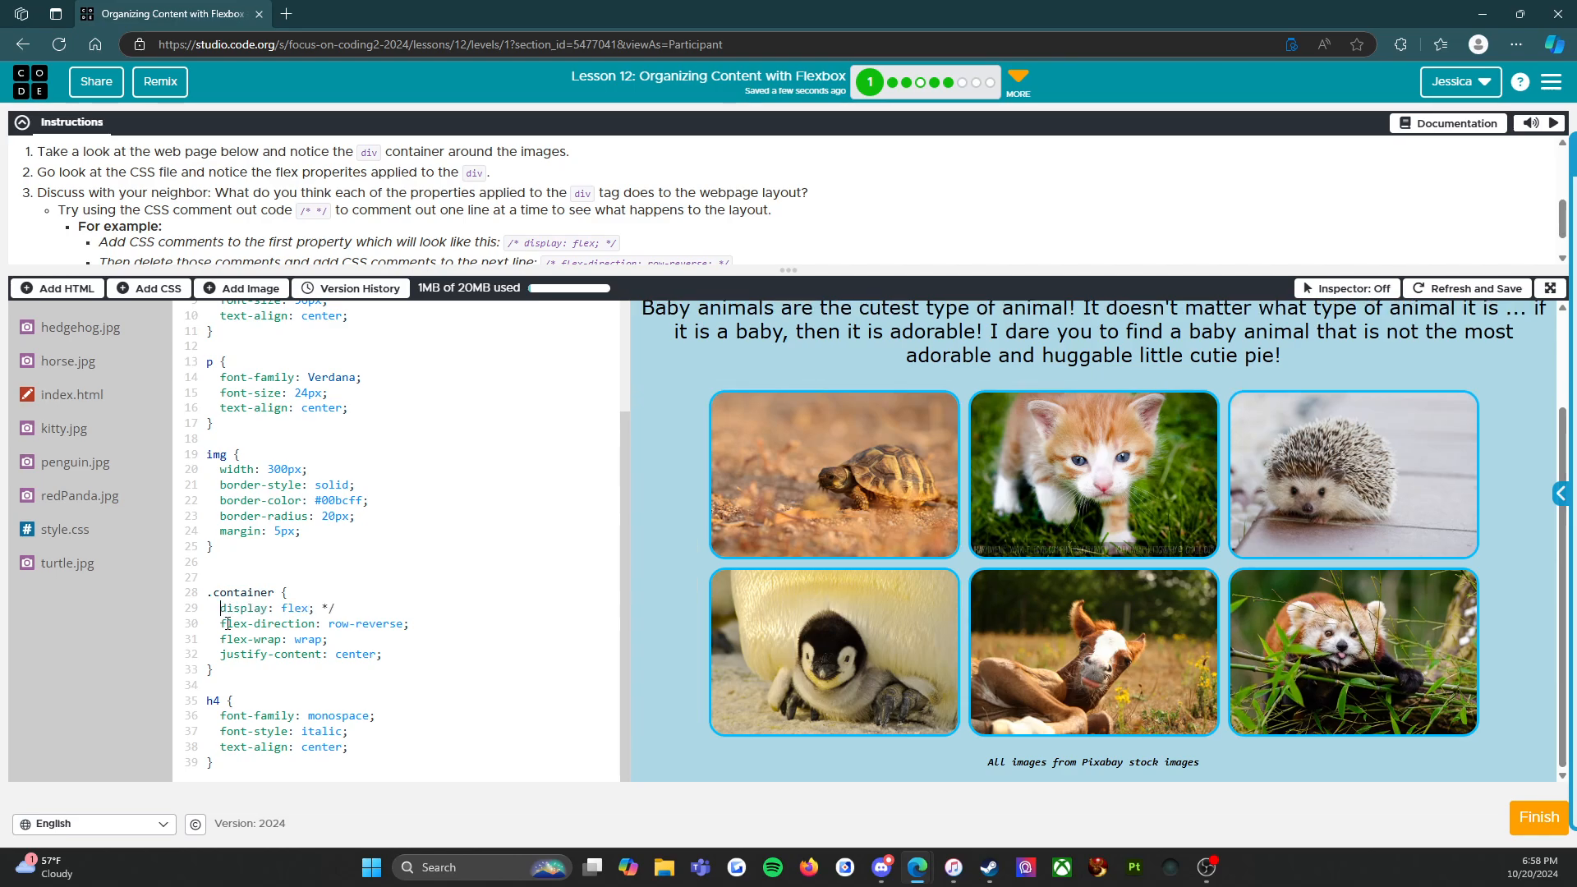
# Step: Check the preview with display: flex restored and photos reversed again
pyautogui.scroll(3)
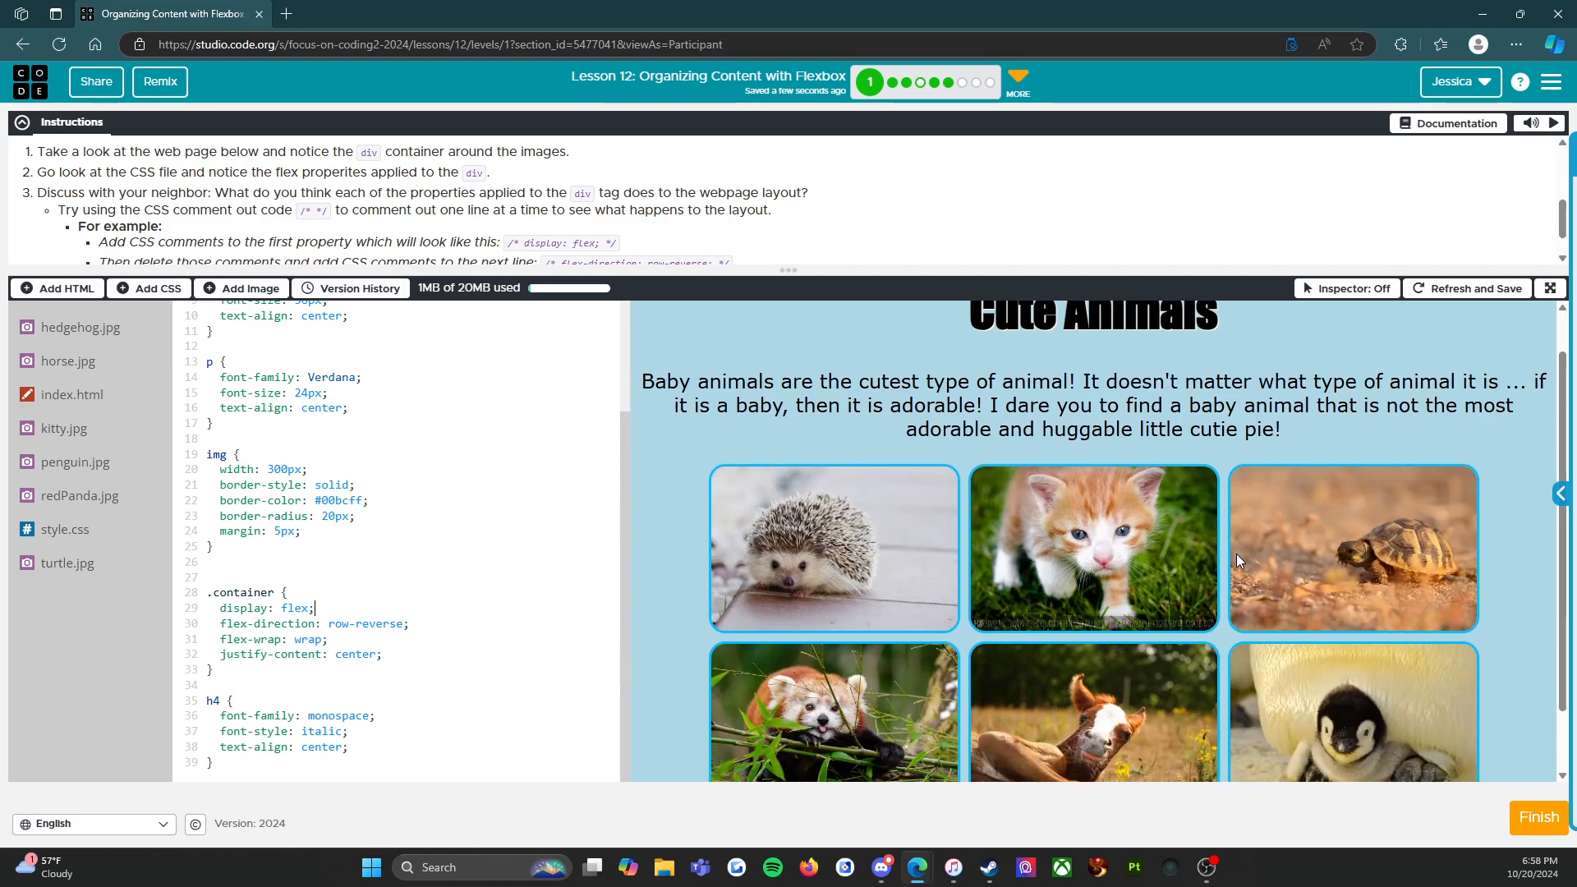
pyautogui.scroll(-3)
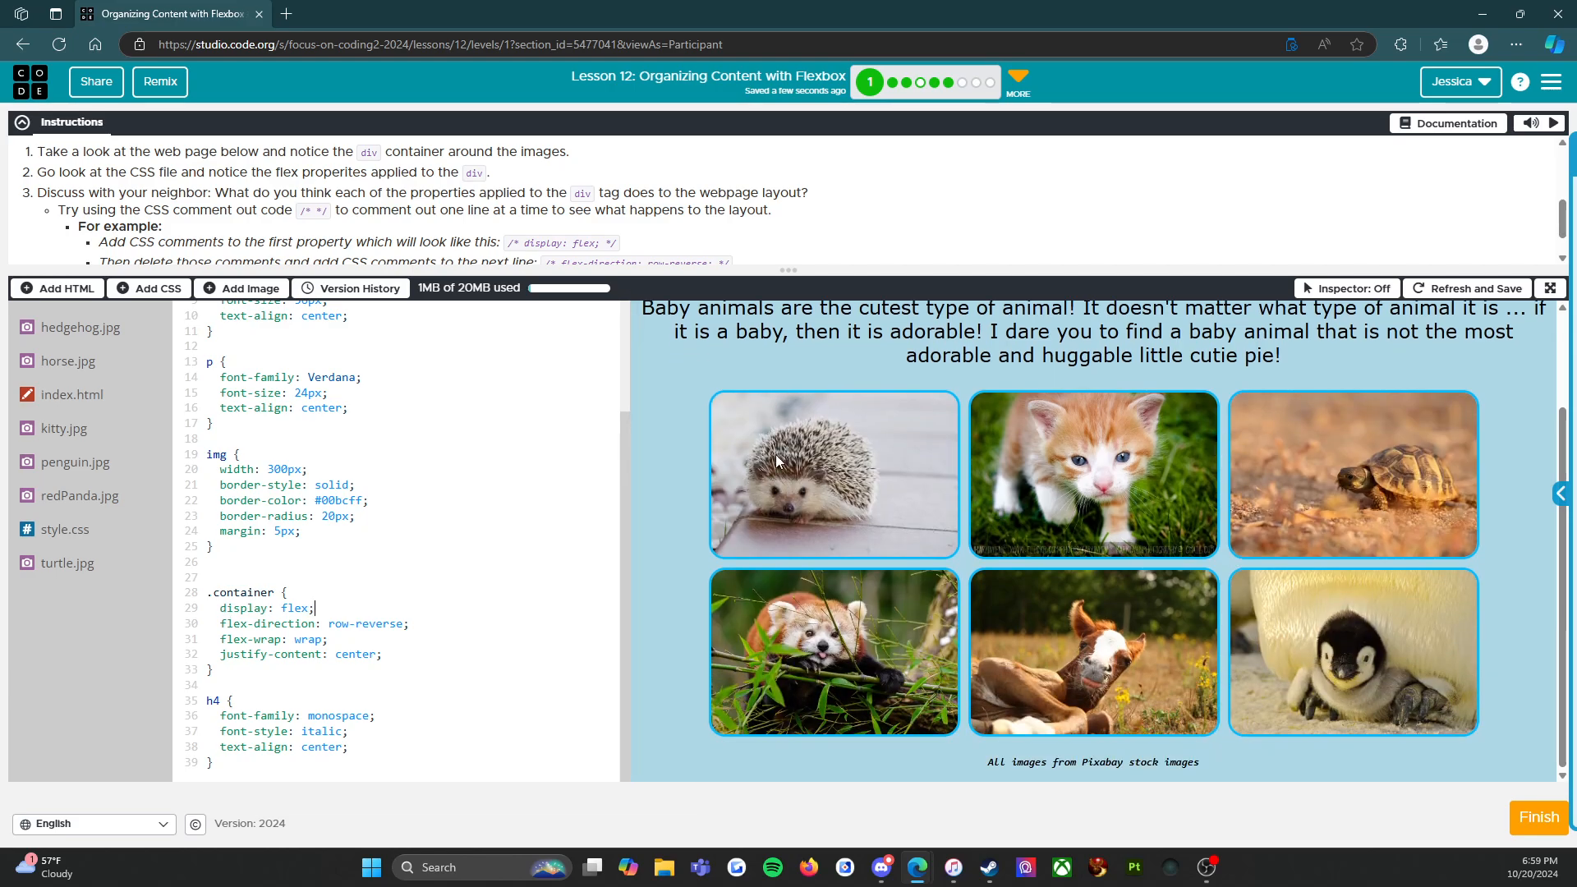
pyautogui.moveTo(862, 693)
pyautogui.write('/* ')
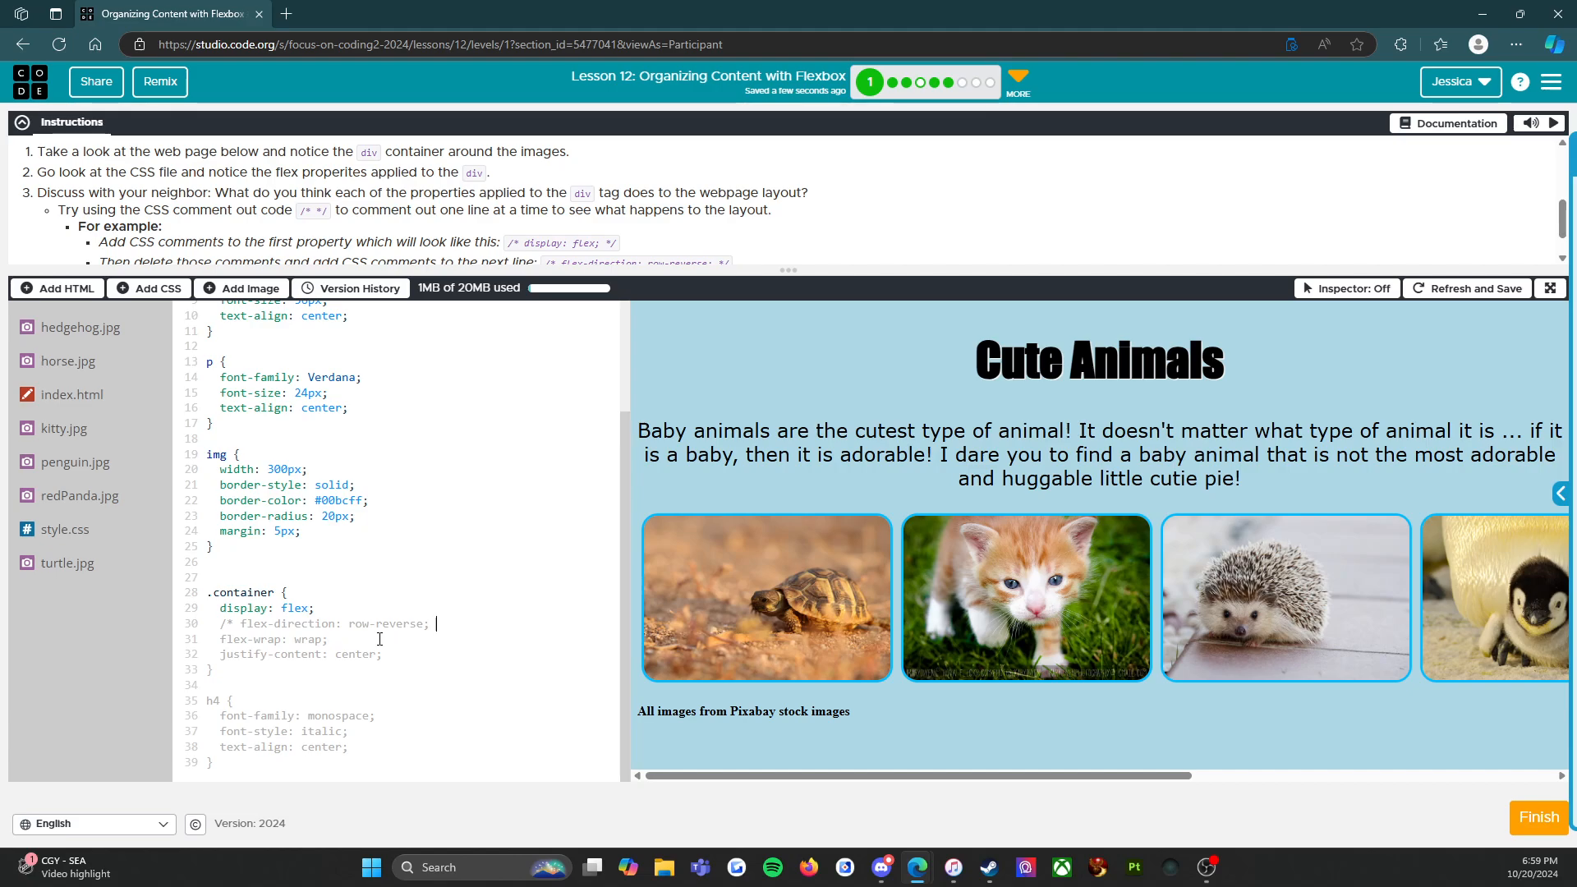
# Step: Close the comment around 'flex-direction: row-reverse;' with */ and view the unreversed photos
pyautogui.write('*/')
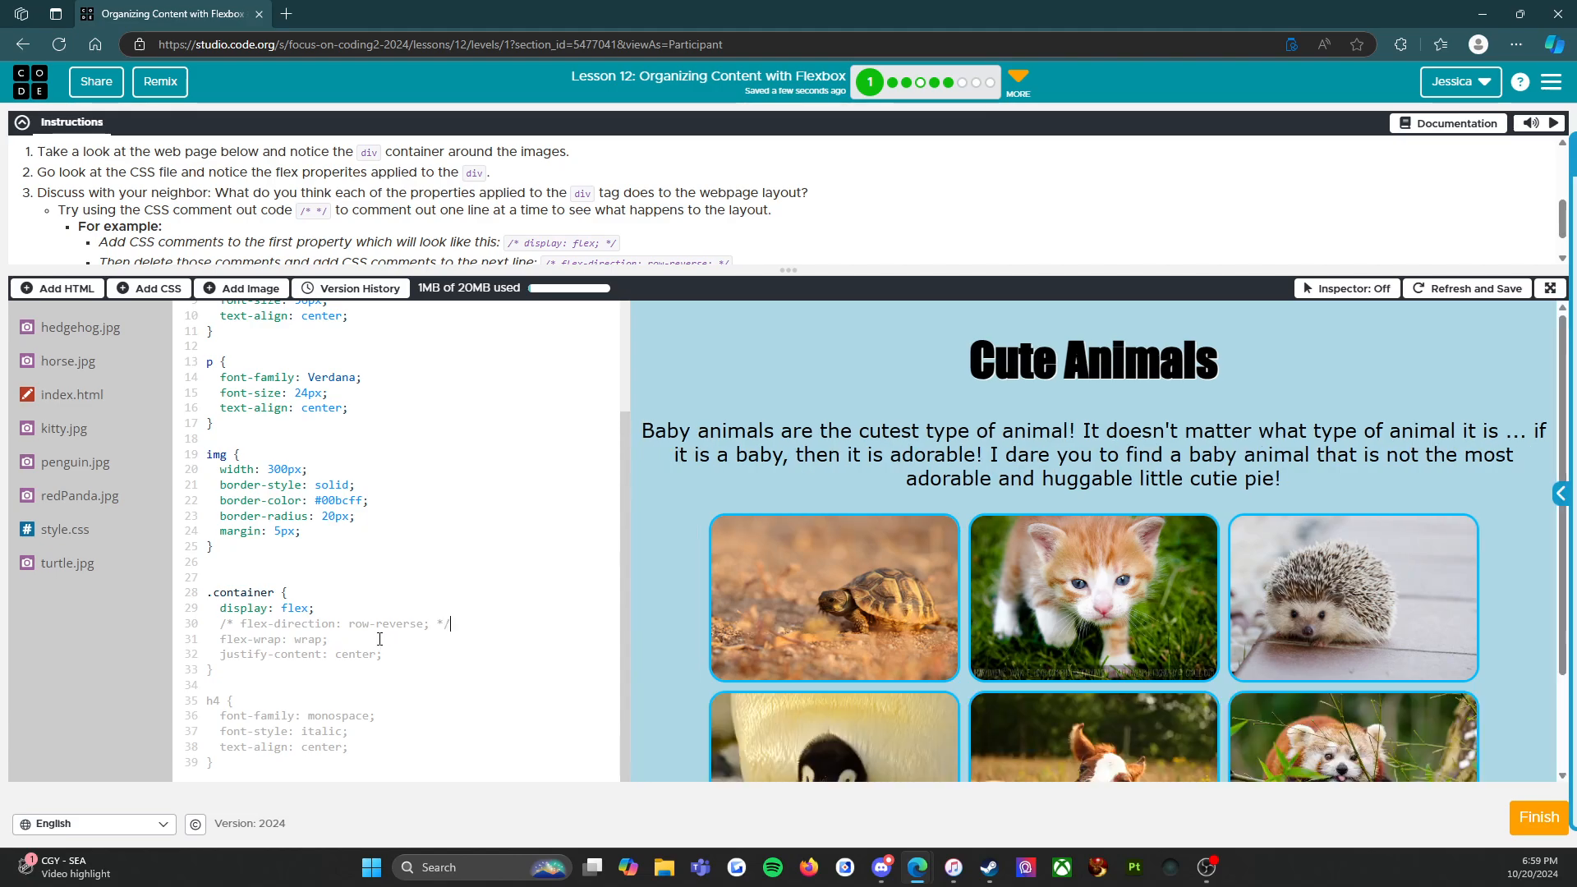
pyautogui.scroll(-3)
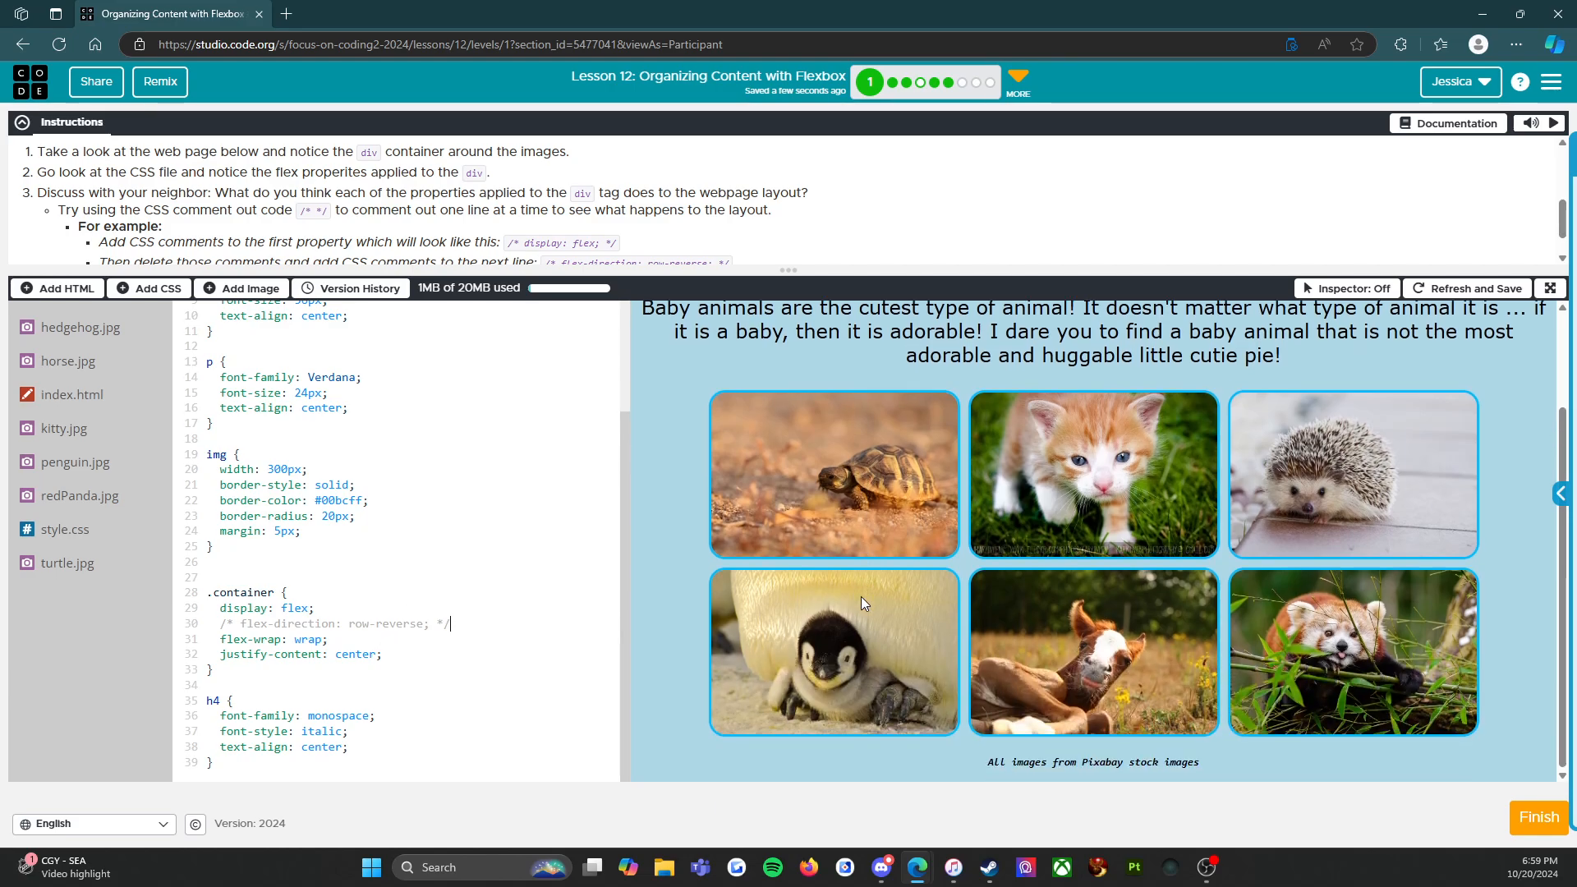
pyautogui.moveTo(854, 564)
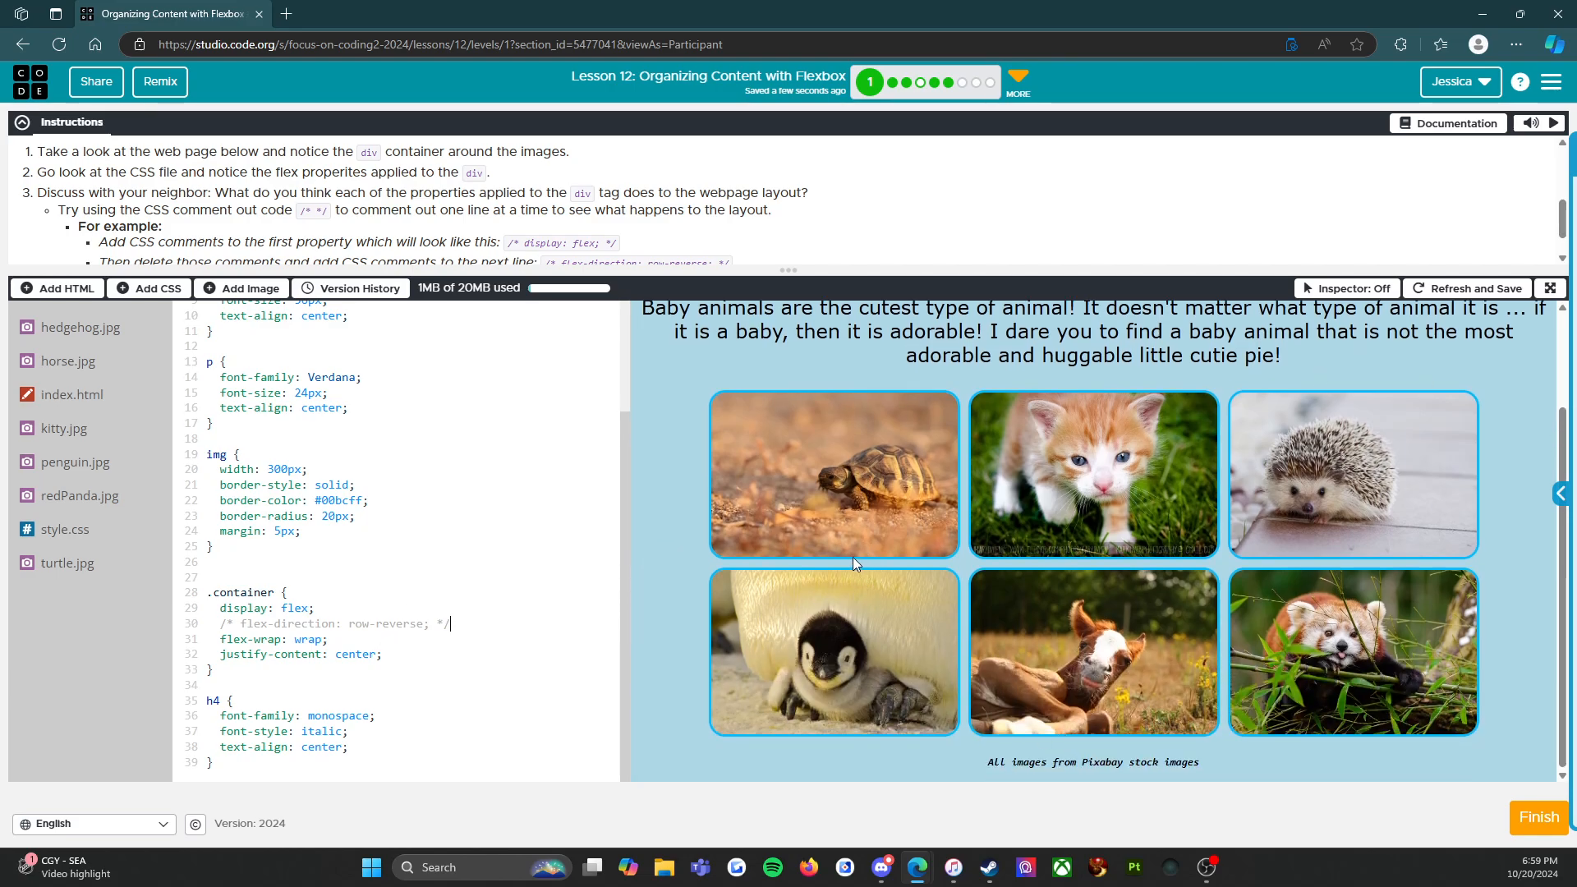
pyautogui.moveTo(817, 495)
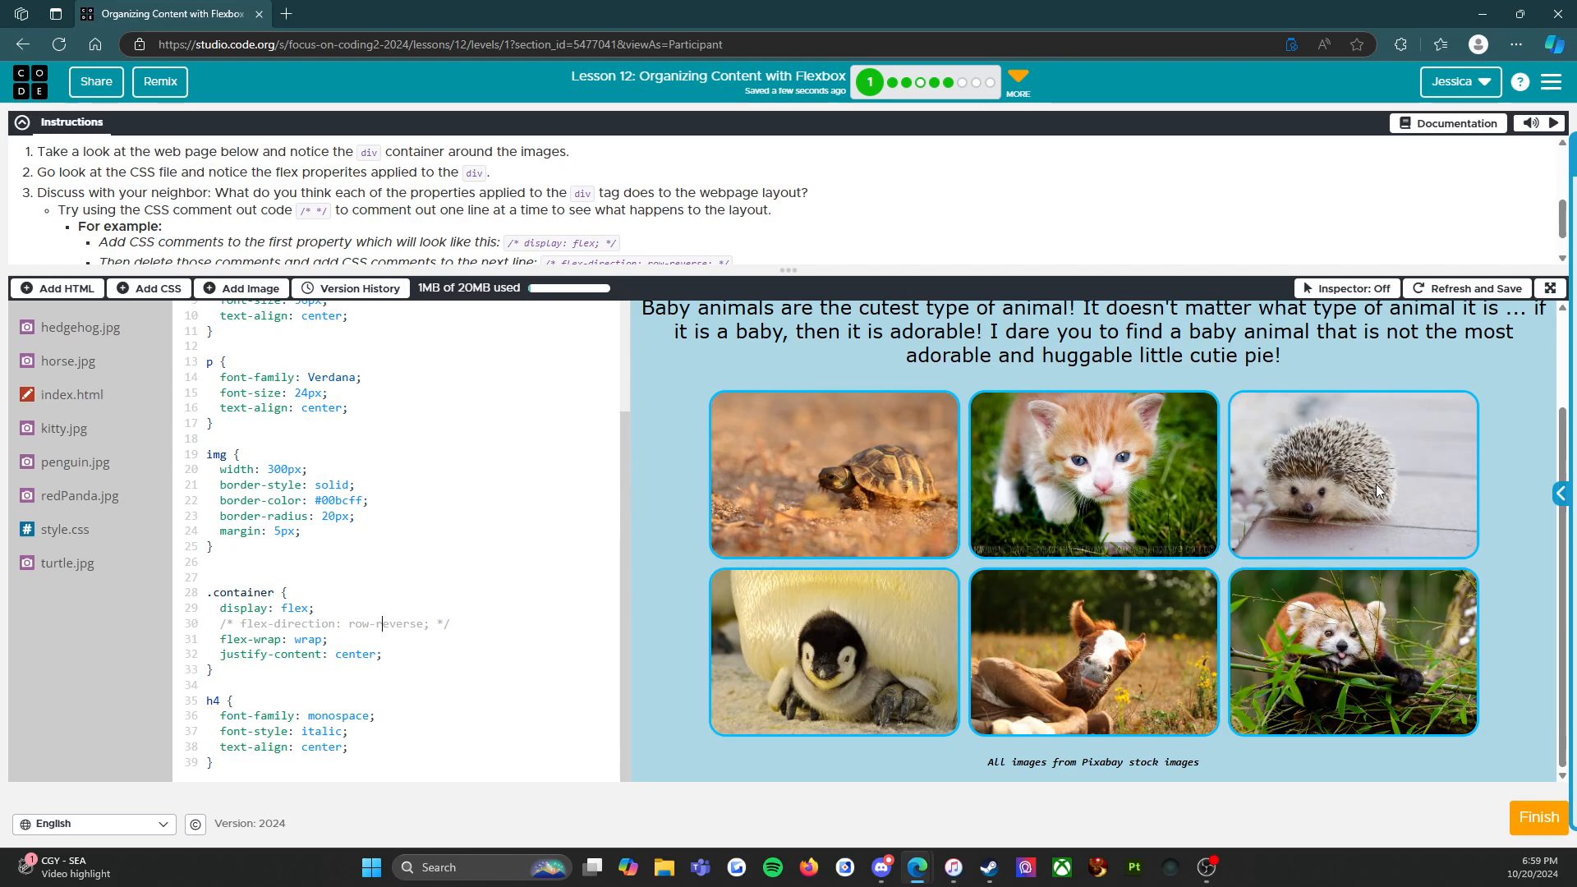
pyautogui.moveTo(1345, 487)
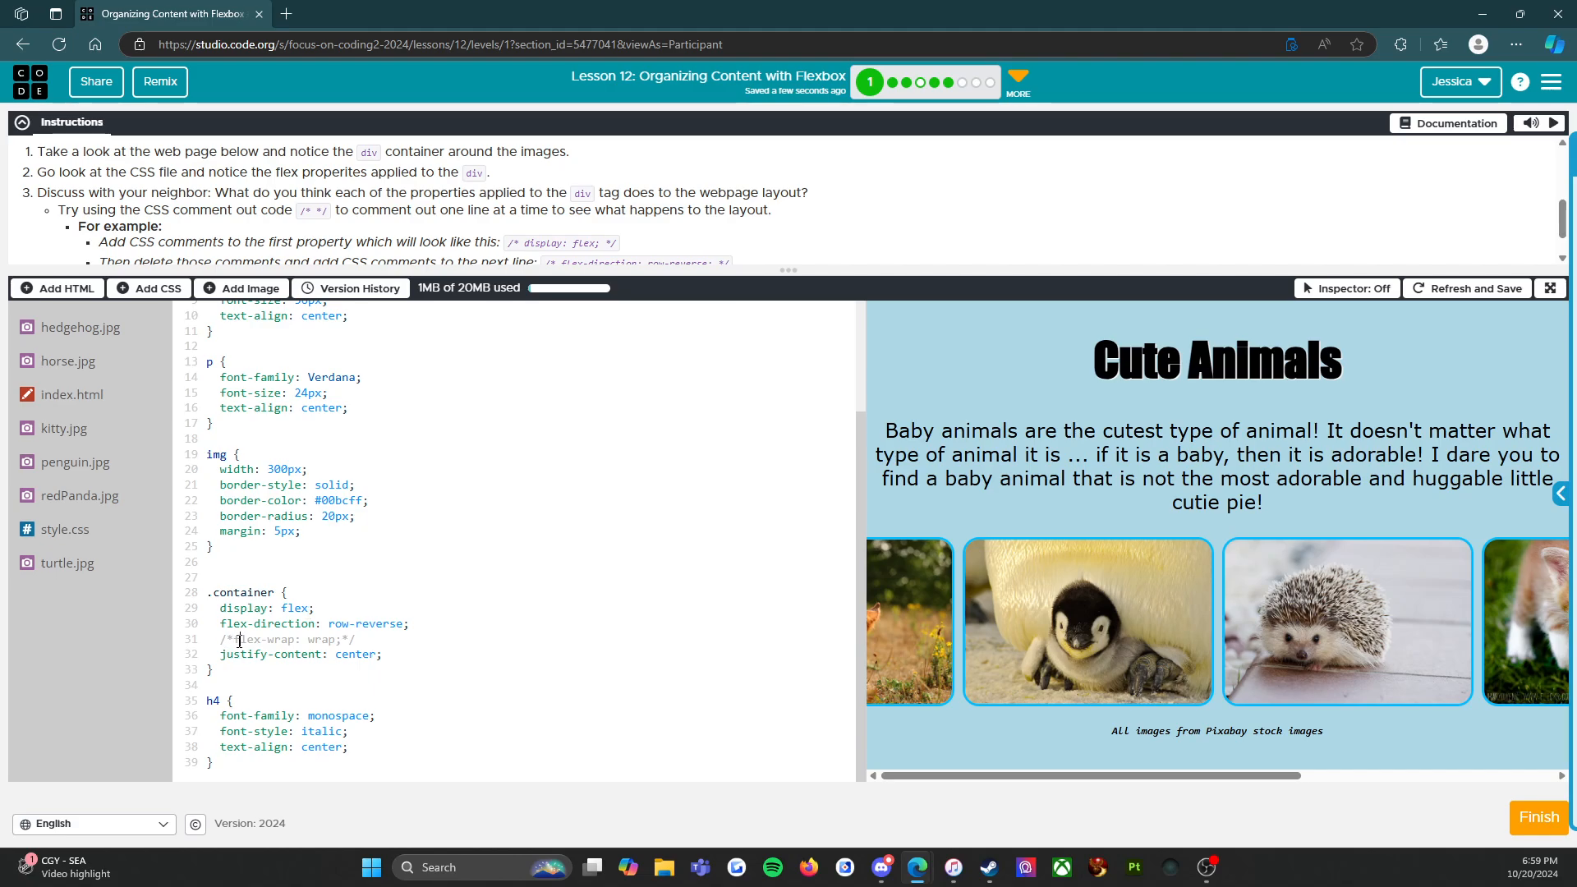
# Step: Begin editing the commented 'flex-wrap: wrap;' line
pyautogui.click(238, 639)
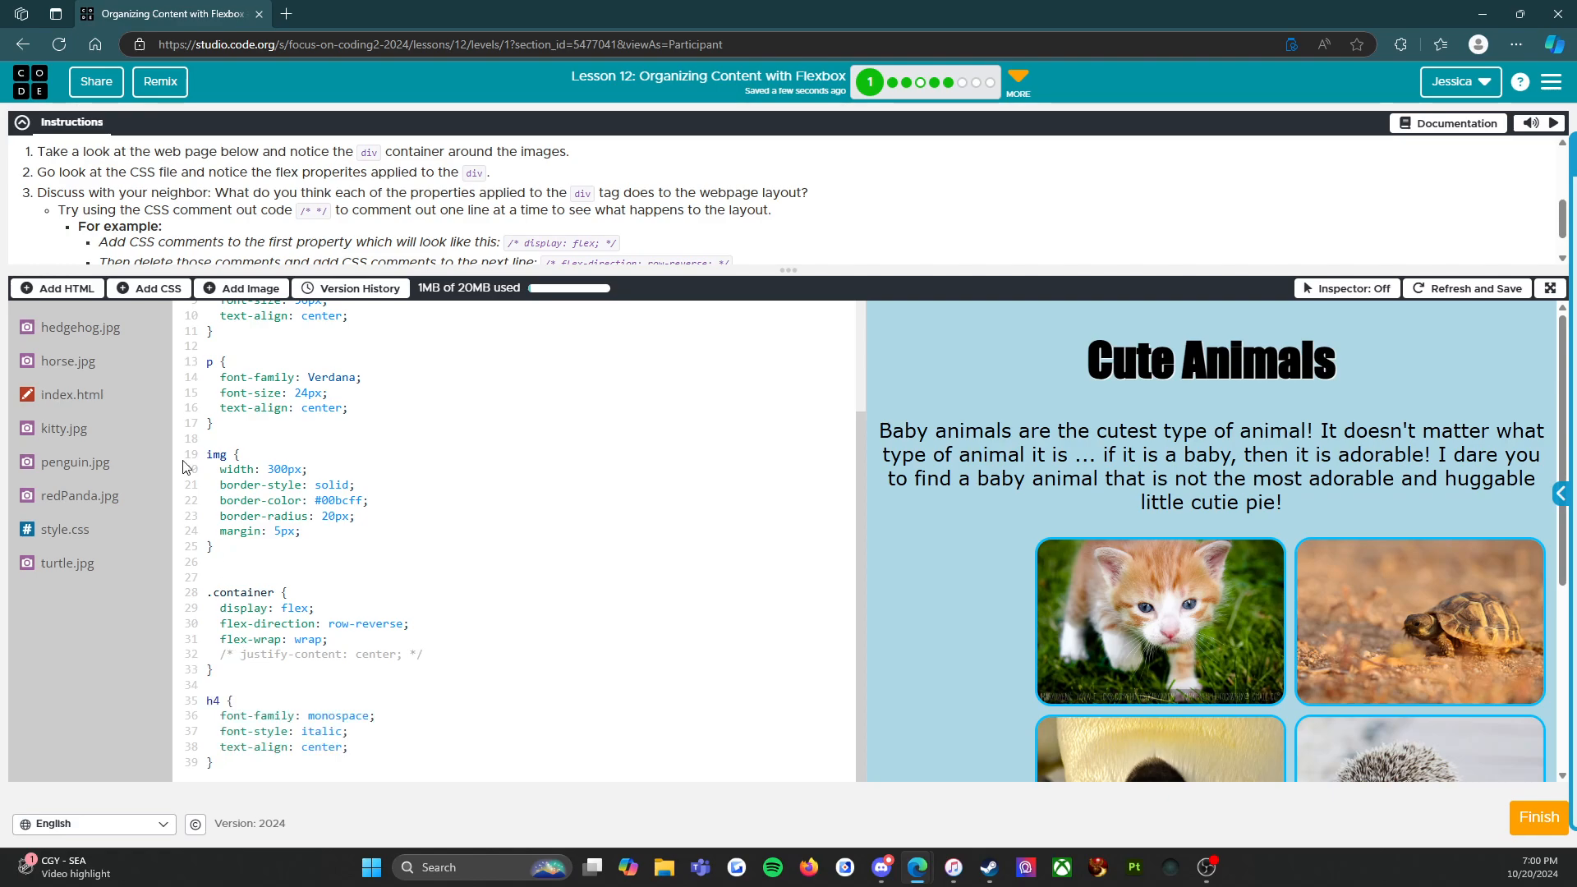
# Step: Inspect the preview with justify-content commented out and photos hugging the right side
pyautogui.scroll(-3)
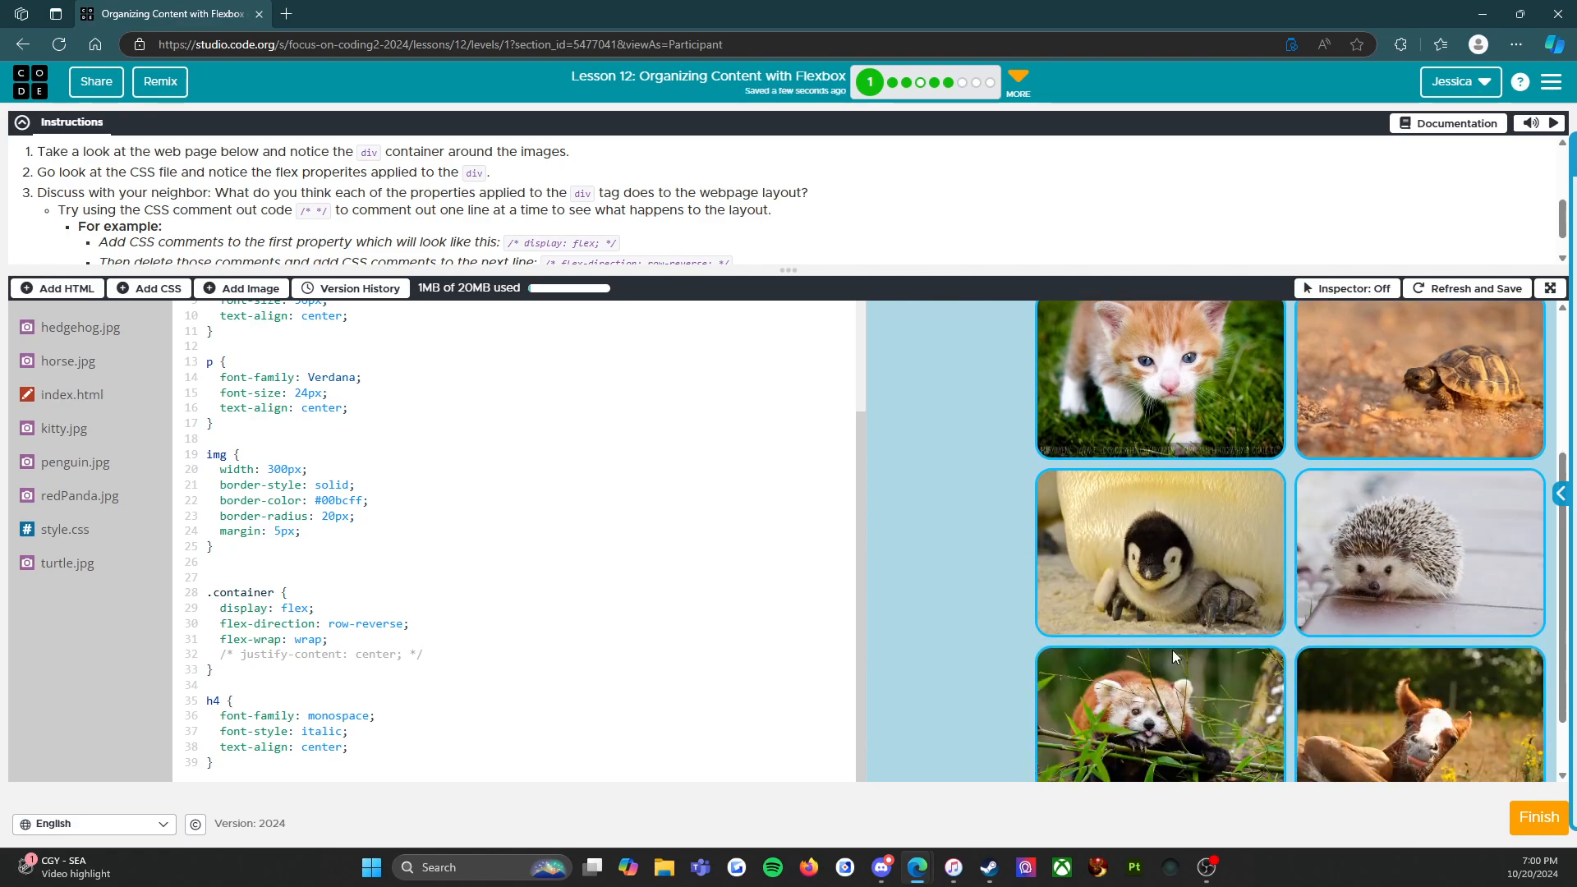
pyautogui.scroll(3)
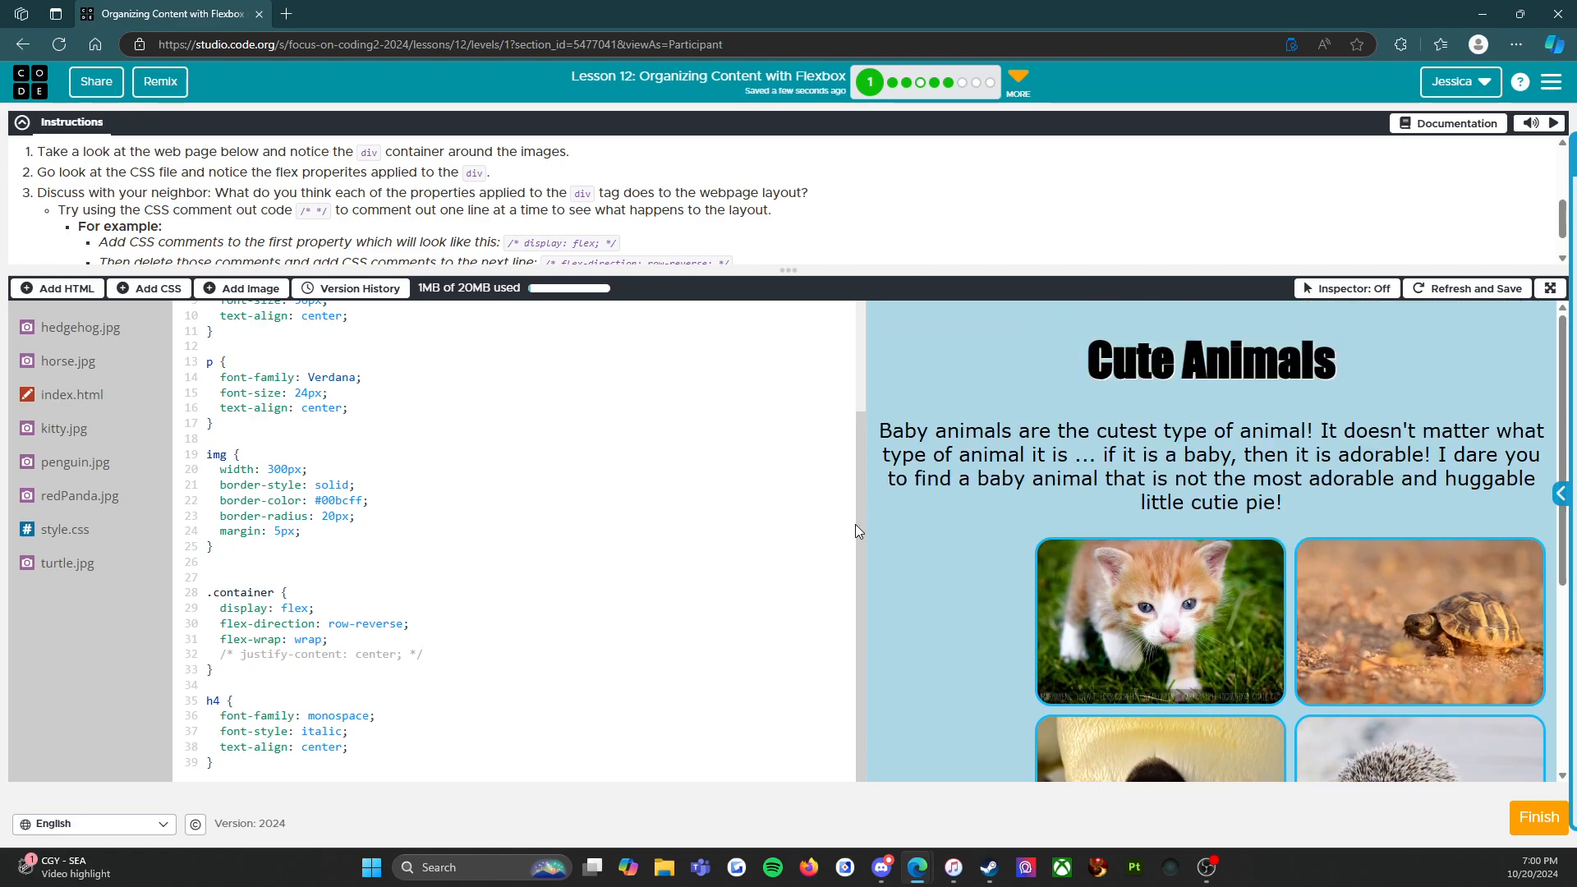
pyautogui.moveTo(1227, 416)
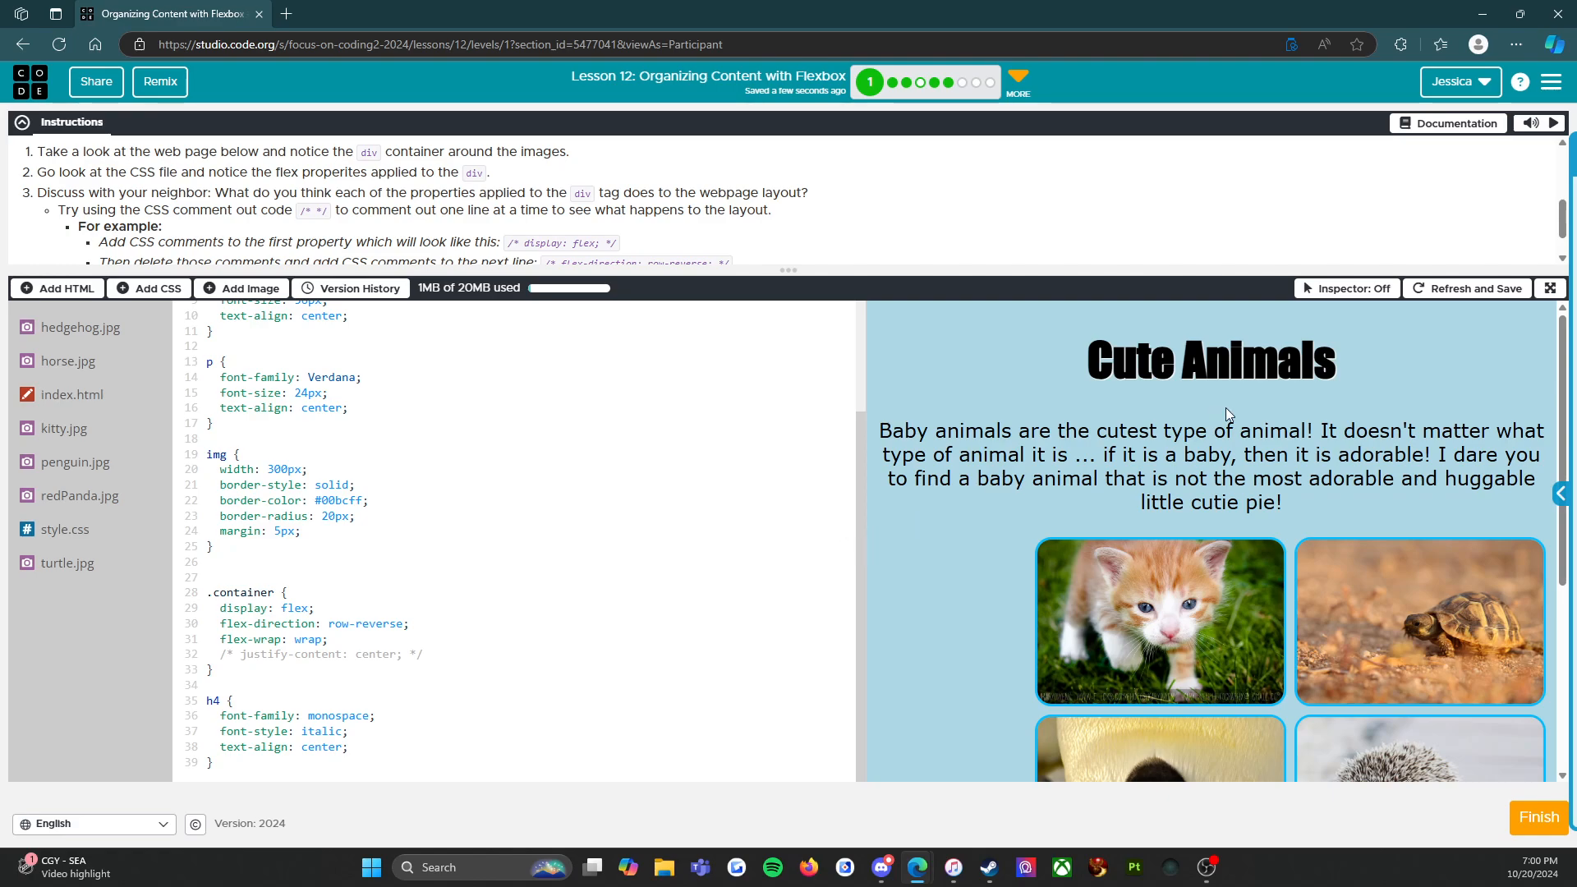
pyautogui.moveTo(890, 557)
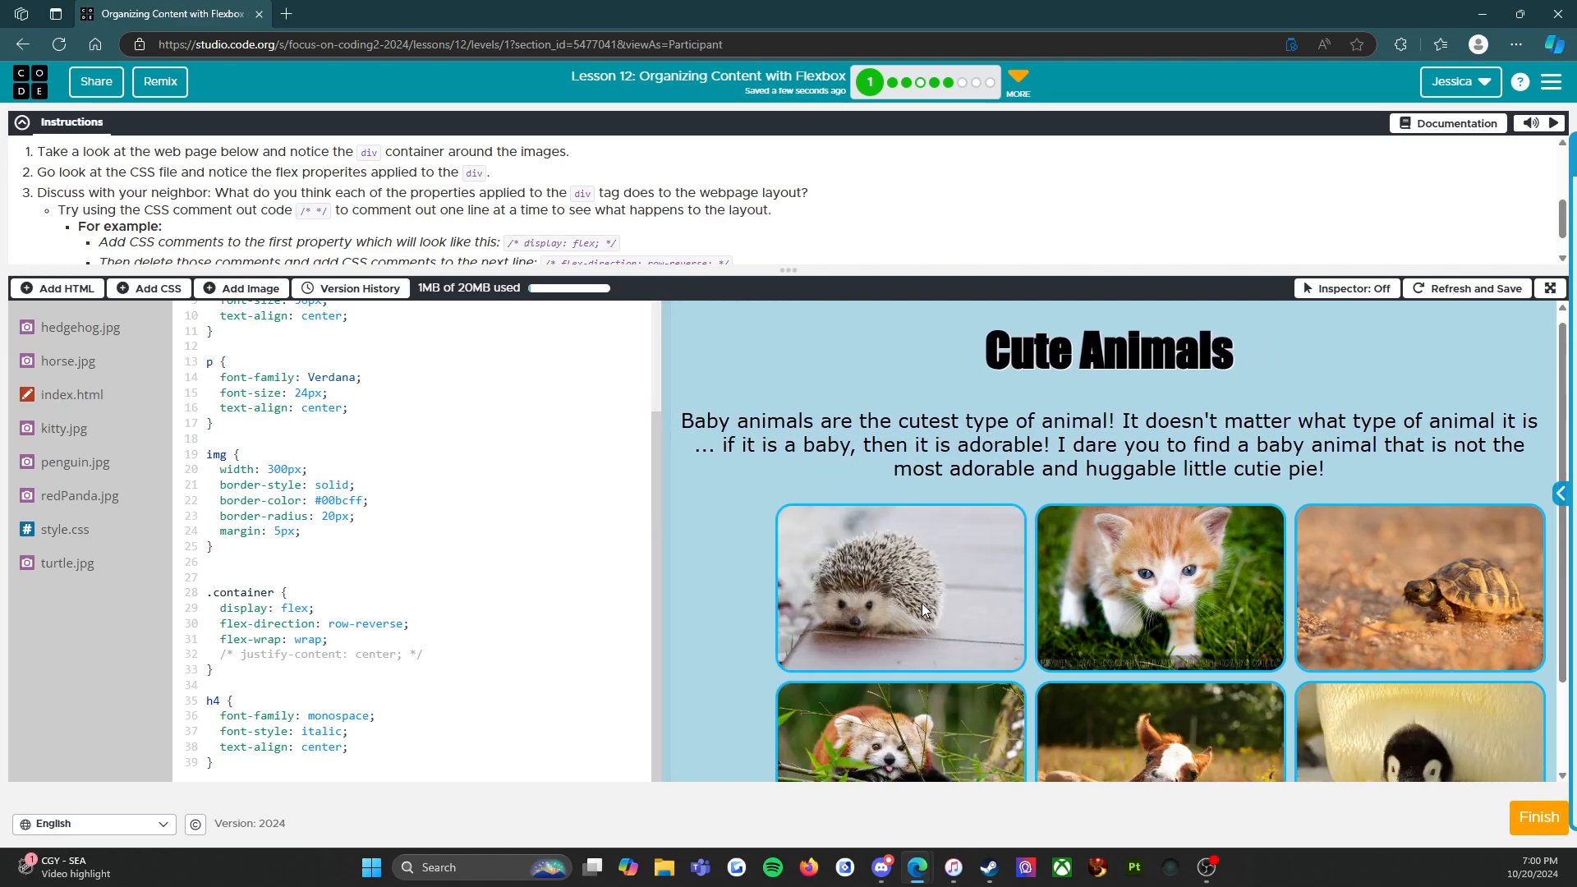
pyautogui.scroll(-3)
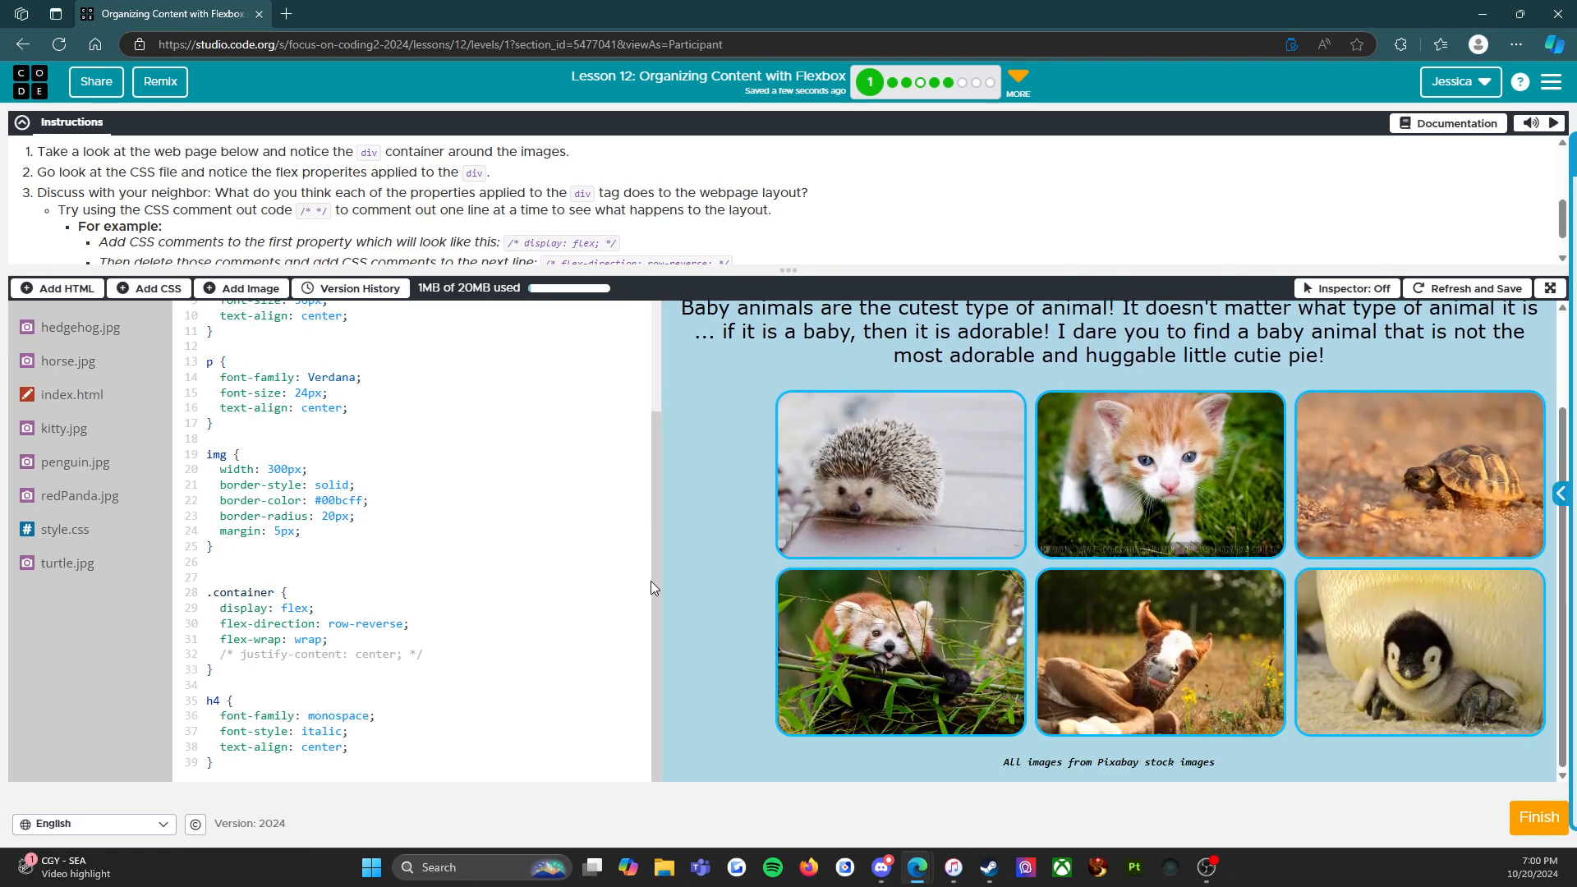
pyautogui.moveTo(1531, 698)
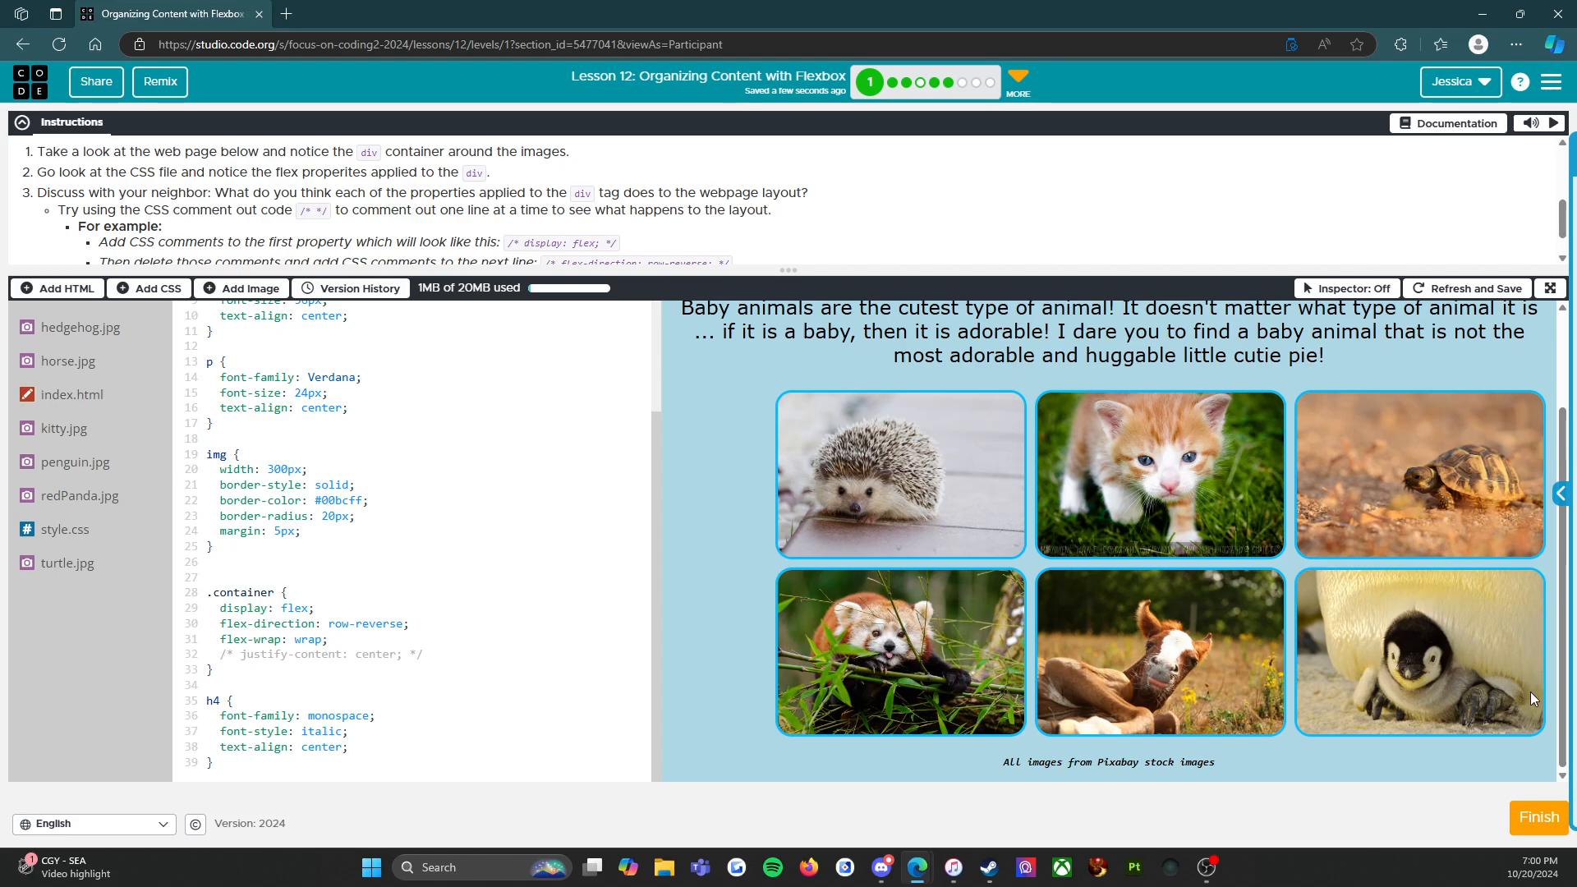
pyautogui.moveTo(655, 548)
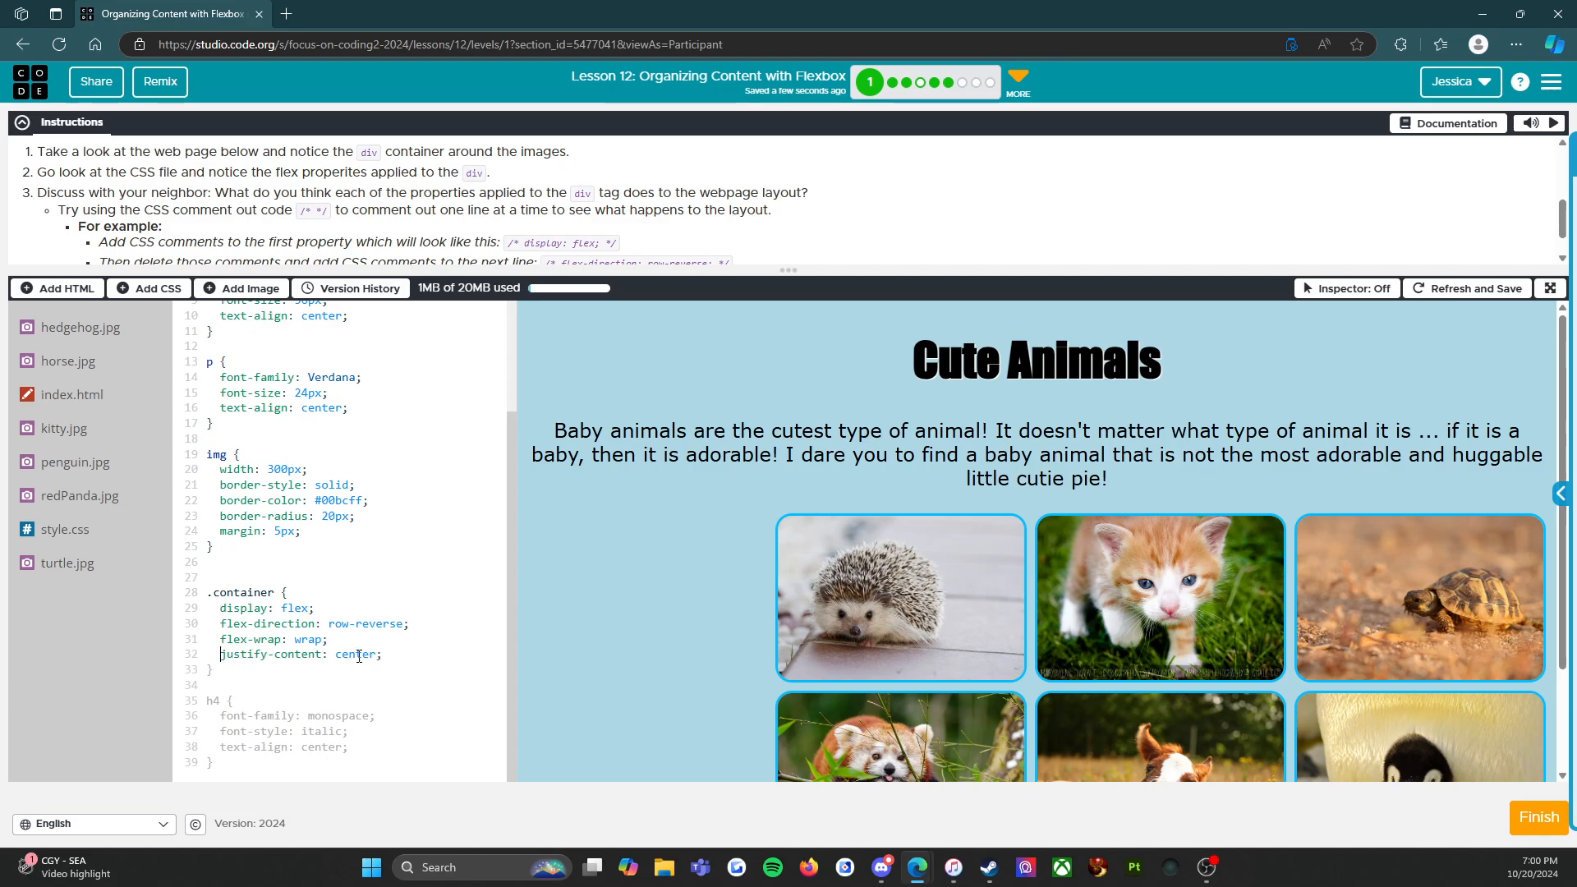
pyautogui.moveTo(1469, 289)
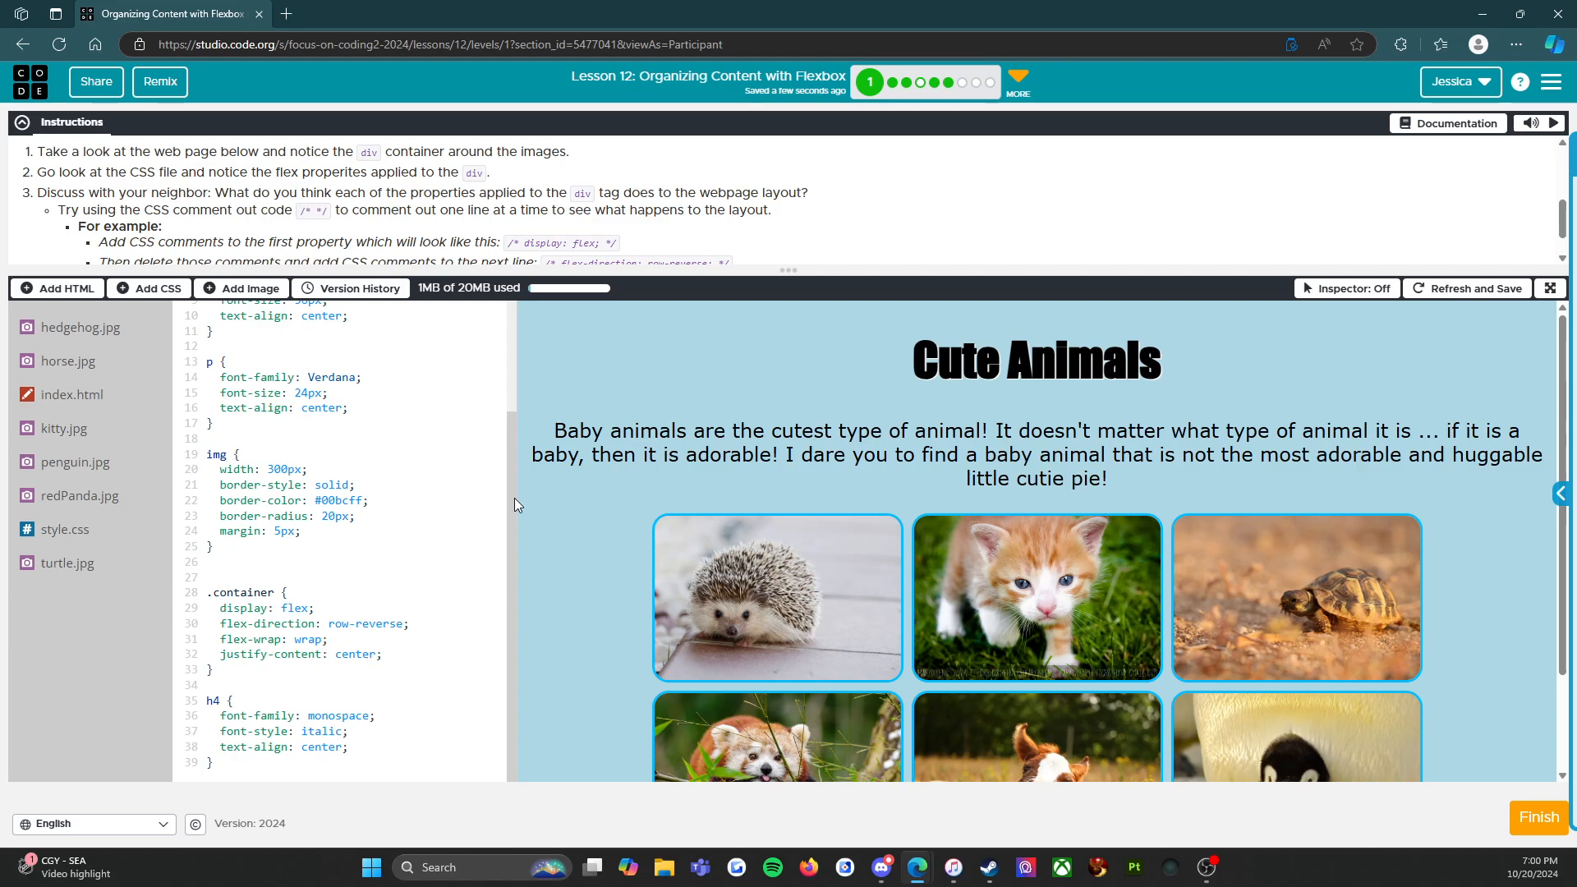
pyautogui.moveTo(876, 328)
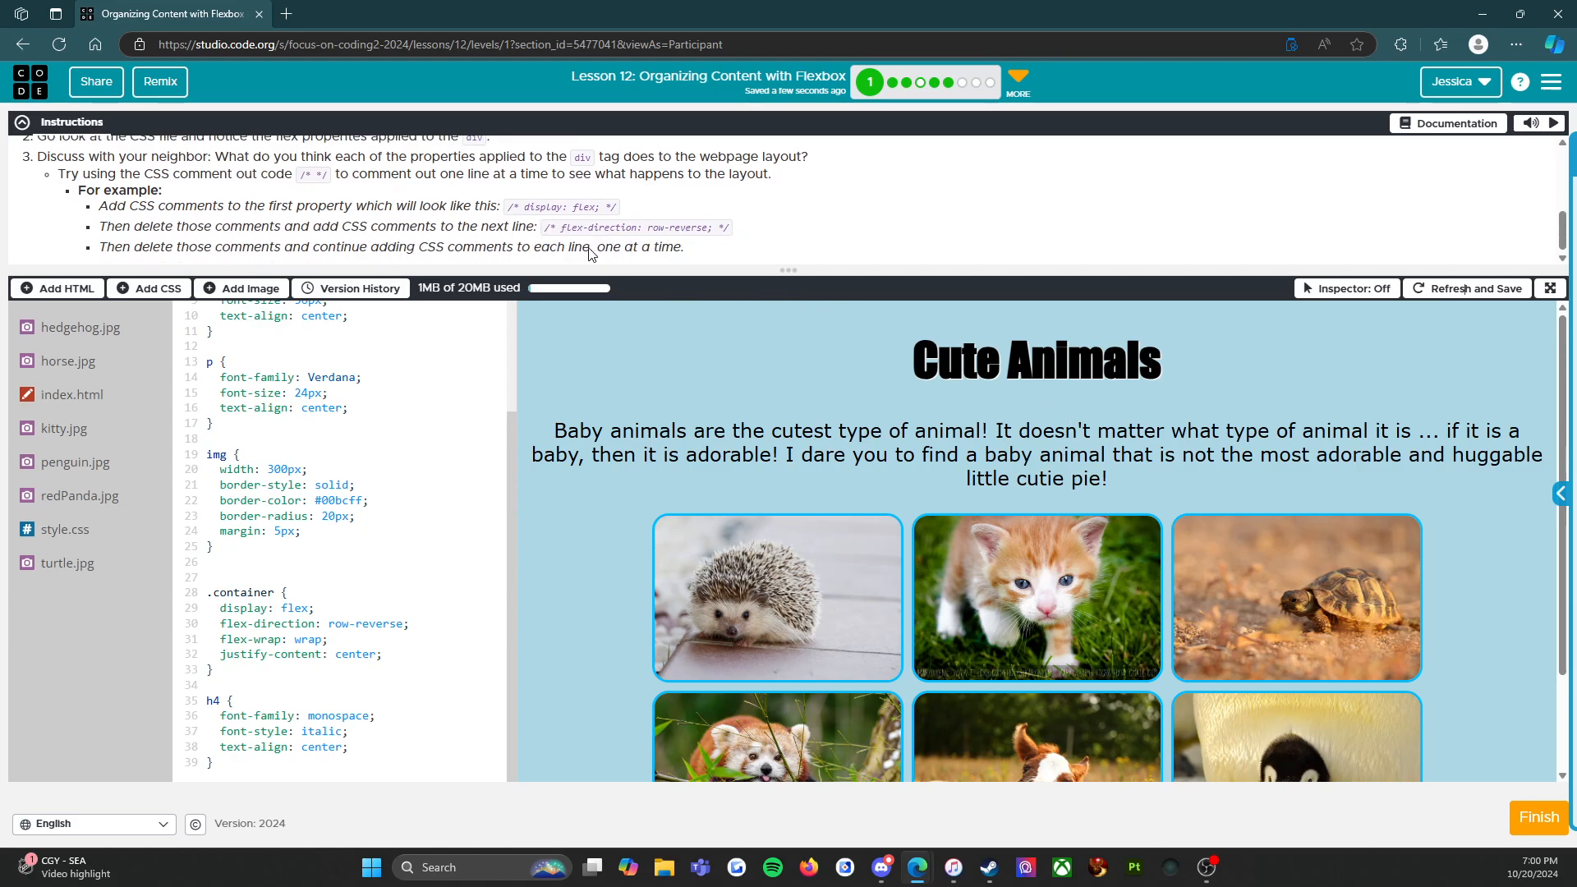
pyautogui.moveTo(428, 299)
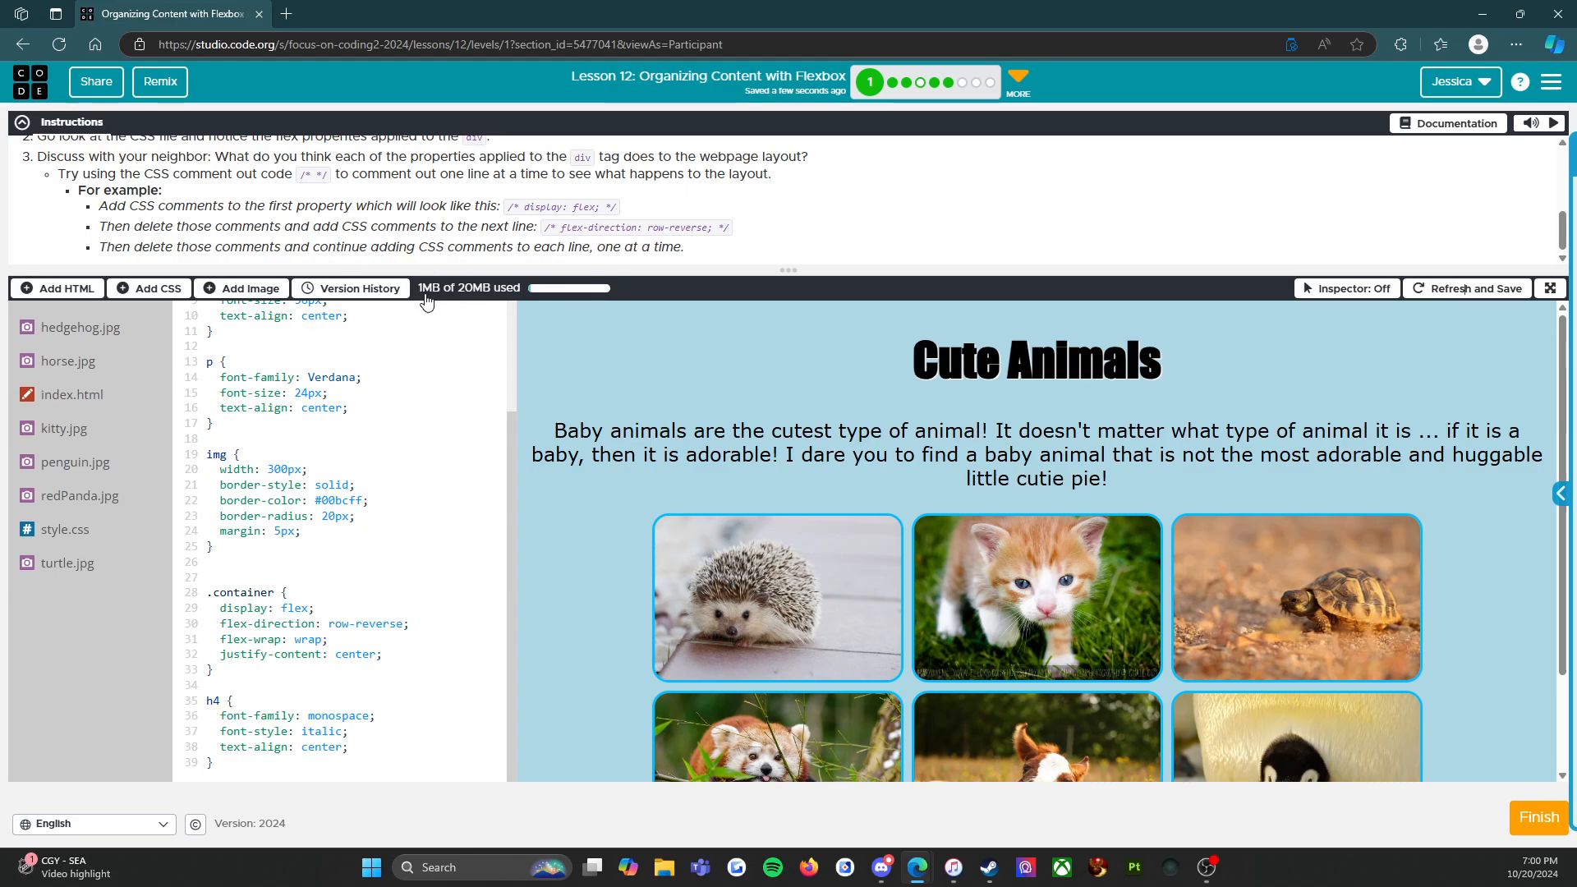
pyautogui.moveTo(1408, 338)
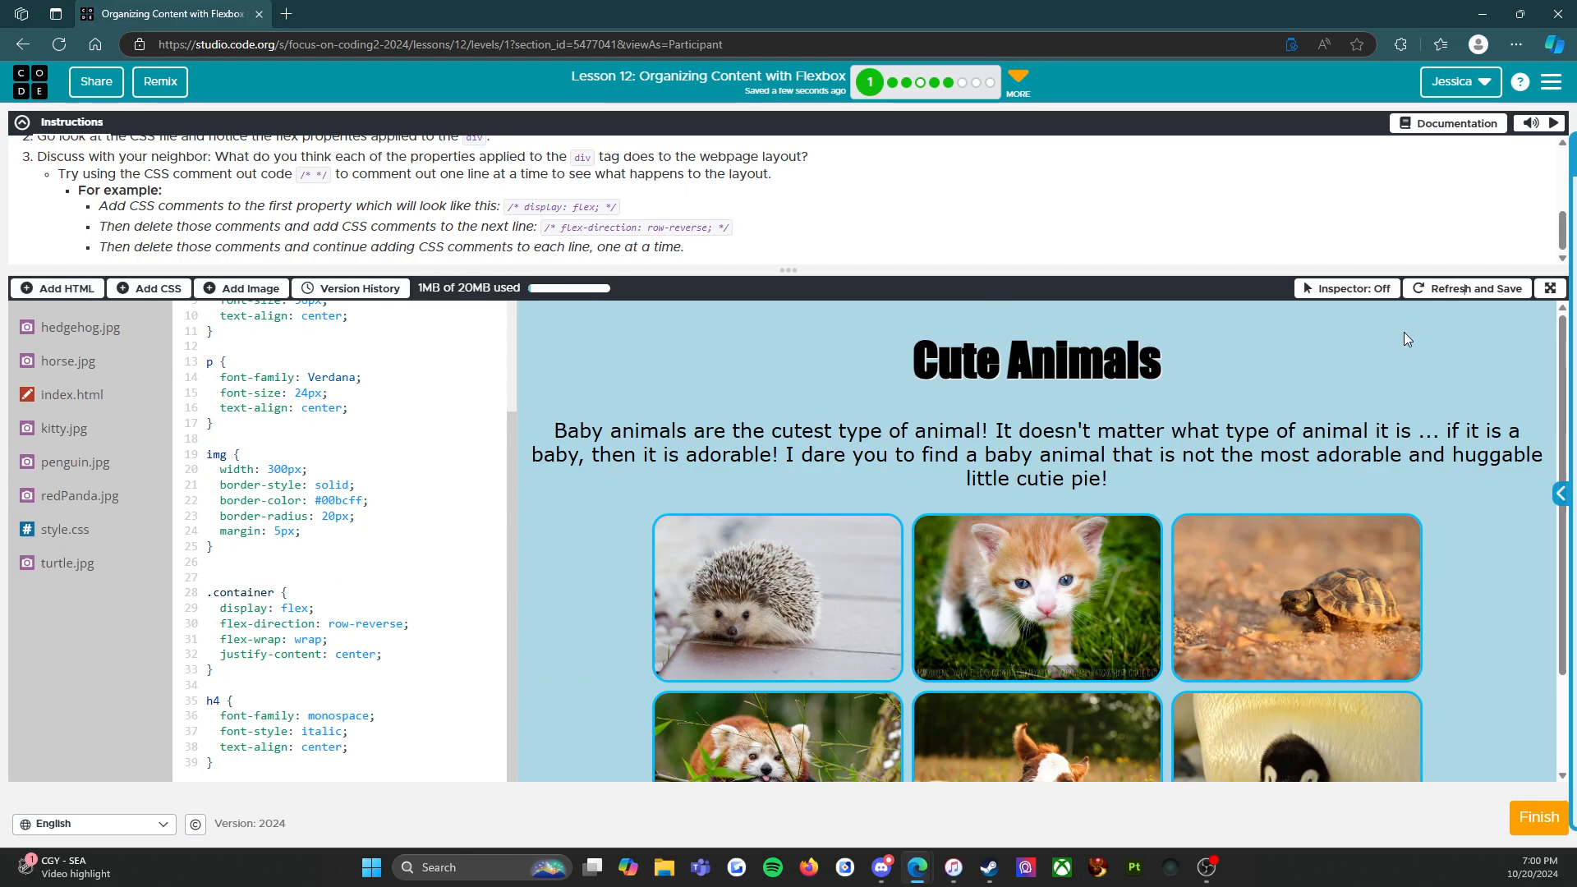
pyautogui.moveTo(1537, 816)
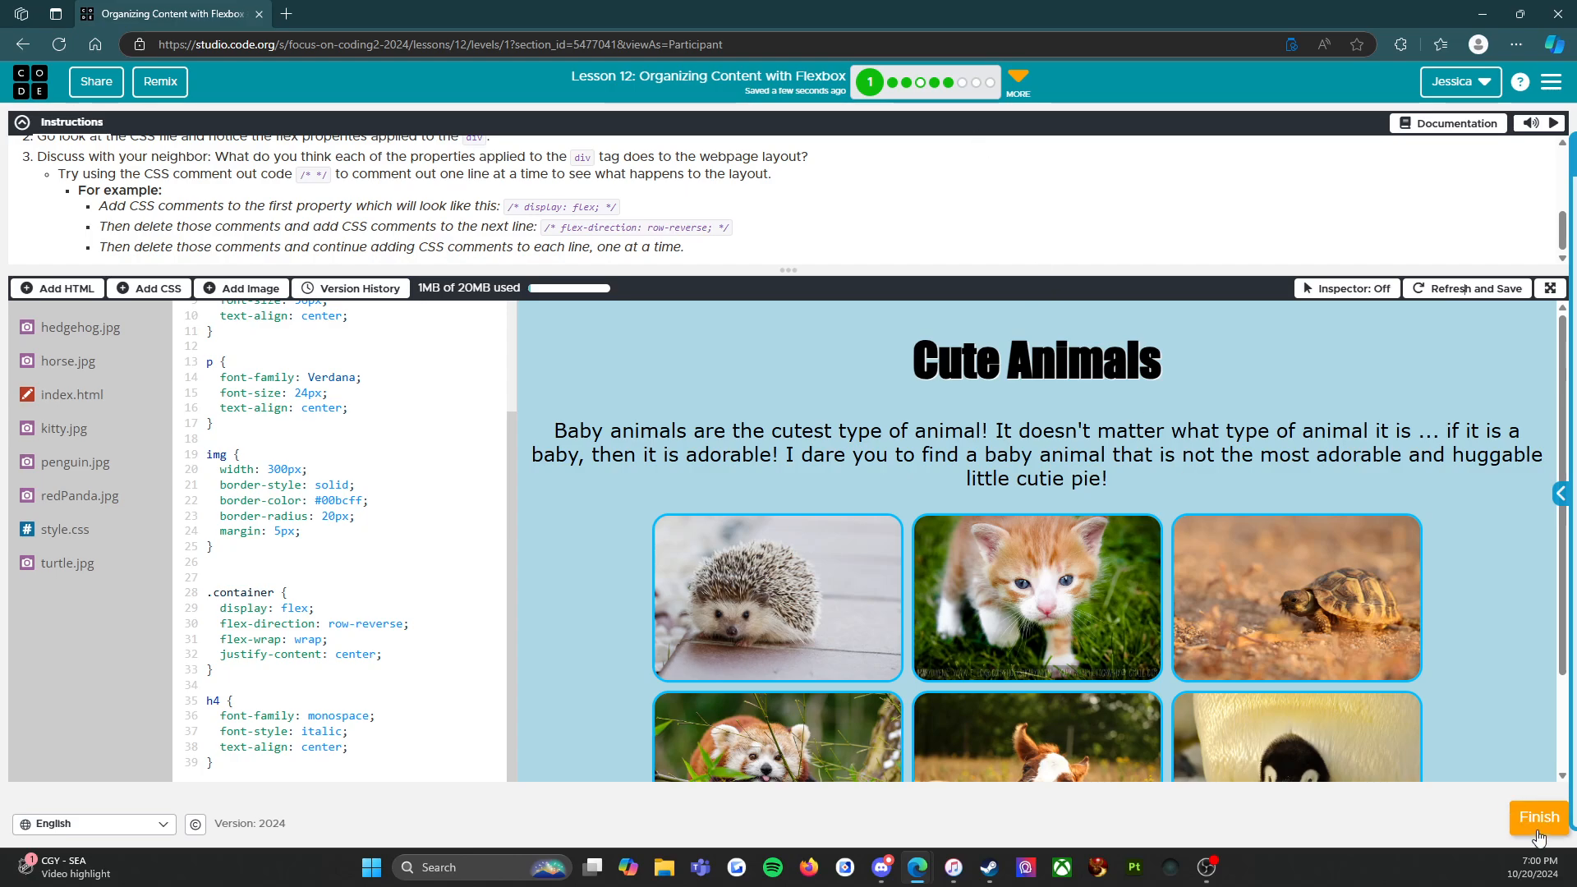
# Step: Finish the level with all four container flex properties restored
pyautogui.click(1538, 817)
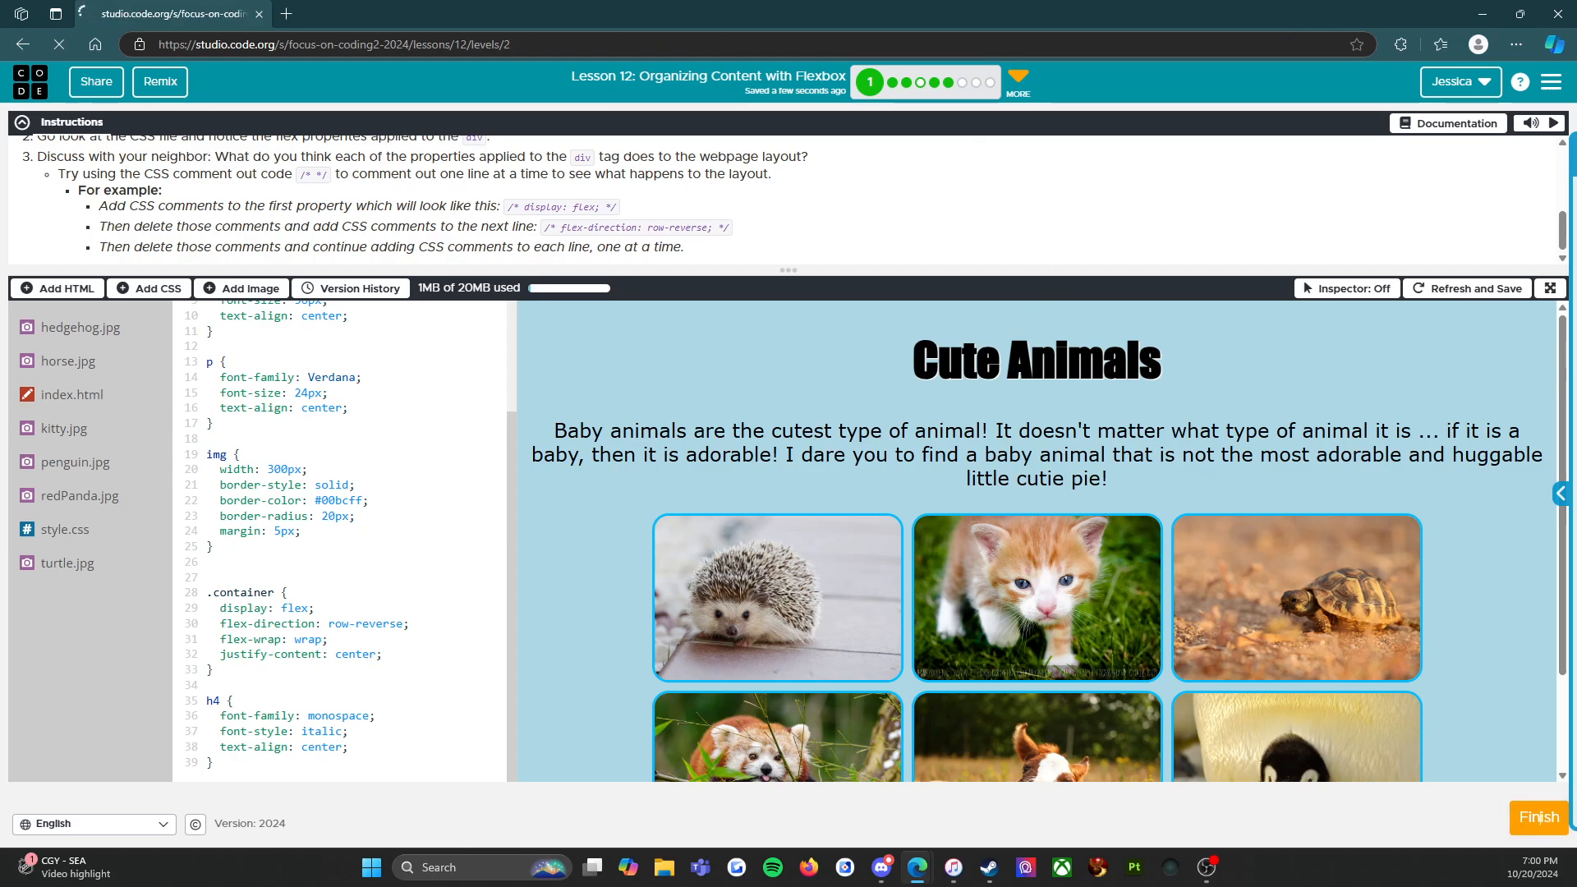